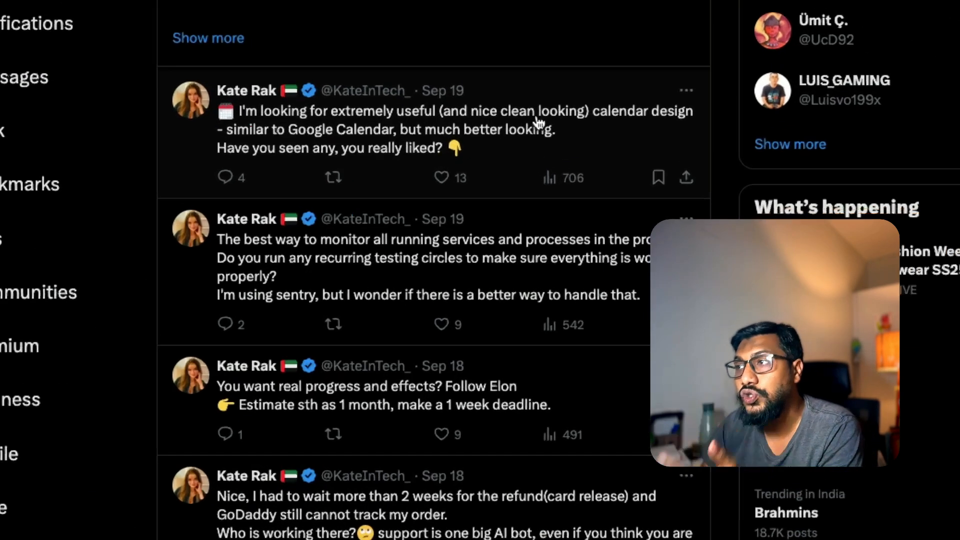
- Send Gemini the request for an entry-level developer requirement document with exact stack, screenshot attached
scroll("up", 3)
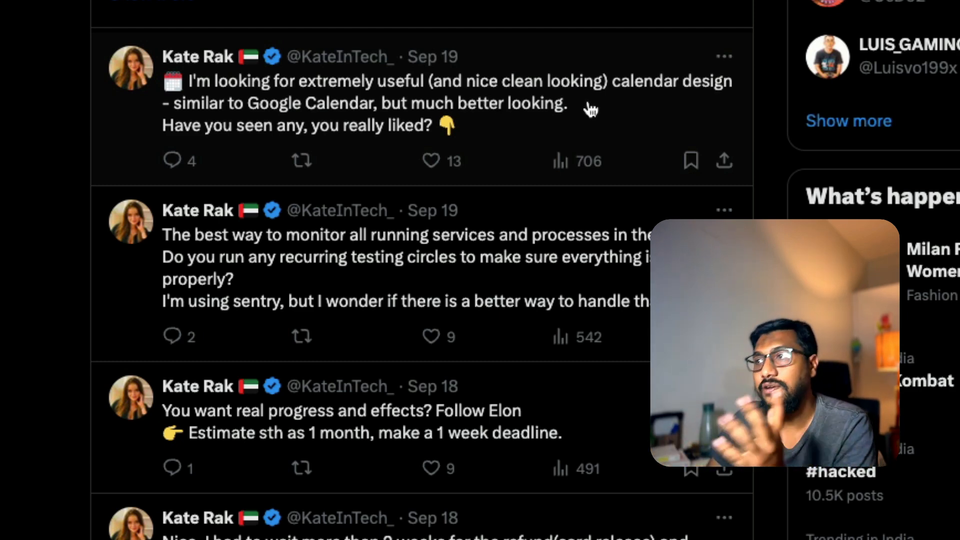
mouse_move(306, 98)
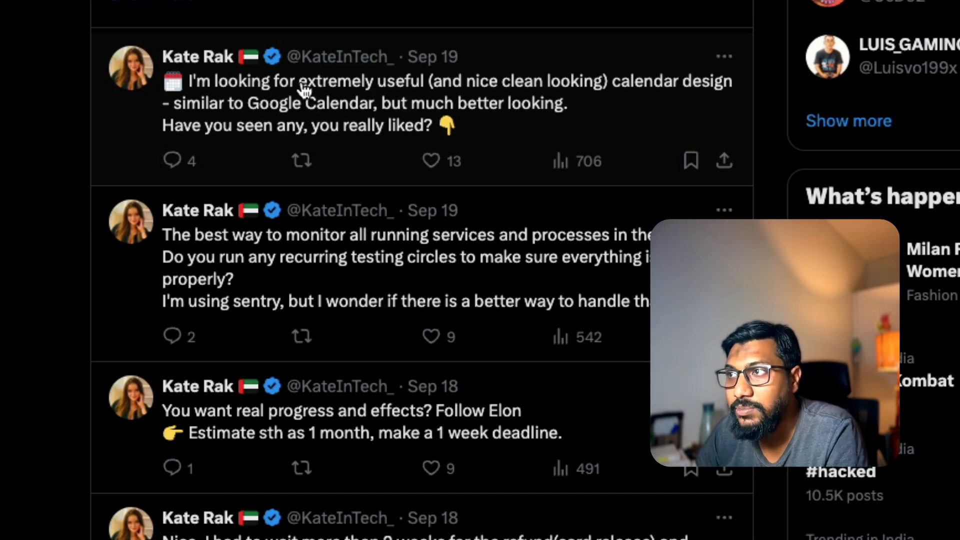
mouse_move(197, 56)
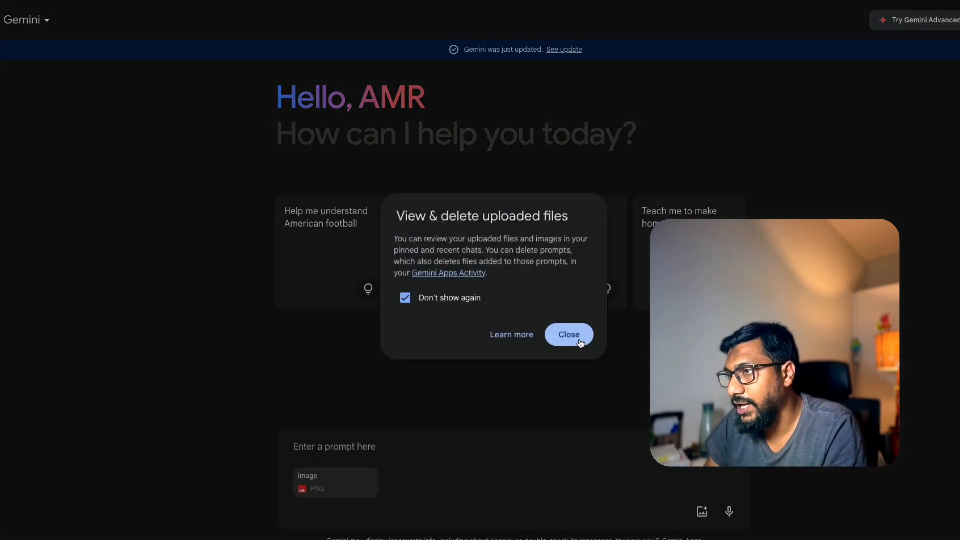
left_click(568, 334)
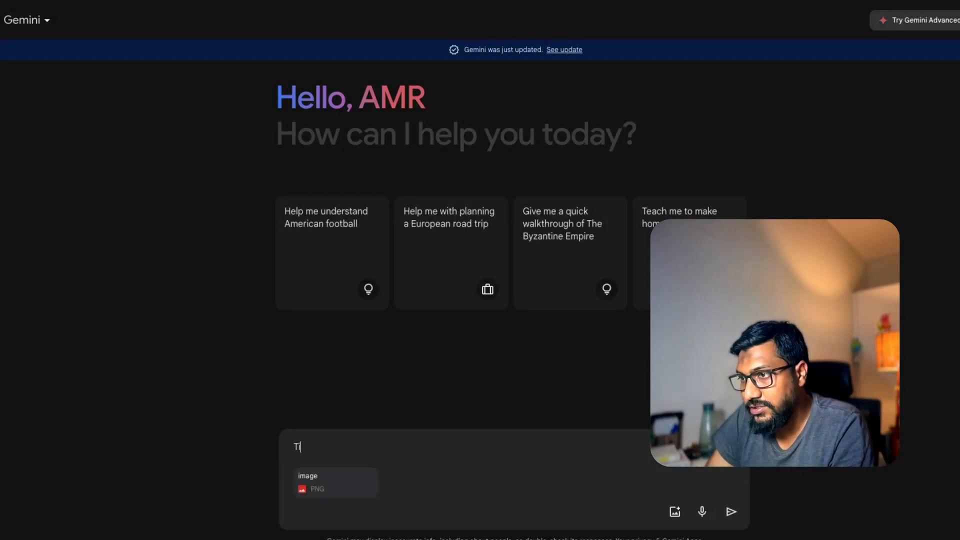
type("This a require")
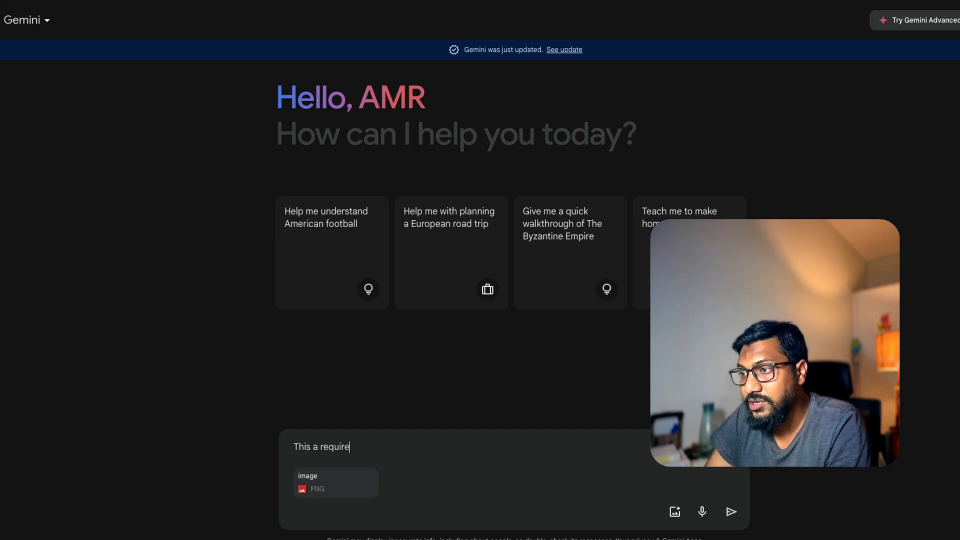
type("ment i need to give to an entry level")
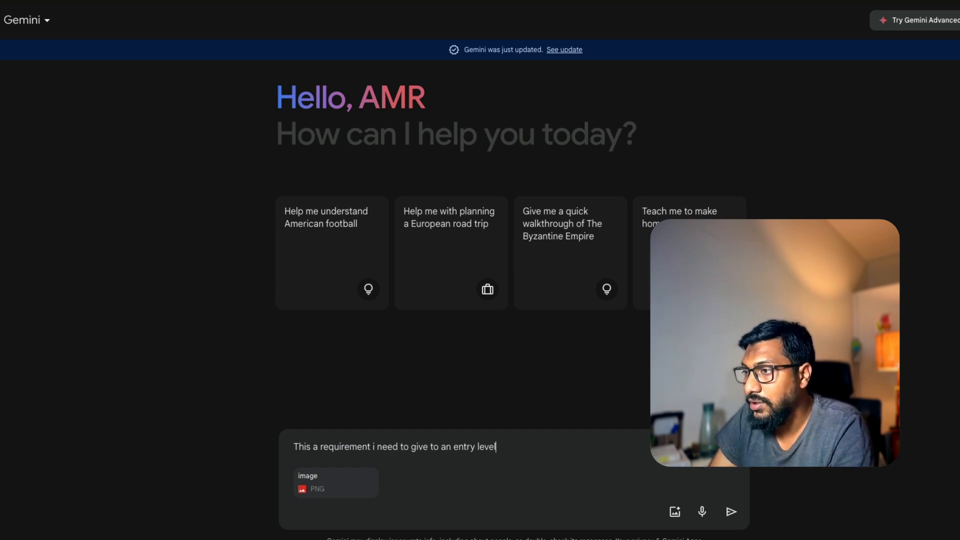
type("developer.")
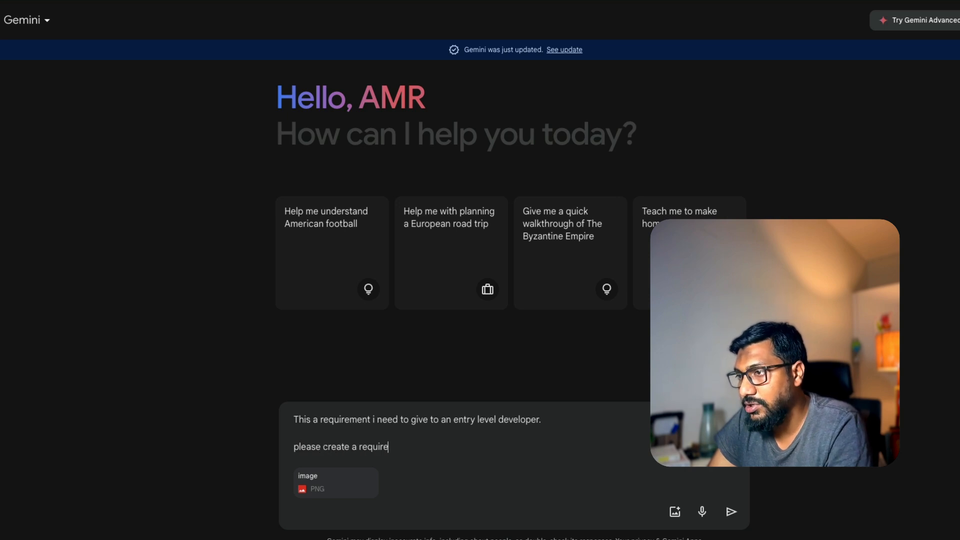
type("ment document. I'd prefer yo")
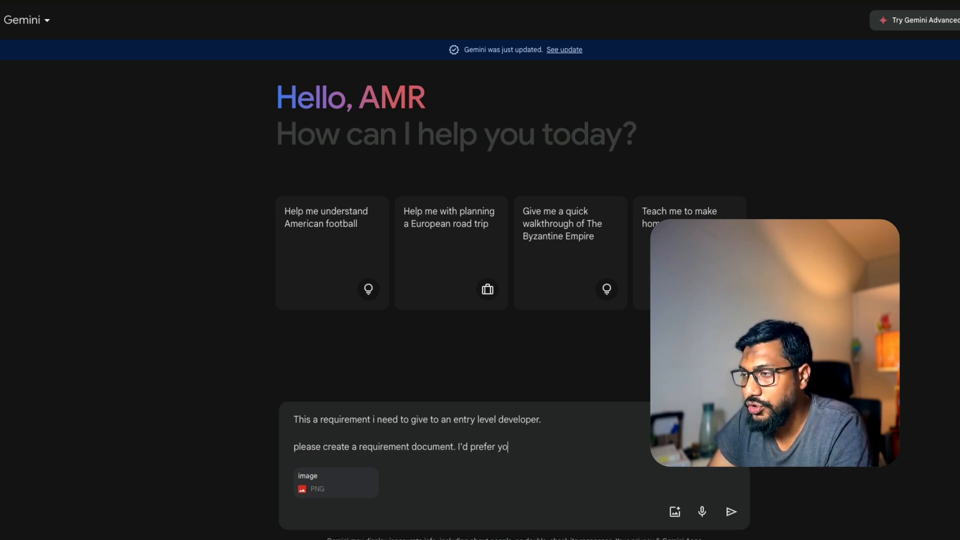
type("u specific")
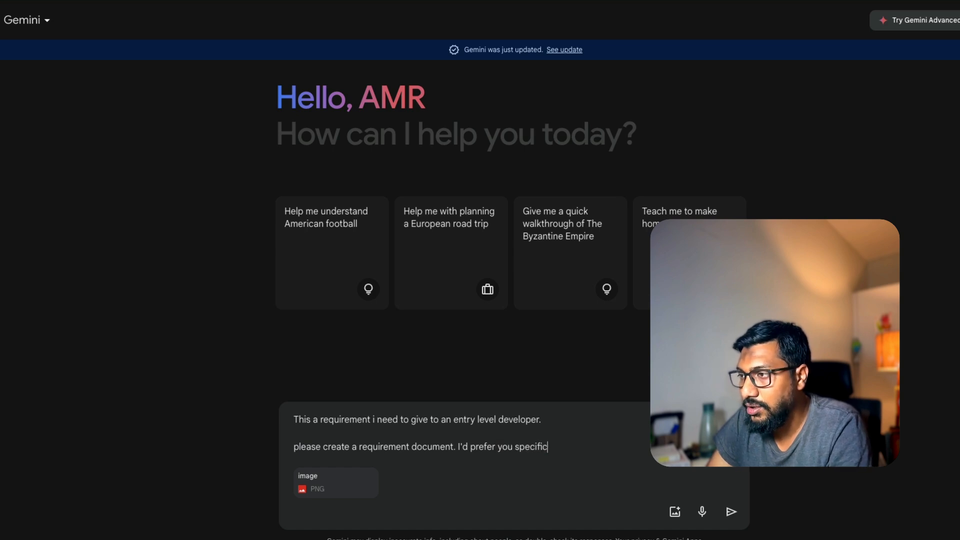
type("fying exact sta")
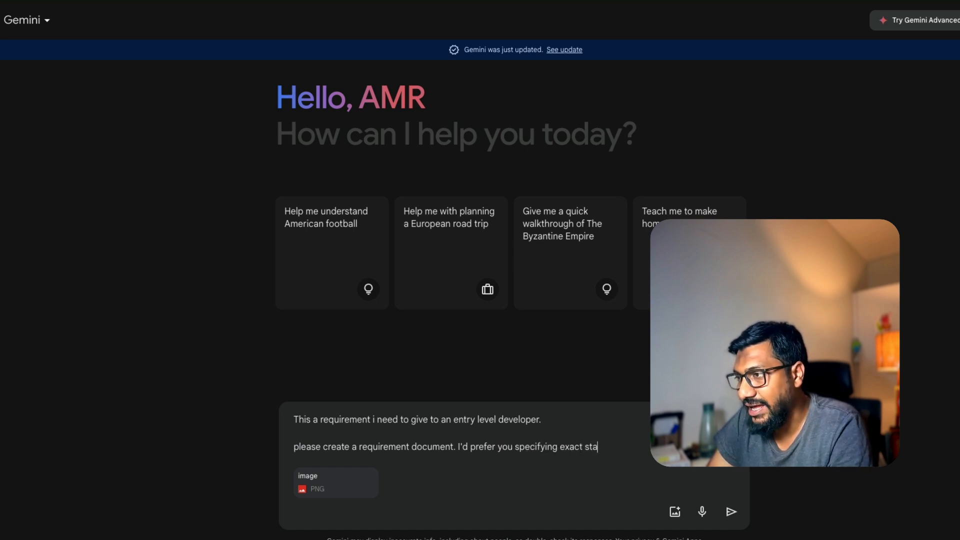
type("ck (don't give")
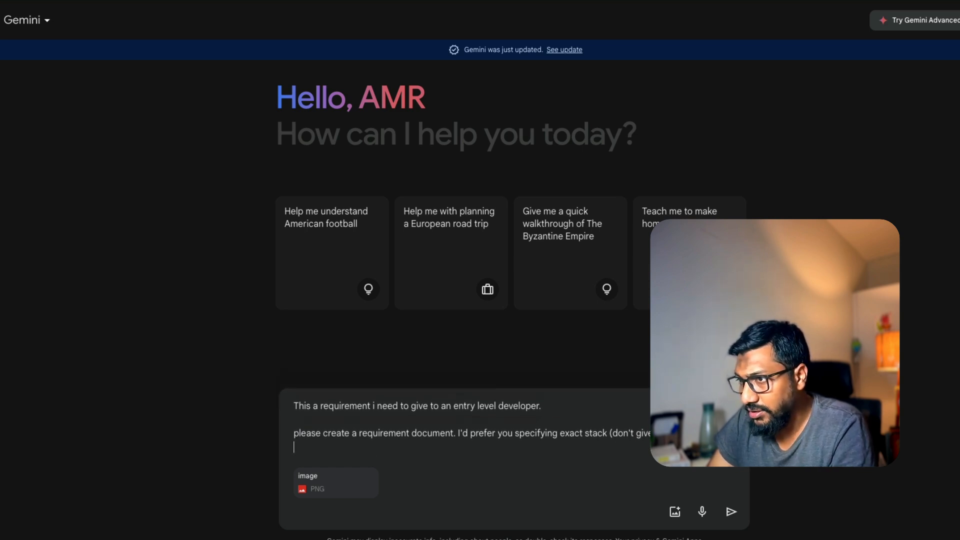
type("GIve it in such a")
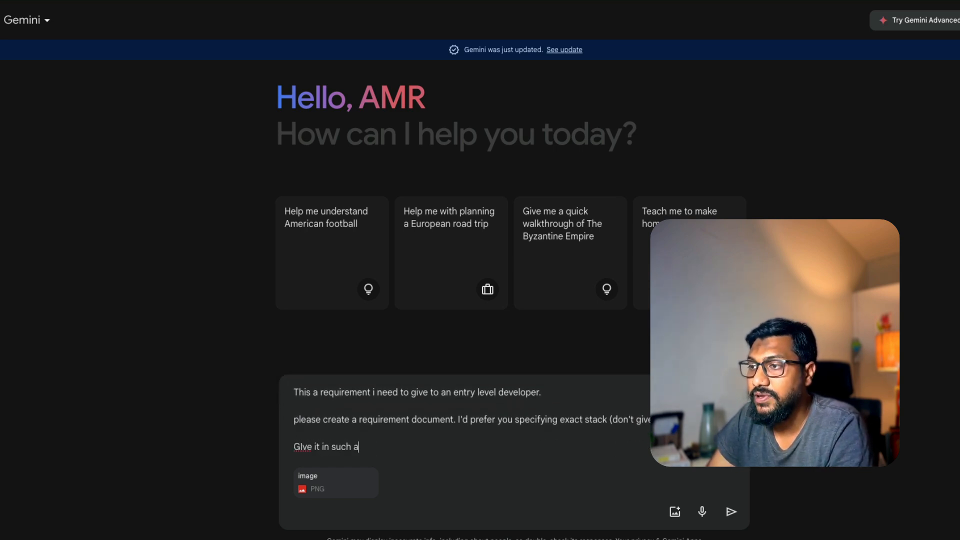
type("waym")
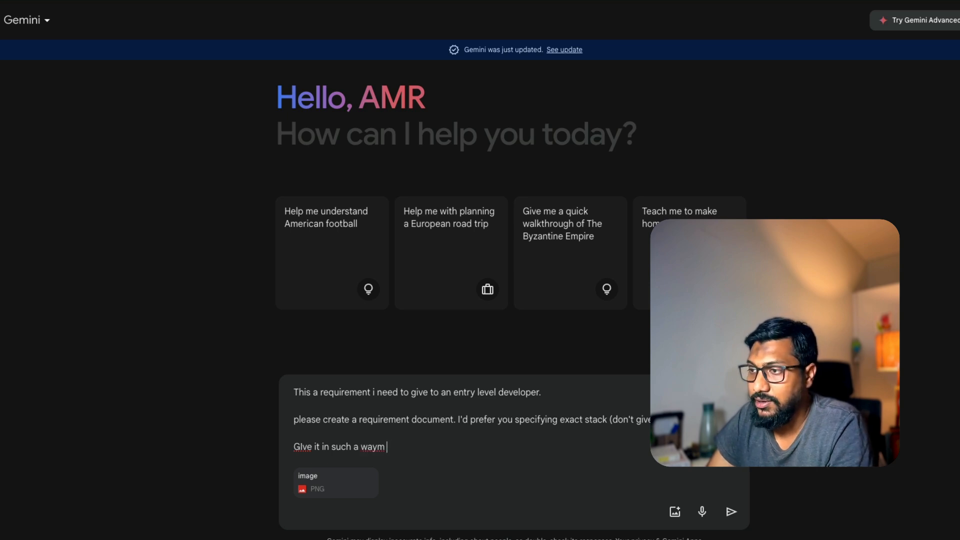
type(", I can post i")
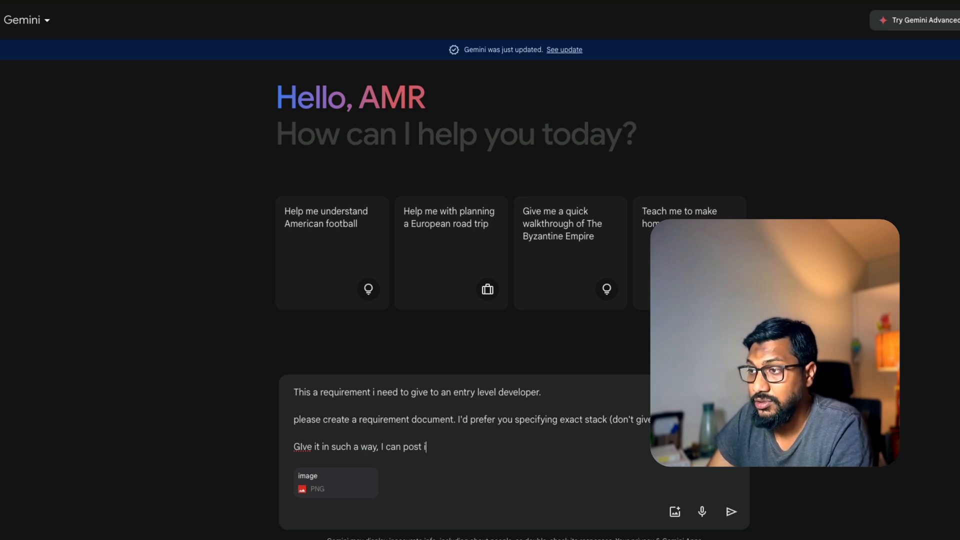
left_click(730, 511)
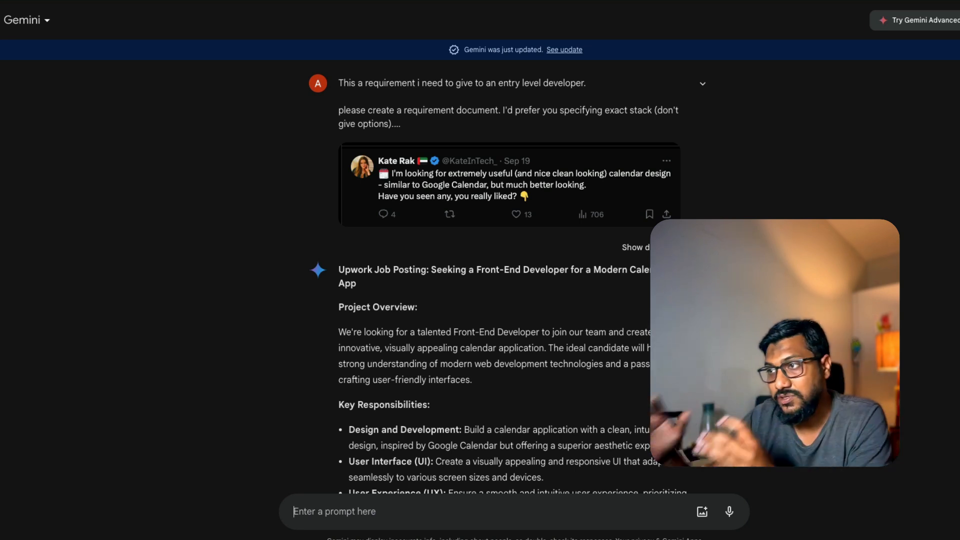
- Scroll through Gemini's Upwork-style job posting response to read and copy the requirement text
scroll("down", 3)
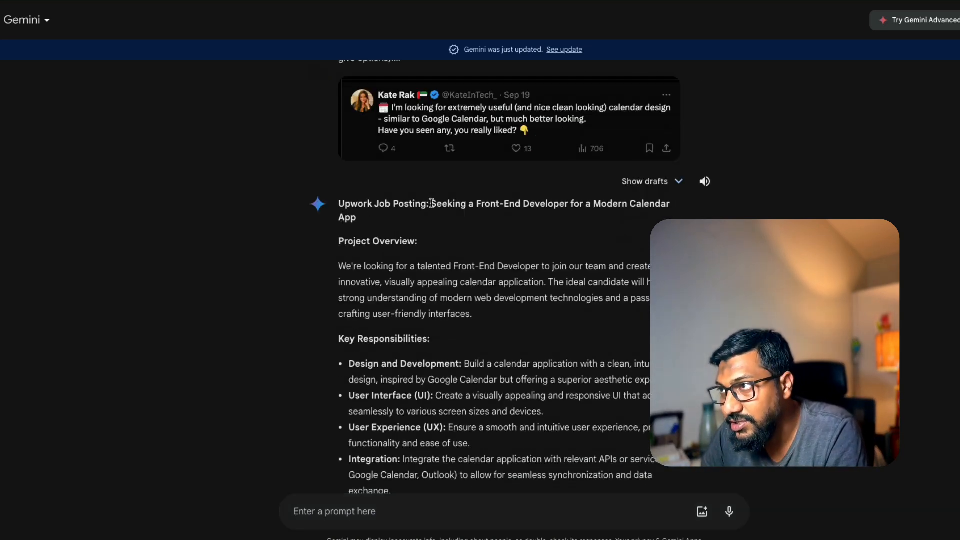
scroll("down", 3)
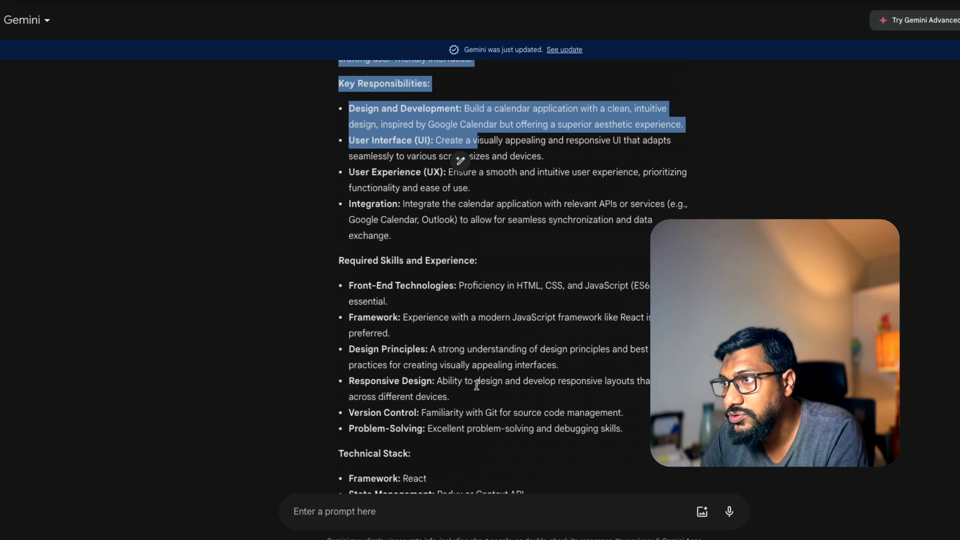
scroll("down", 3)
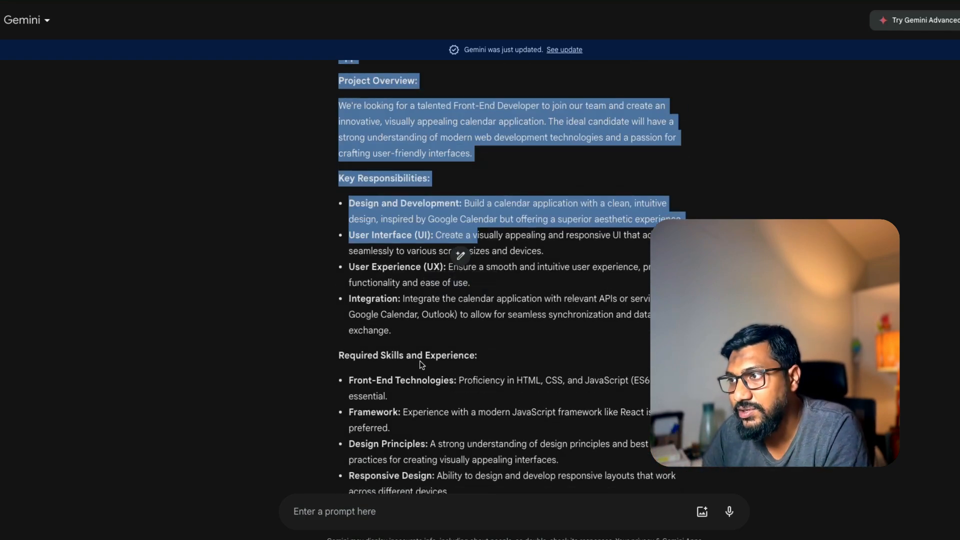
scroll("down", 3)
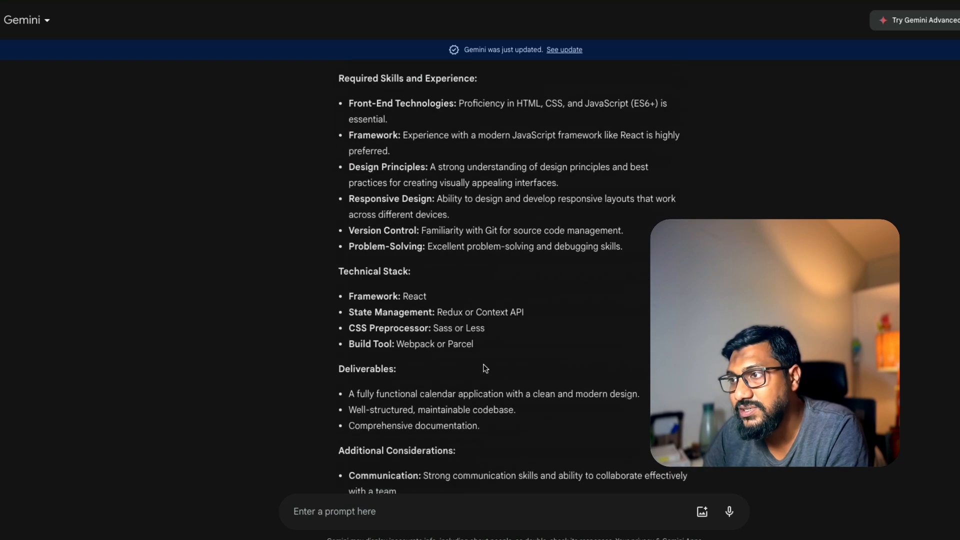
scroll("down", 3)
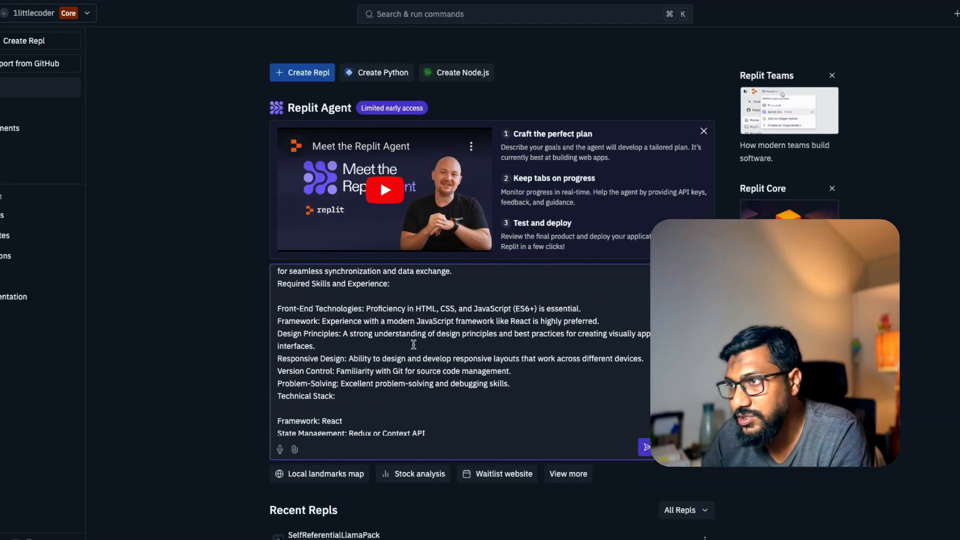
- Review the pasted requirement text in the Replit Agent prompt box before submitting it
scroll("up", 3)
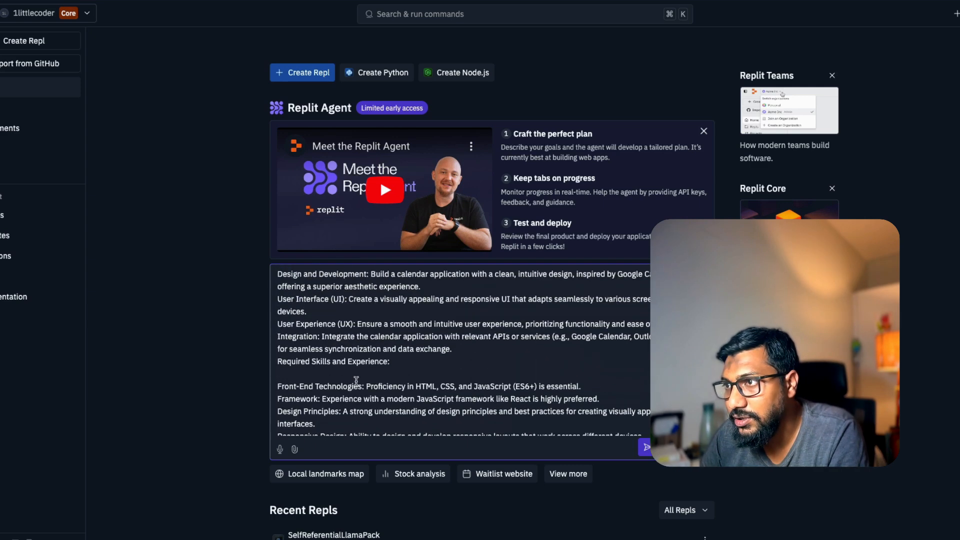
scroll("down", 3)
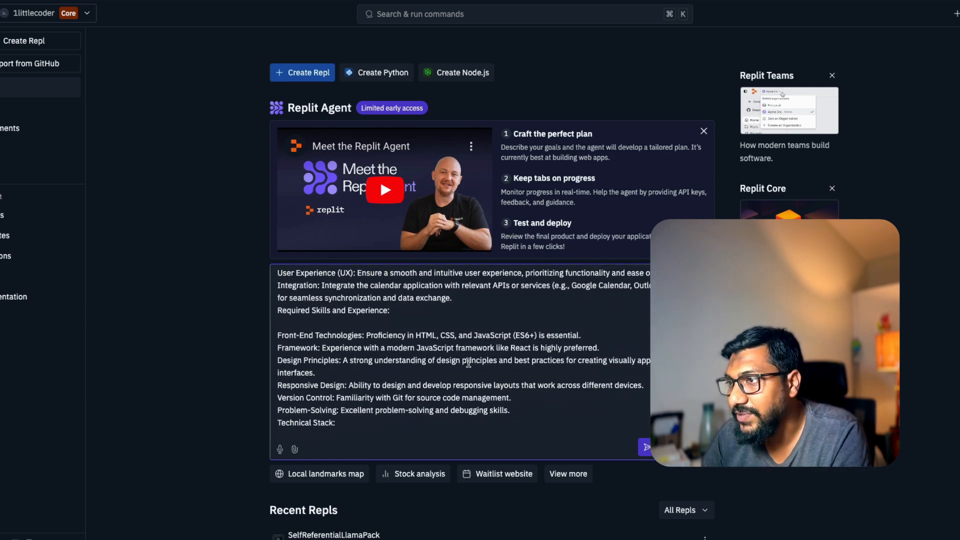
scroll("down", 3)
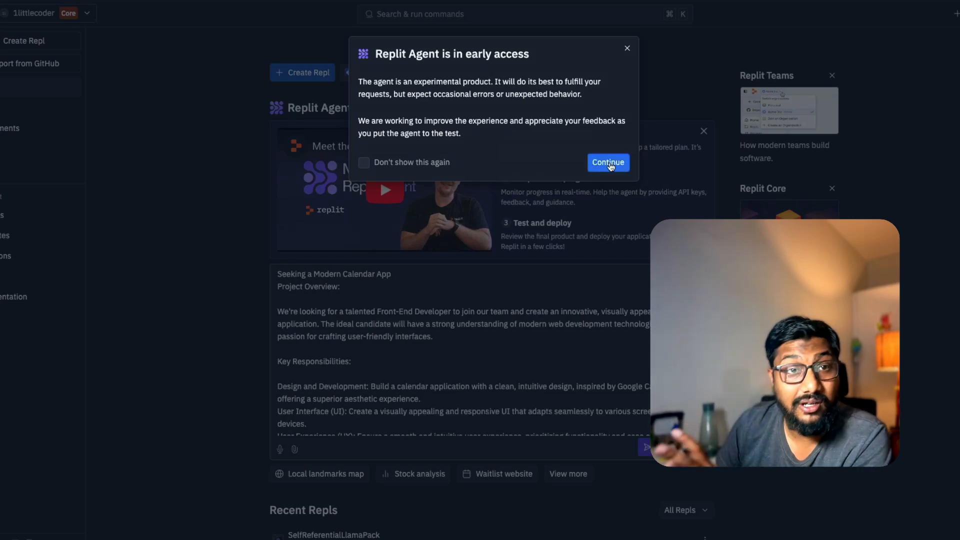
- Continue past the early-access notice so the agent creates the ModernCalendar project and proposes a plan
left_click(607, 162)
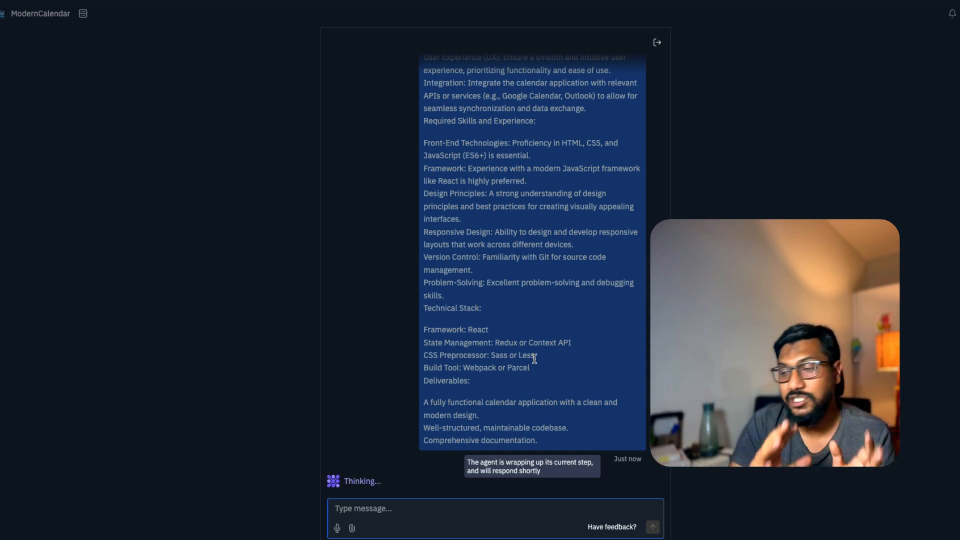
mouse_move(590, 329)
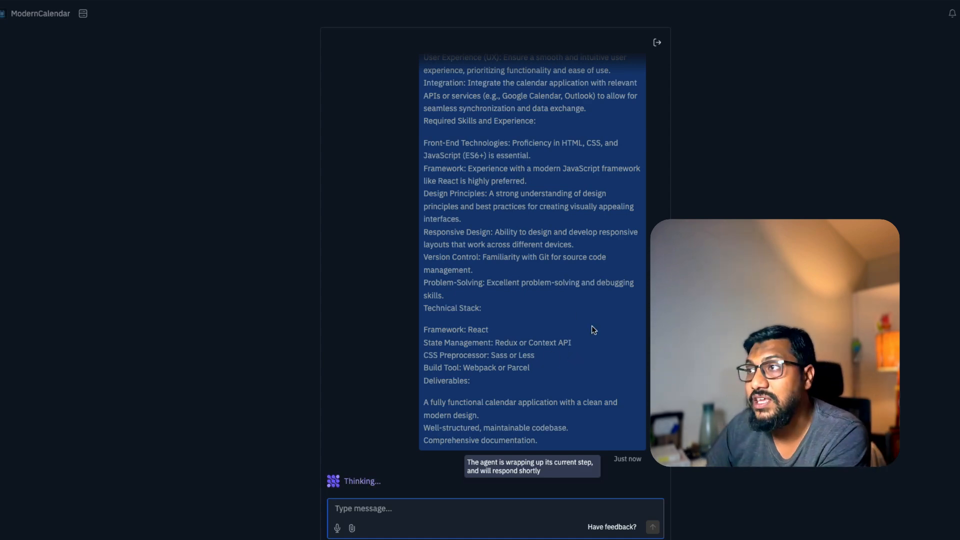
scroll("up", 3)
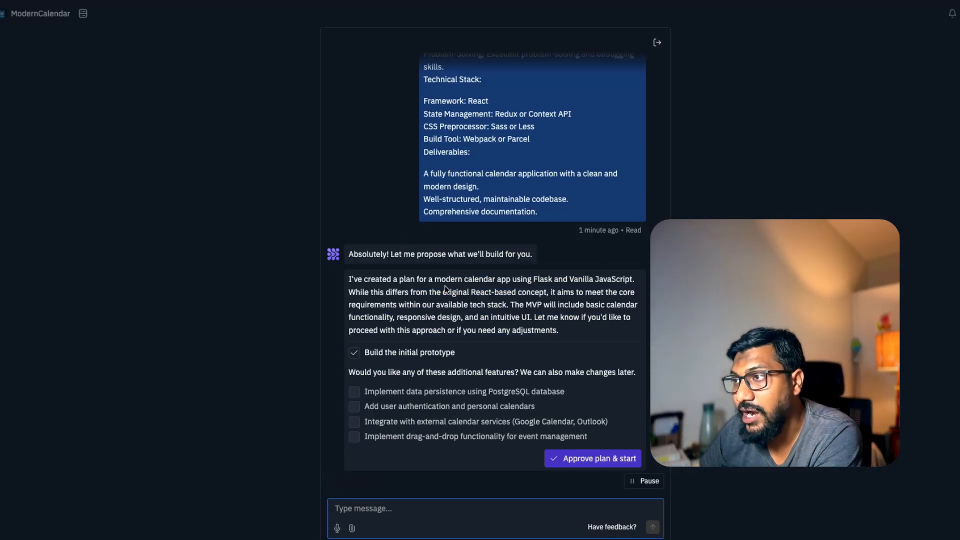
- Add PostgreSQL data persistence to the Flask calendar plan and approve it to start building
scroll("down", 3)
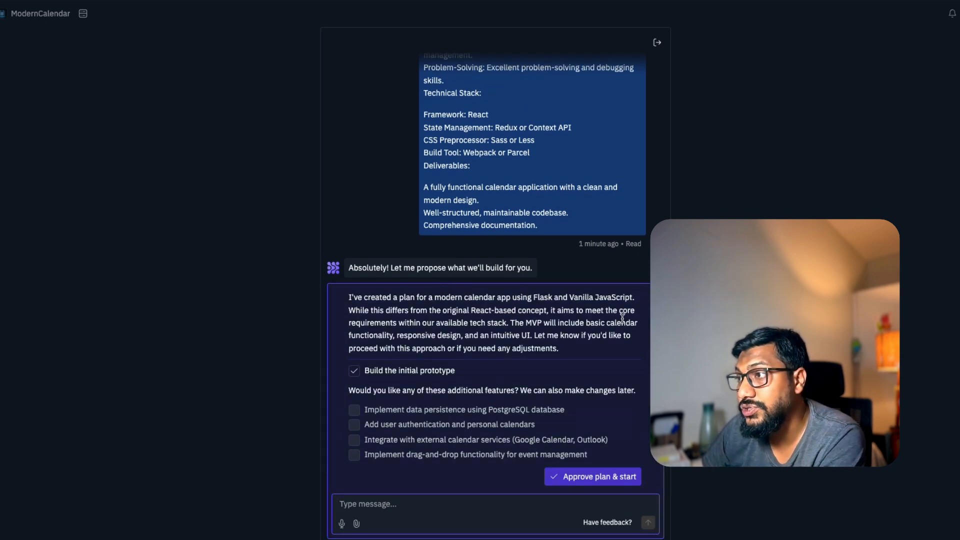
mouse_move(448, 311)
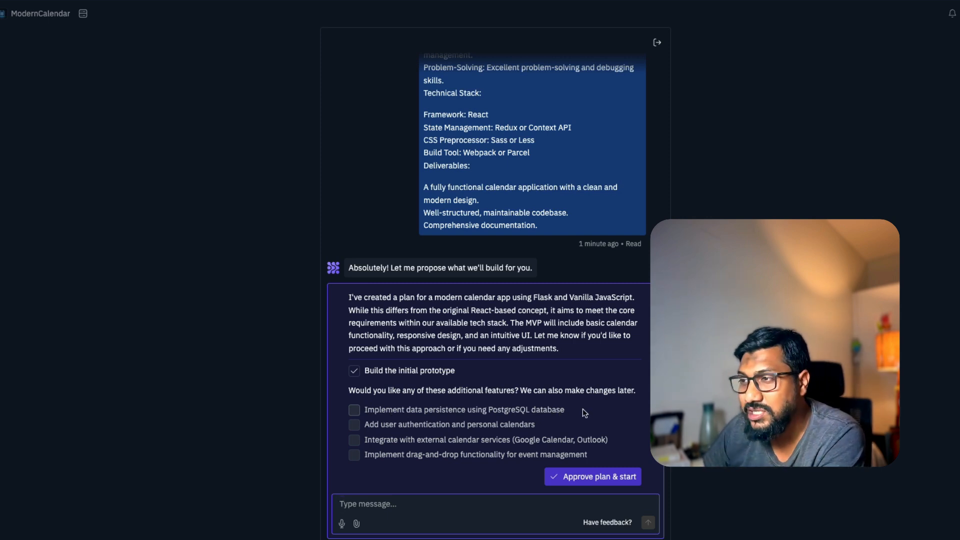
left_click(354, 410)
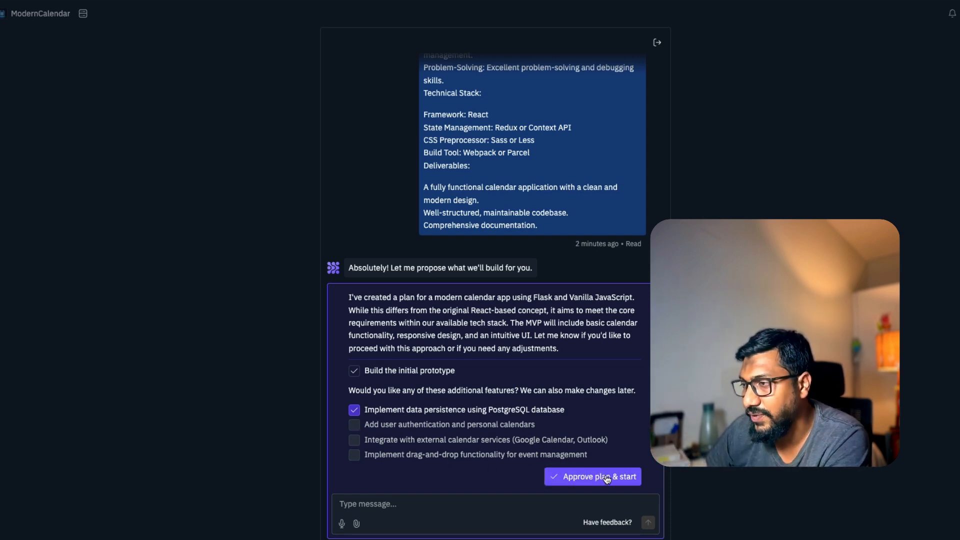
left_click(592, 476)
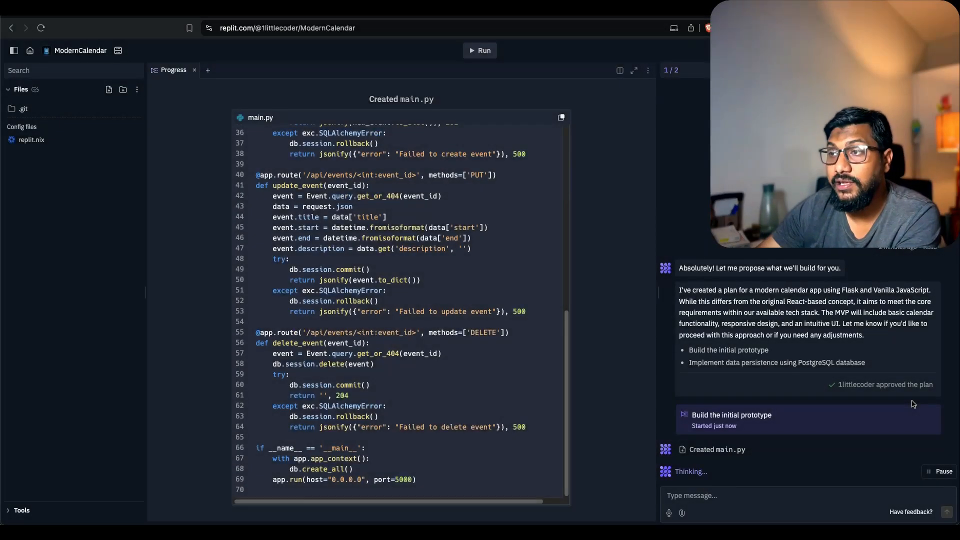
- Review models.py in the editor to inspect the generated calendar event model
scroll("up", 3)
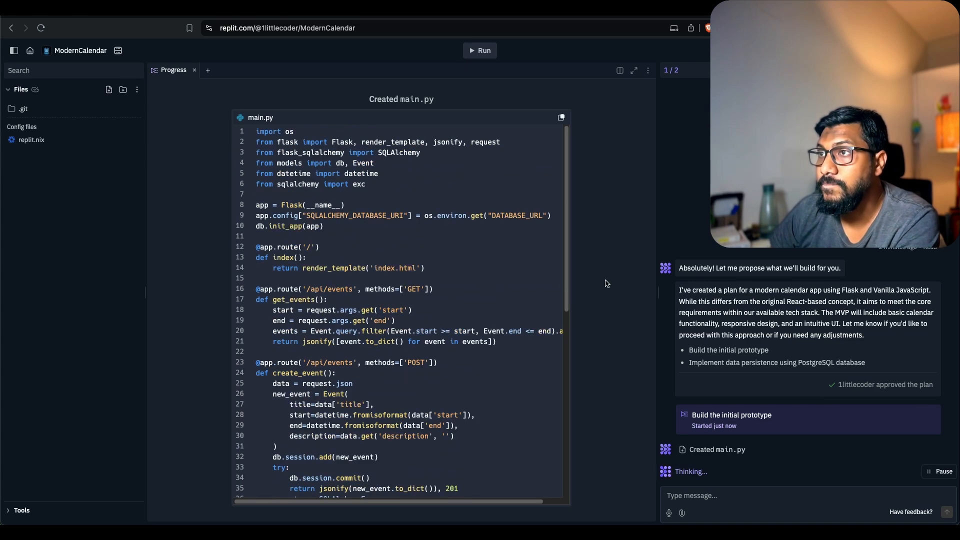
scroll("down", 3)
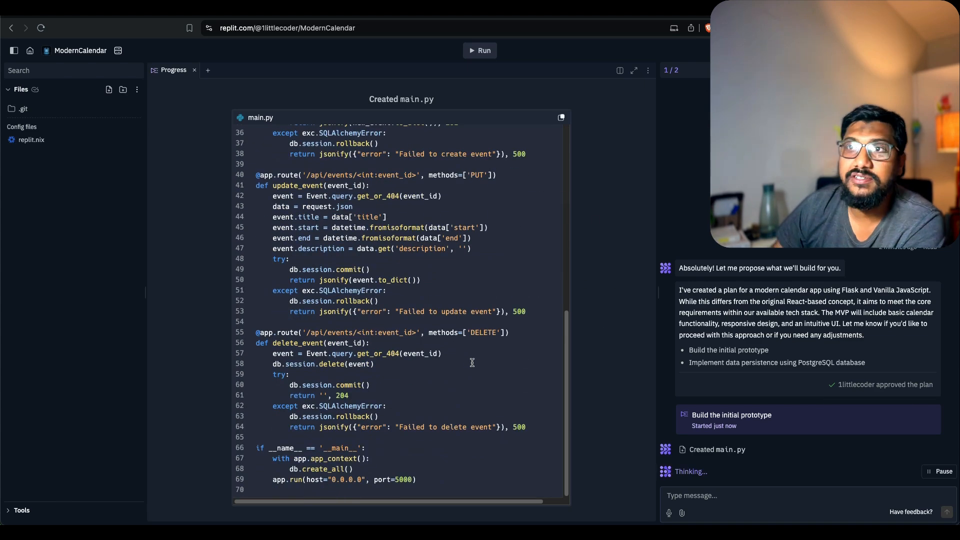
mouse_move(467, 140)
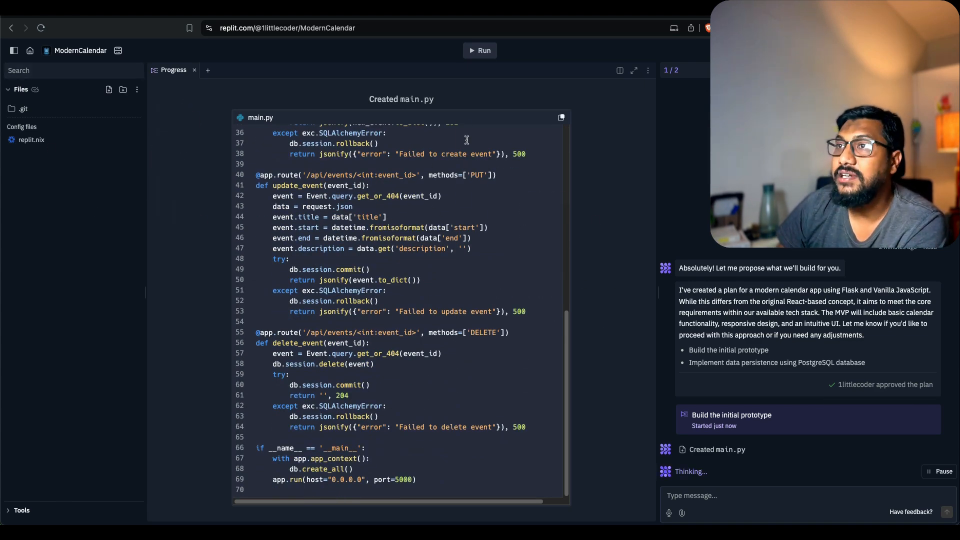
mouse_move(58, 147)
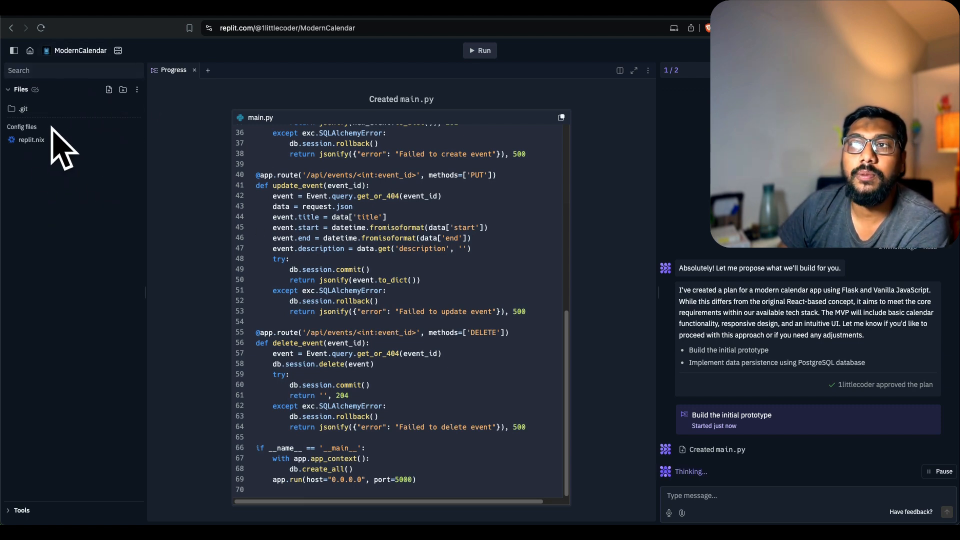
mouse_move(31, 140)
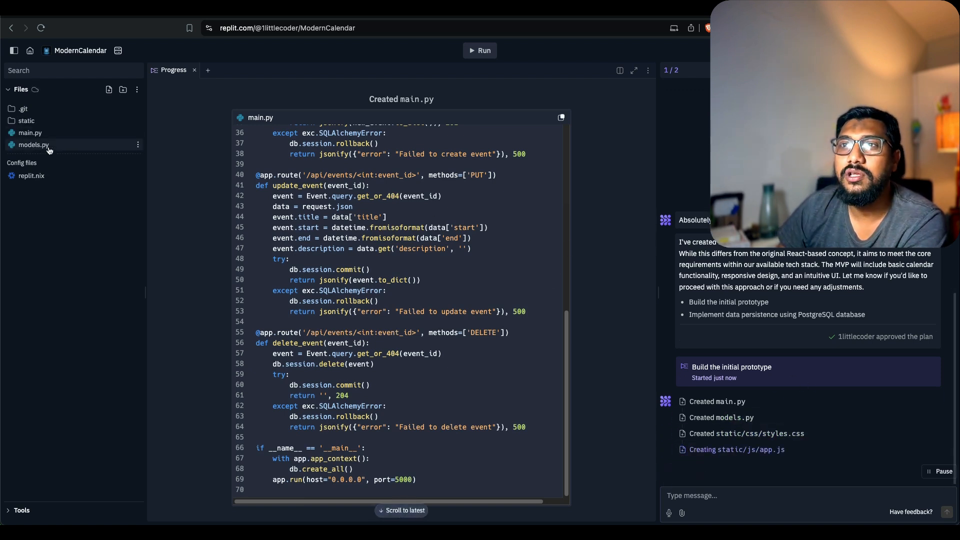
left_click(33, 144)
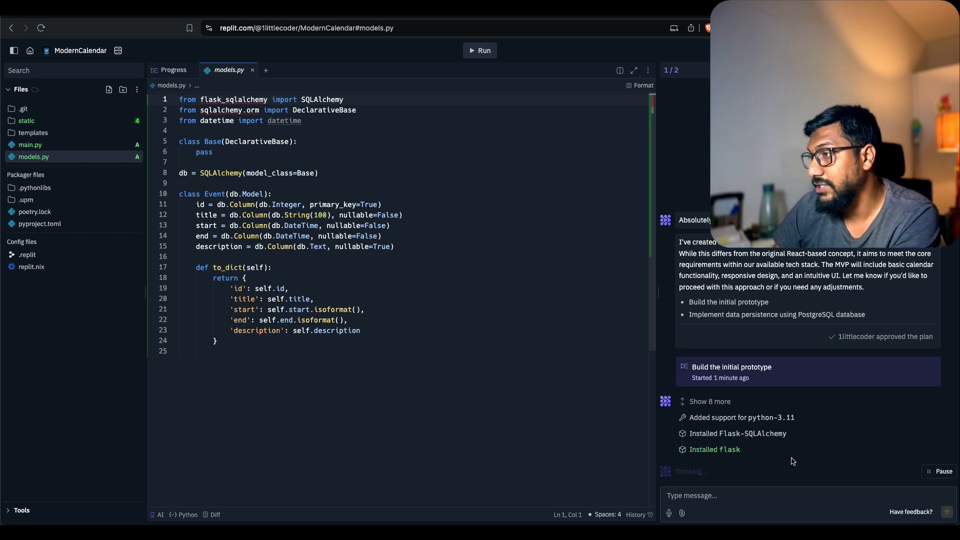
mouse_move(733, 453)
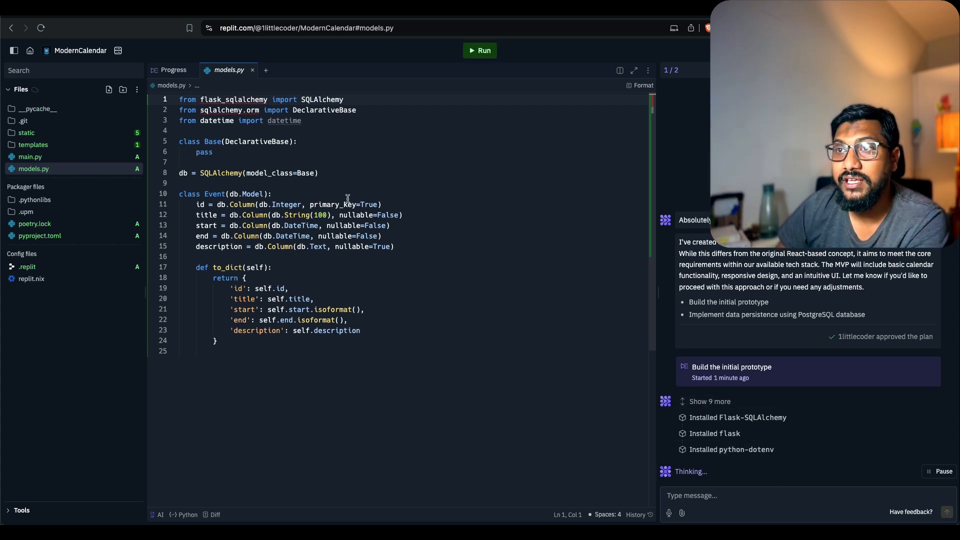
left_click(480, 50)
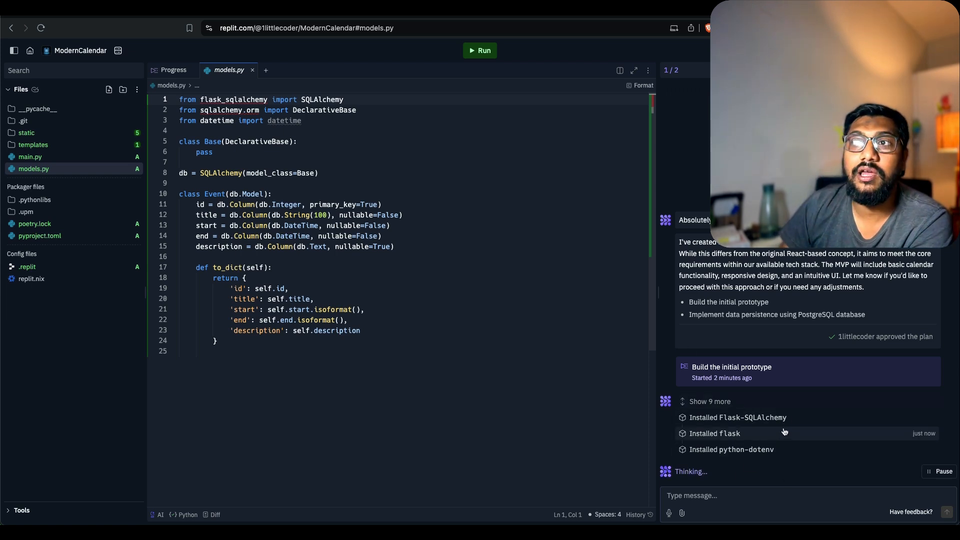
mouse_move(51, 171)
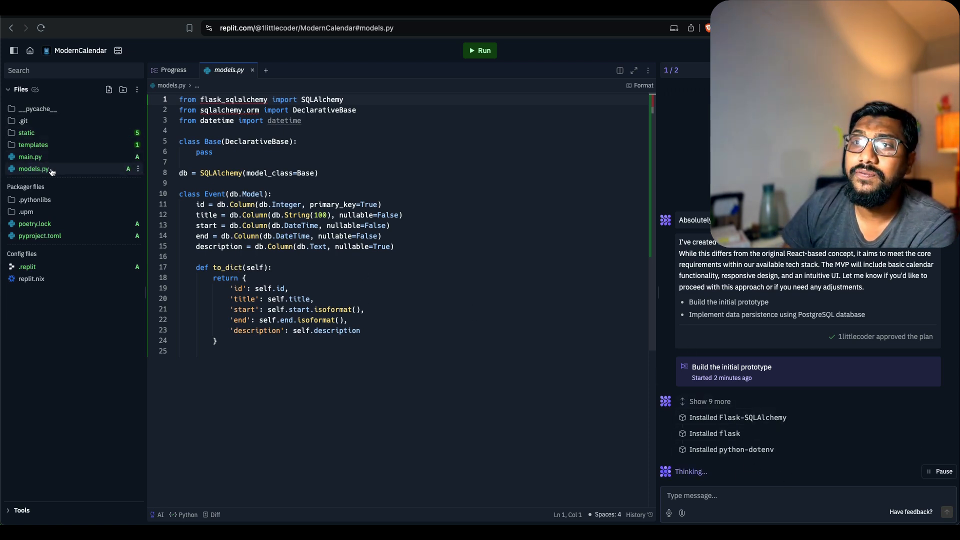
- Review the event routes in main.py as the agent edits it
left_click(29, 157)
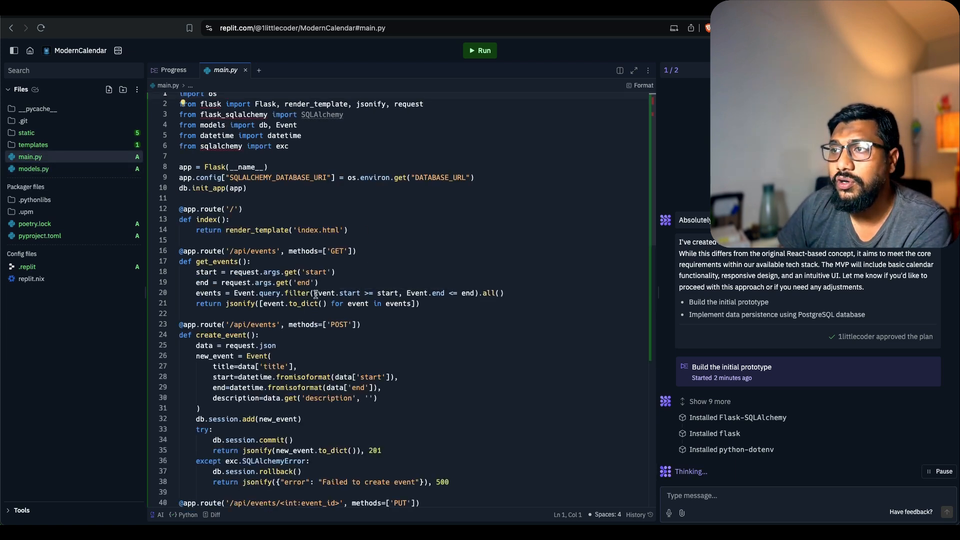
scroll("down", 3)
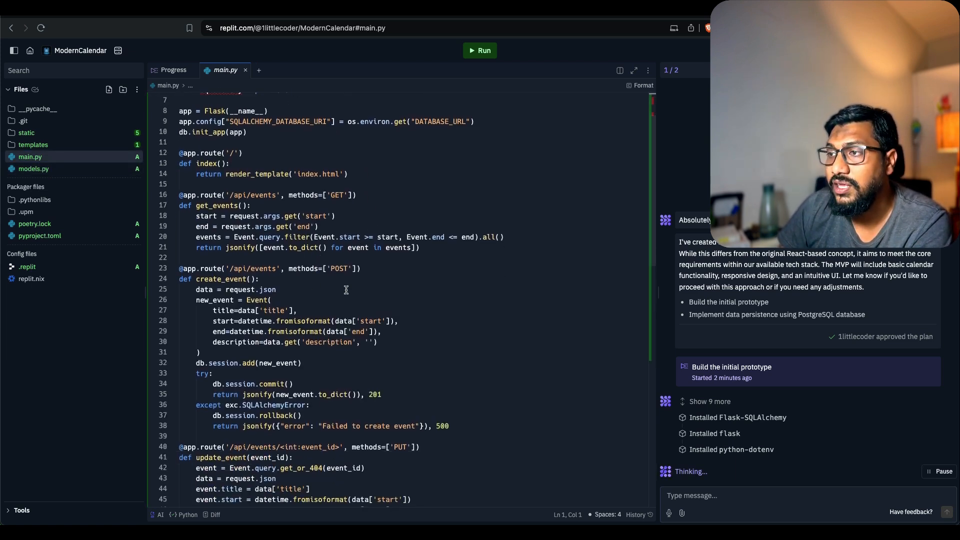
scroll("down", 3)
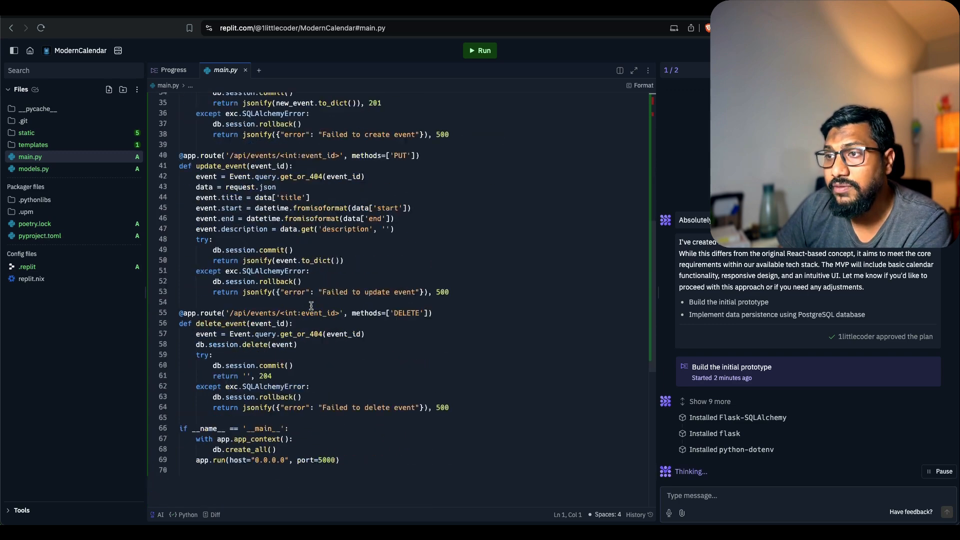
scroll("up", 3)
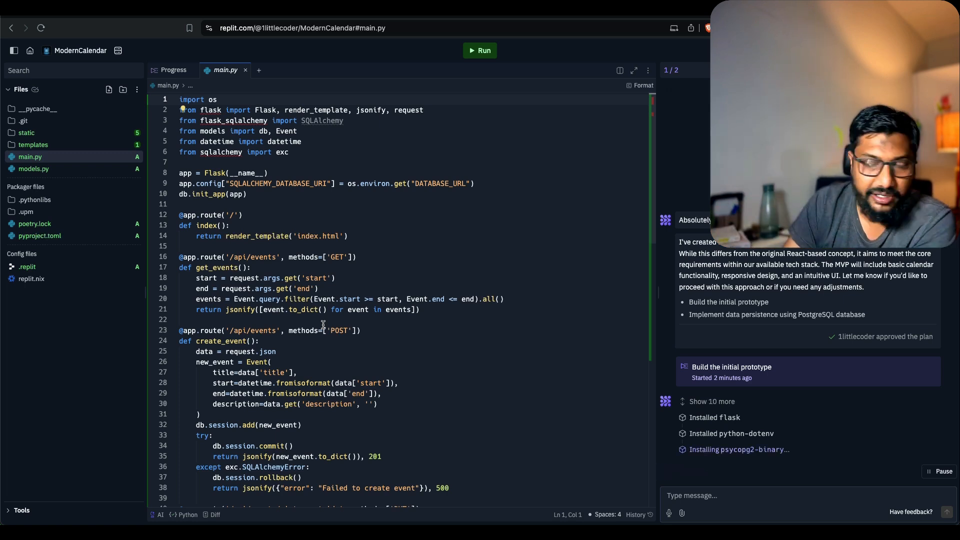
left_click(481, 50)
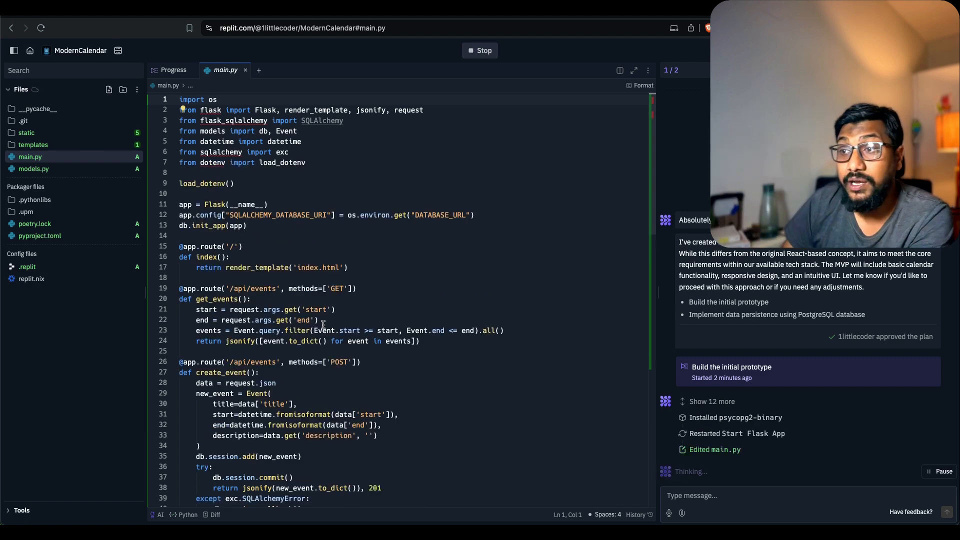
- Look up 'crud full form' while scrolling through the main.py routes
scroll("down", 3)
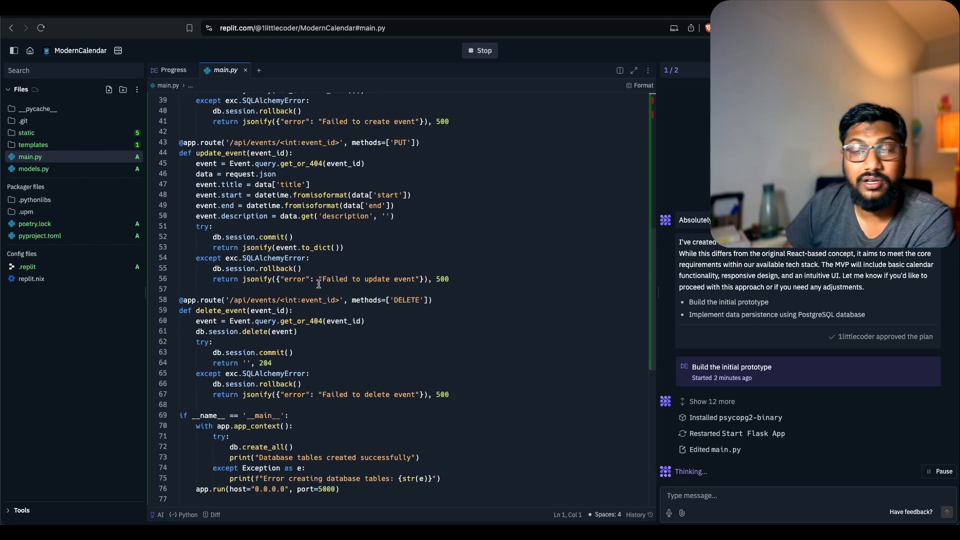
scroll("up", 3)
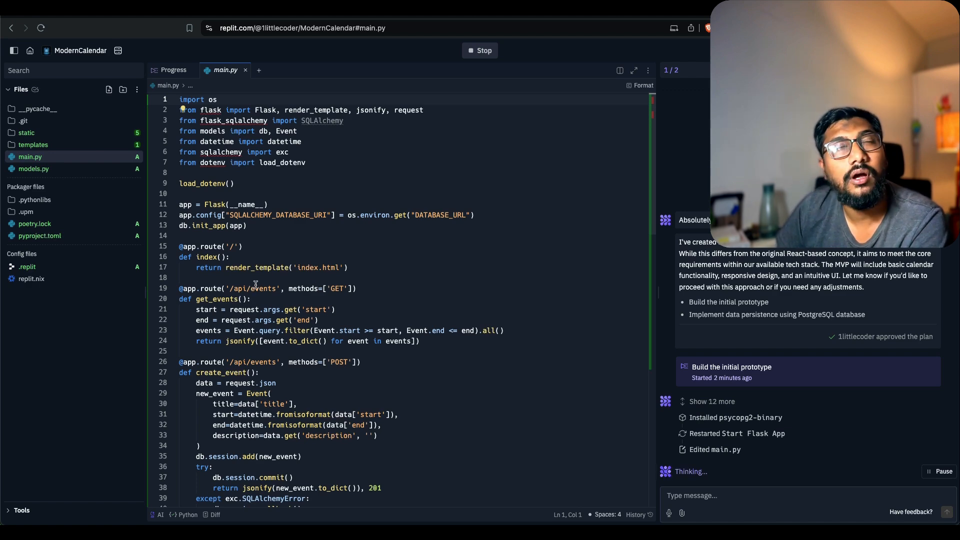
scroll("down", 3)
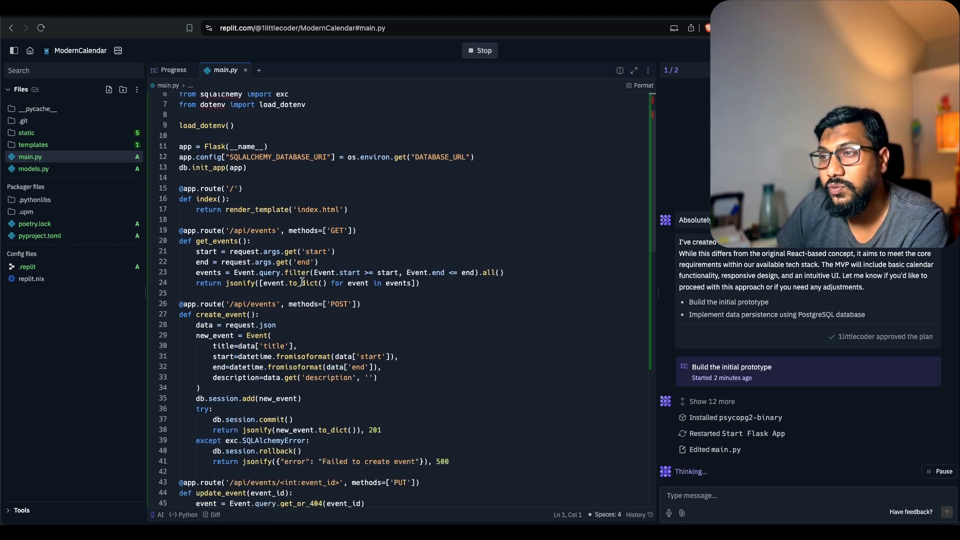
scroll("down", 3)
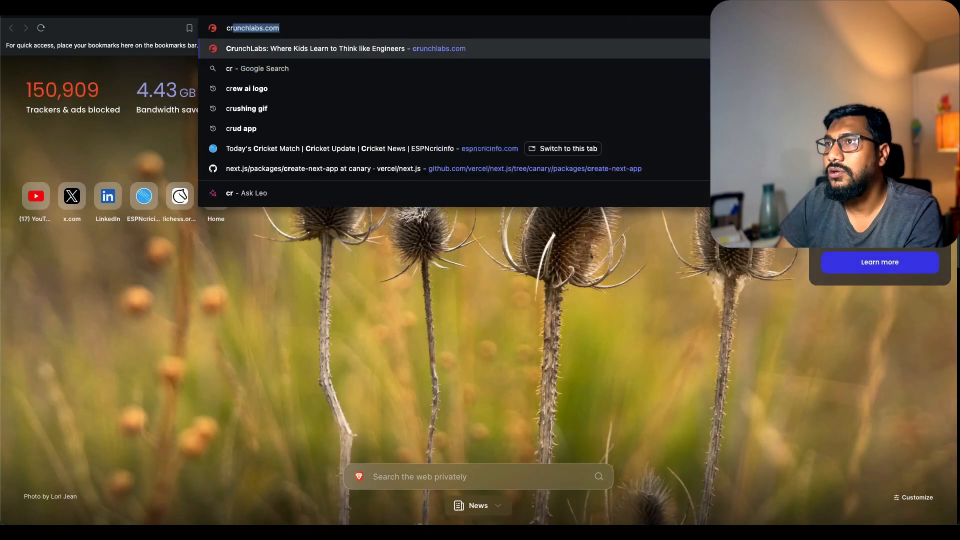
type("crud full form")
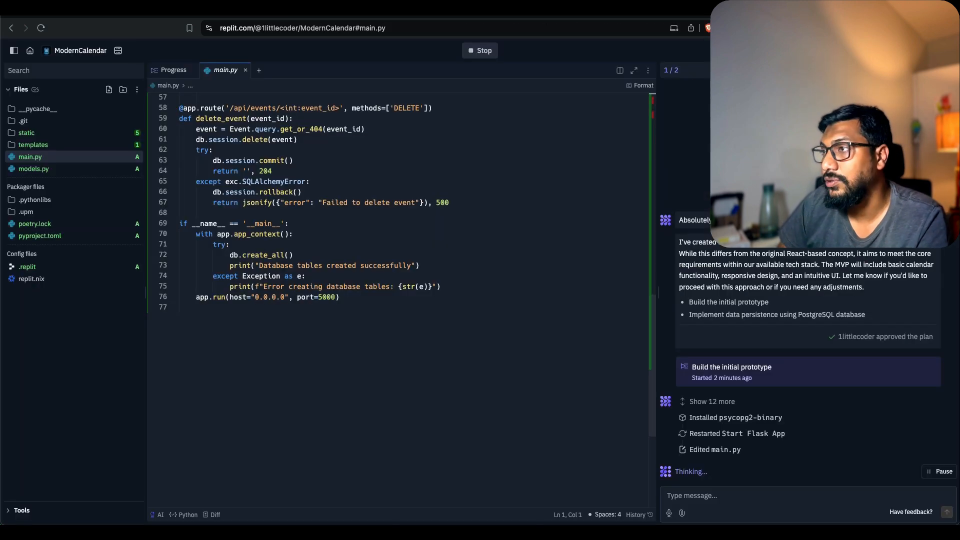
mouse_move(779, 449)
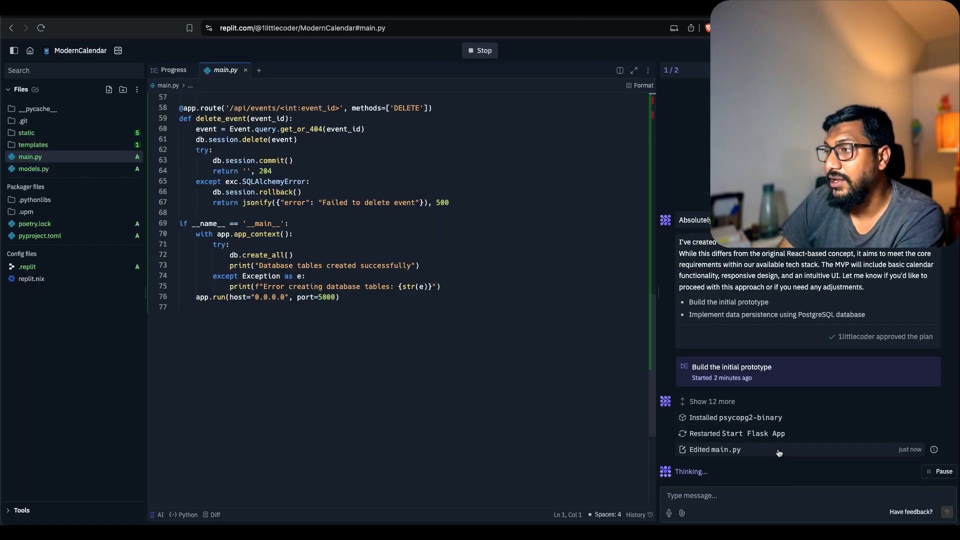
mouse_move(533, 357)
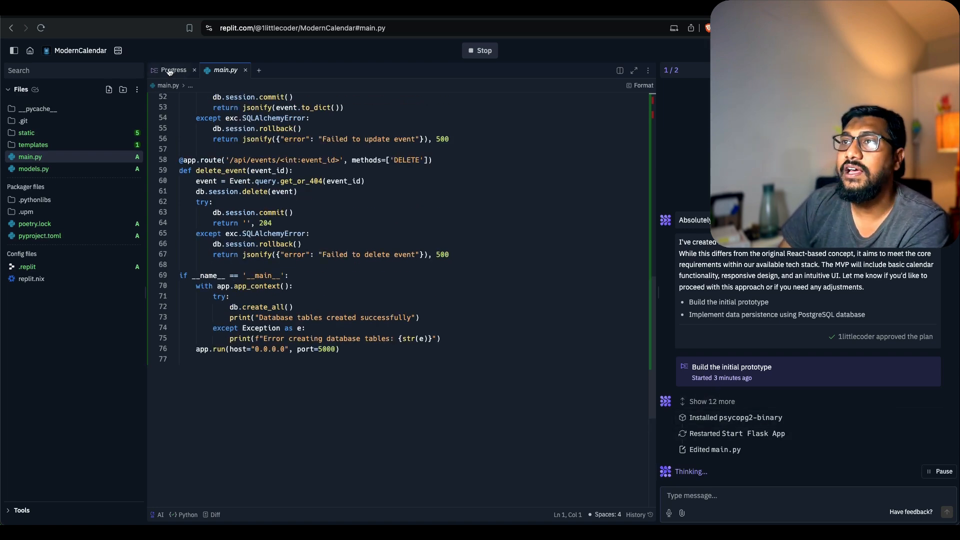
- Show the running Modern Calendar app in a Webview tab and scroll through the September 2024 page
left_click(173, 70)
type("web")
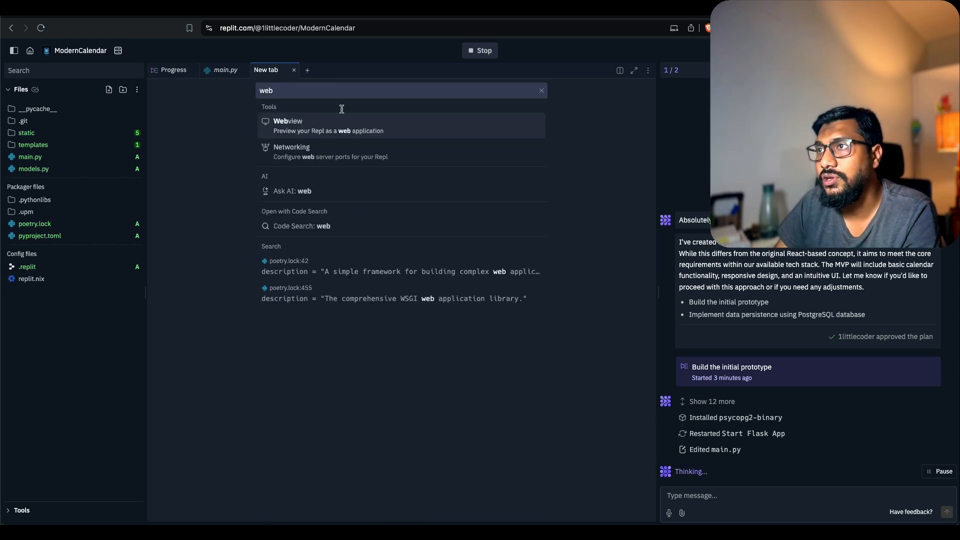
left_click(288, 125)
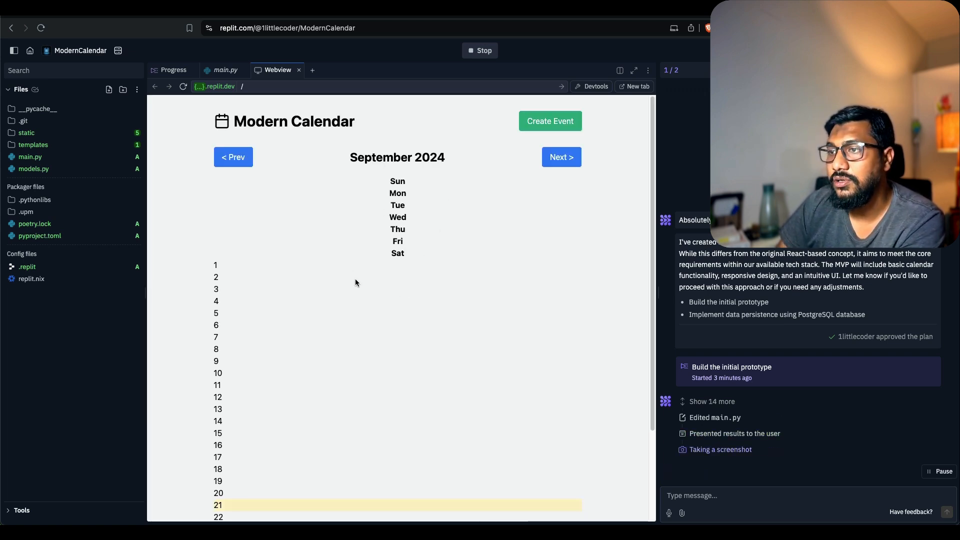
scroll("down", 3)
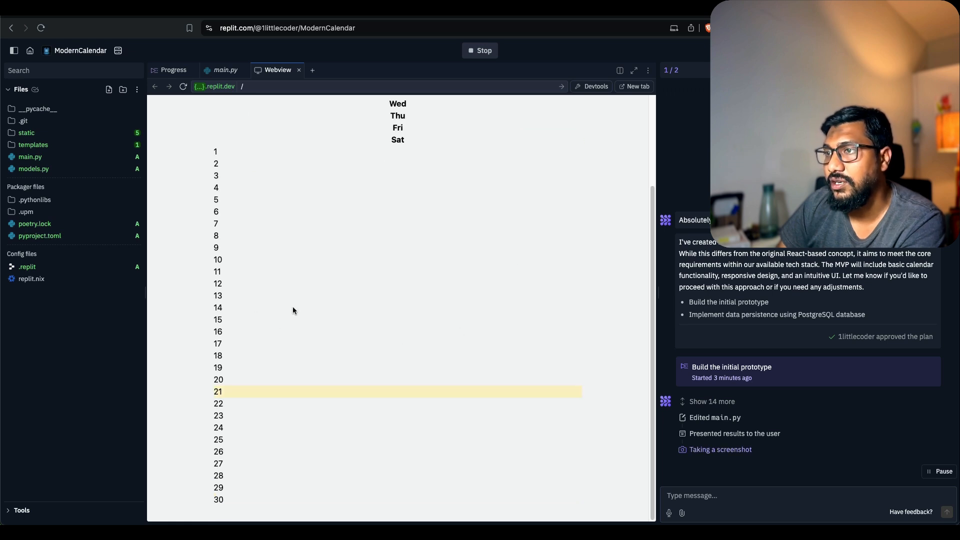
scroll("up", 3)
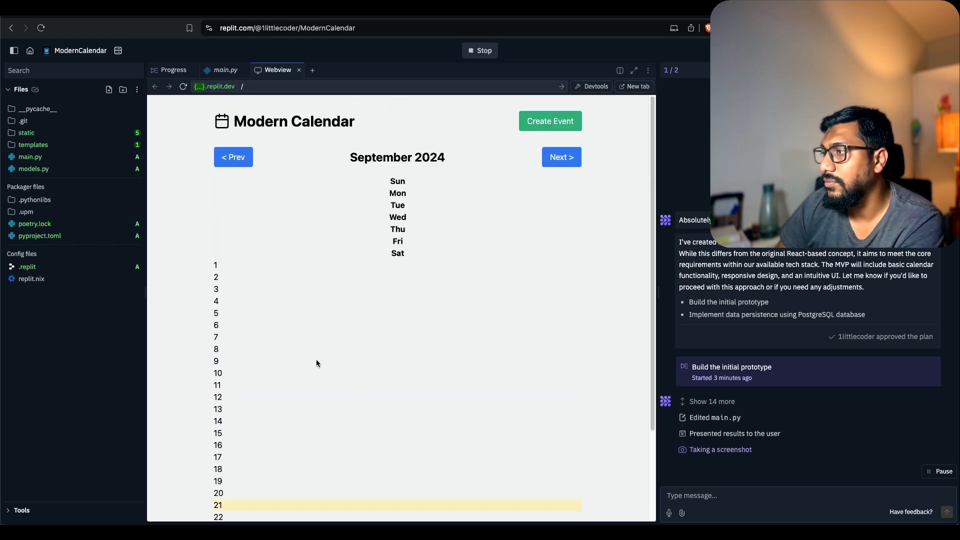
scroll("down", 3)
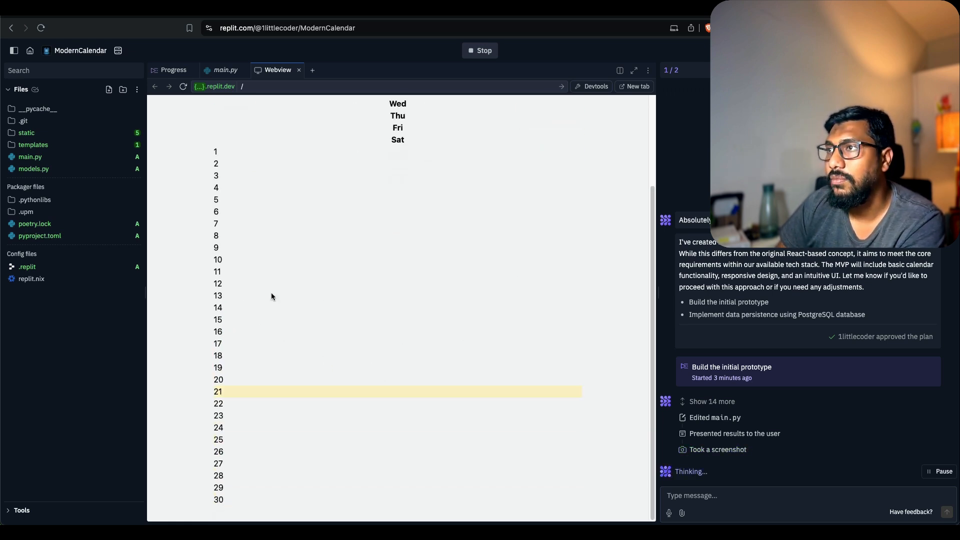
scroll("up", 3)
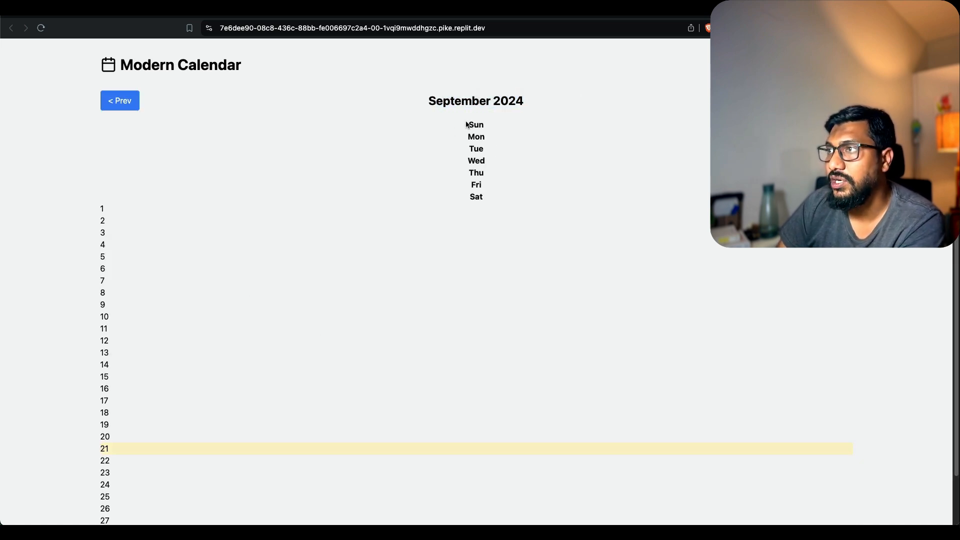
- Test month navigation in the standalone Modern Calendar tab with the Prev button several times
scroll("down", 3)
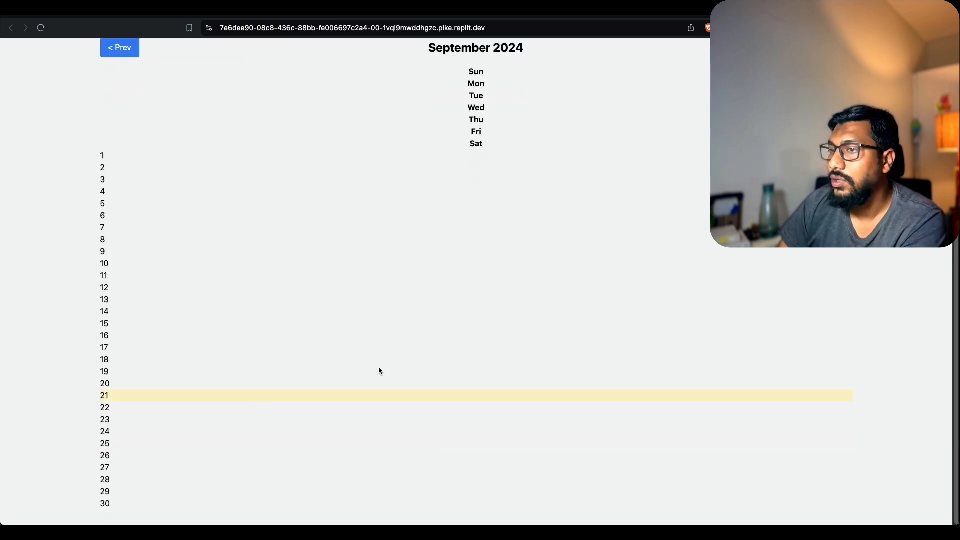
scroll("up", 3)
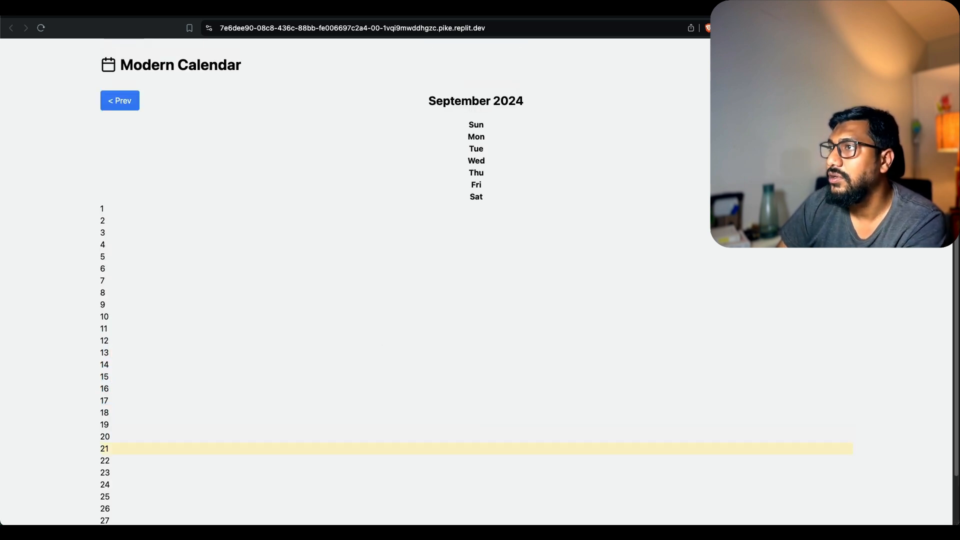
left_click(119, 100)
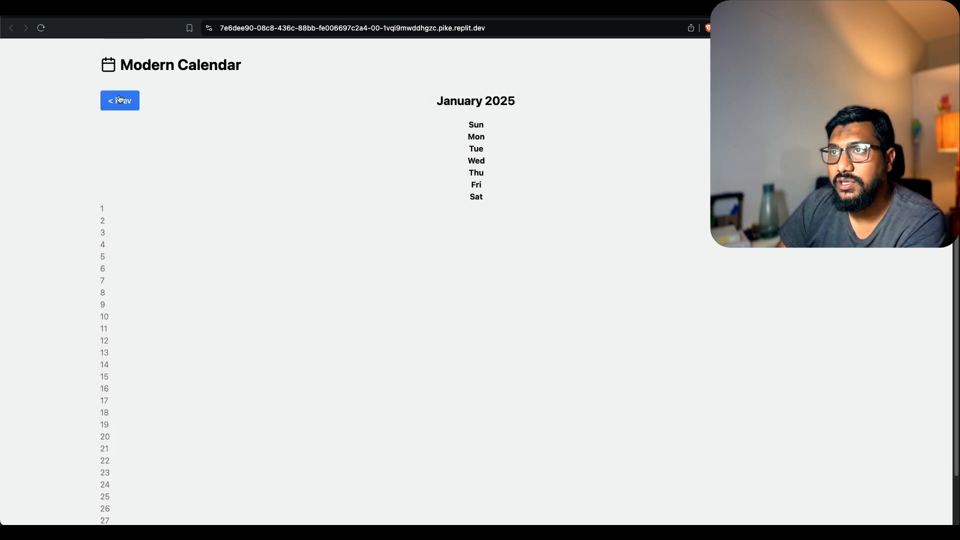
left_click(119, 100)
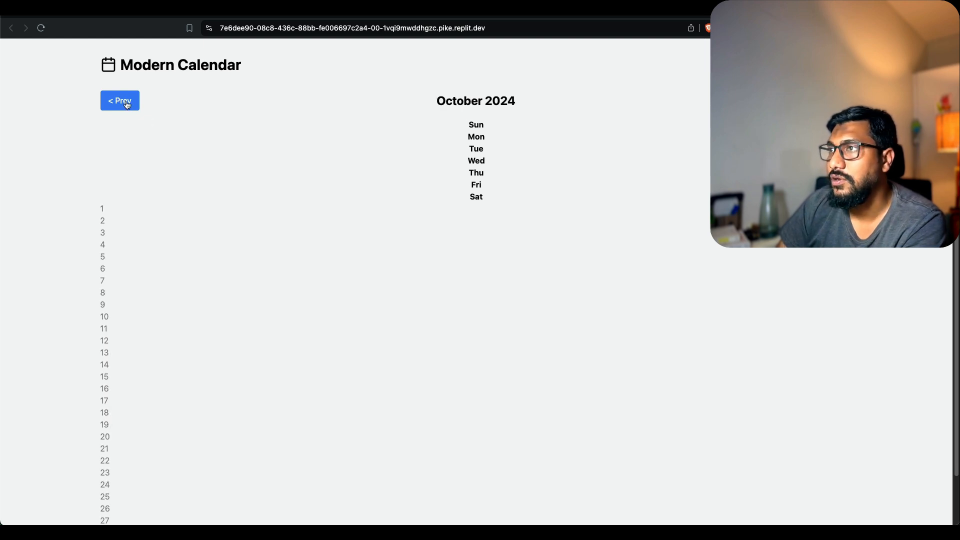
left_click(119, 100)
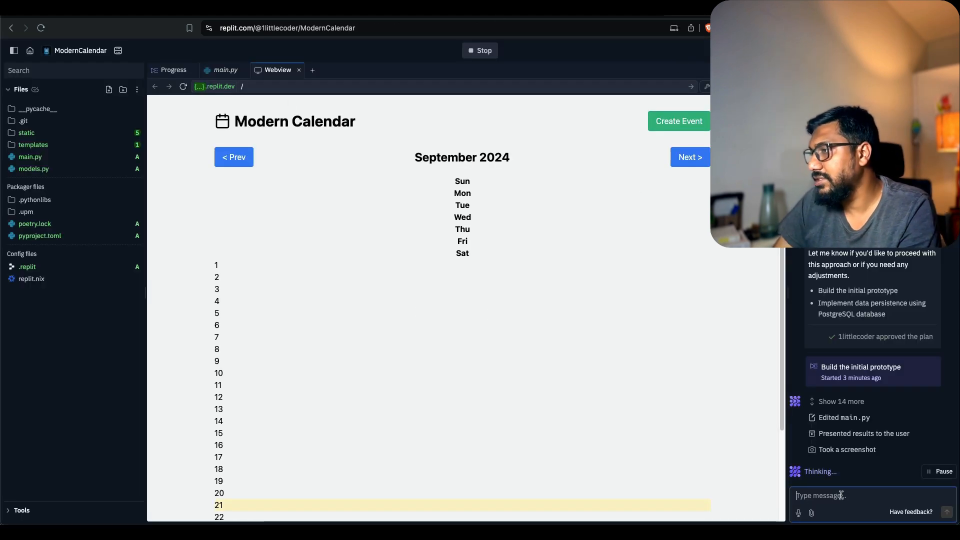
- Pause the agent, start the feedback that Create Event shows nothing, and check the Progress log
left_click(943, 471)
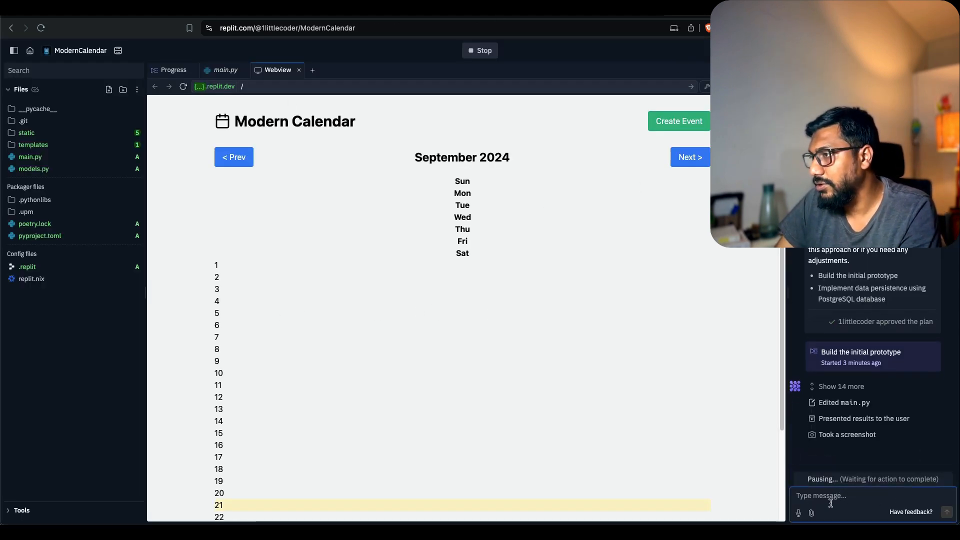
type("Create event doesn't seem")
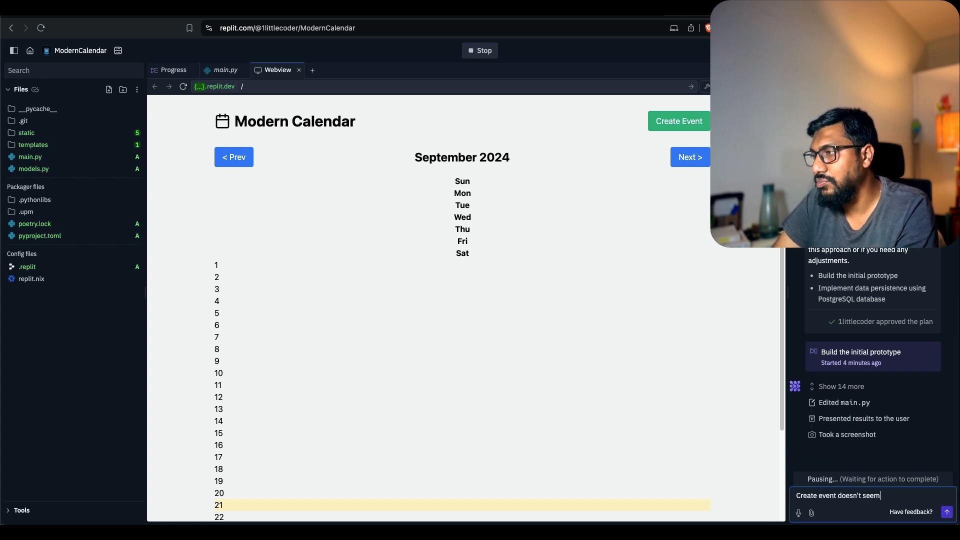
type("to show anything")
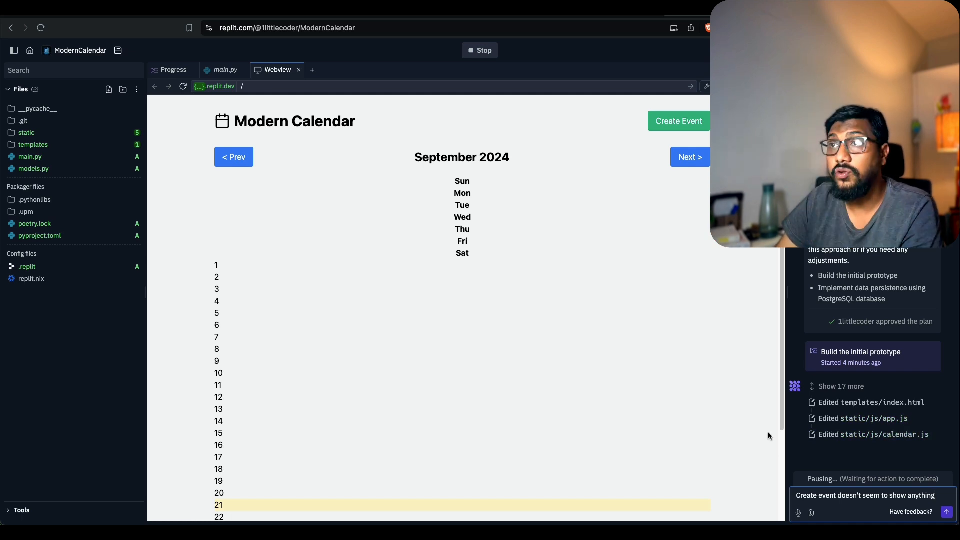
left_click(173, 69)
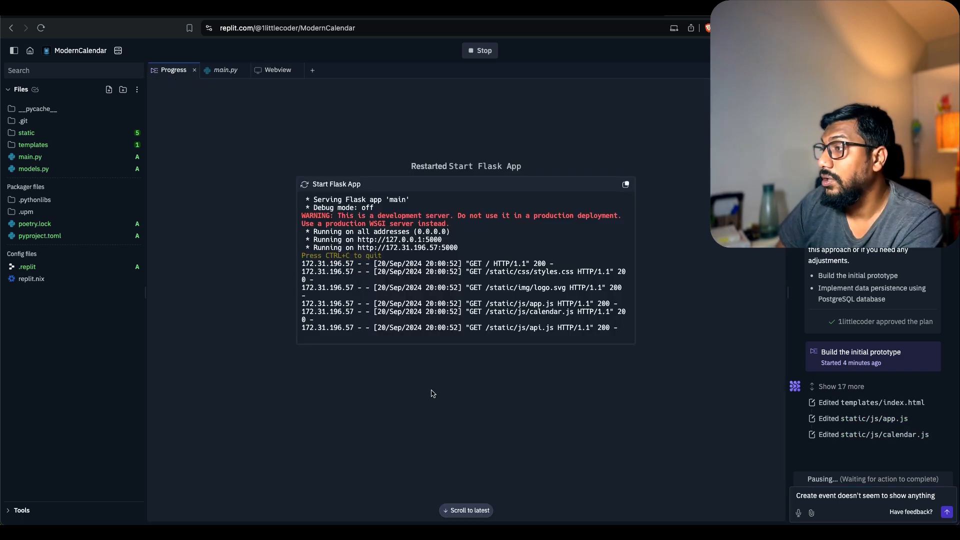
mouse_move(906, 449)
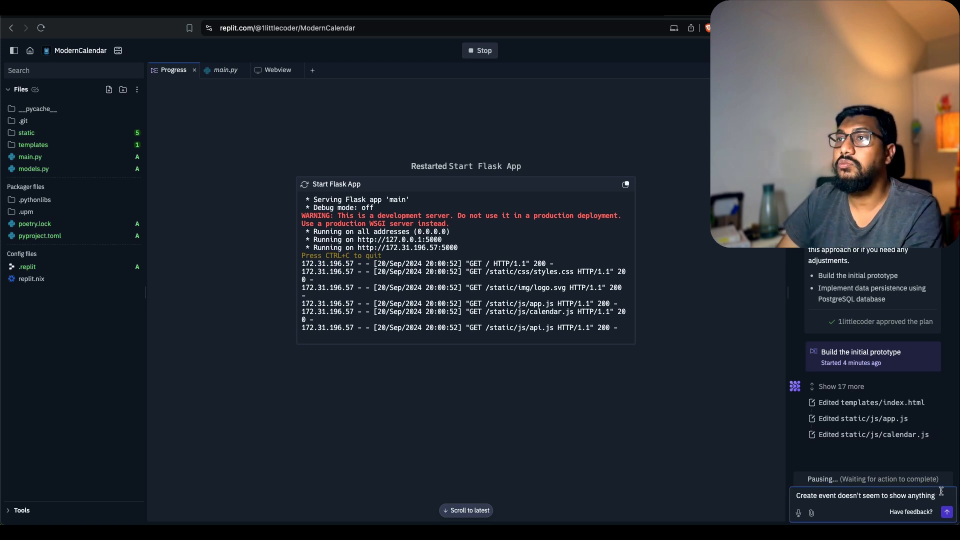
left_click(277, 69)
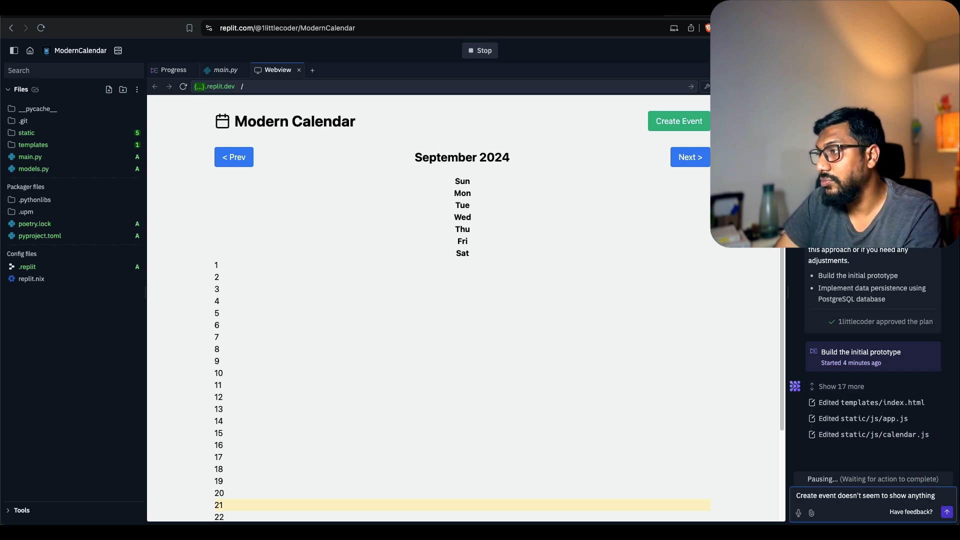
- Finish and send the feedback asking for a grid-style calendar layout instead
type(", not sure")
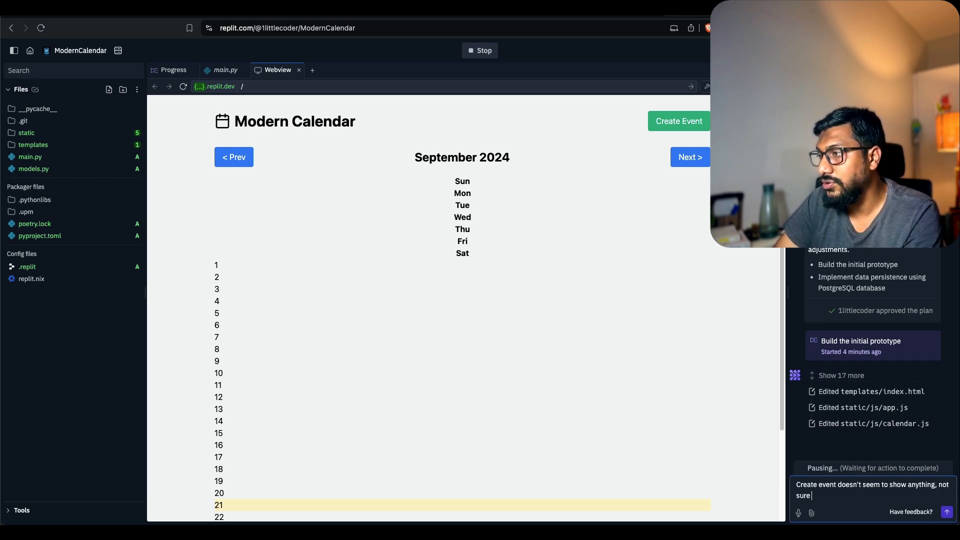
type("if it's working fine. Also")
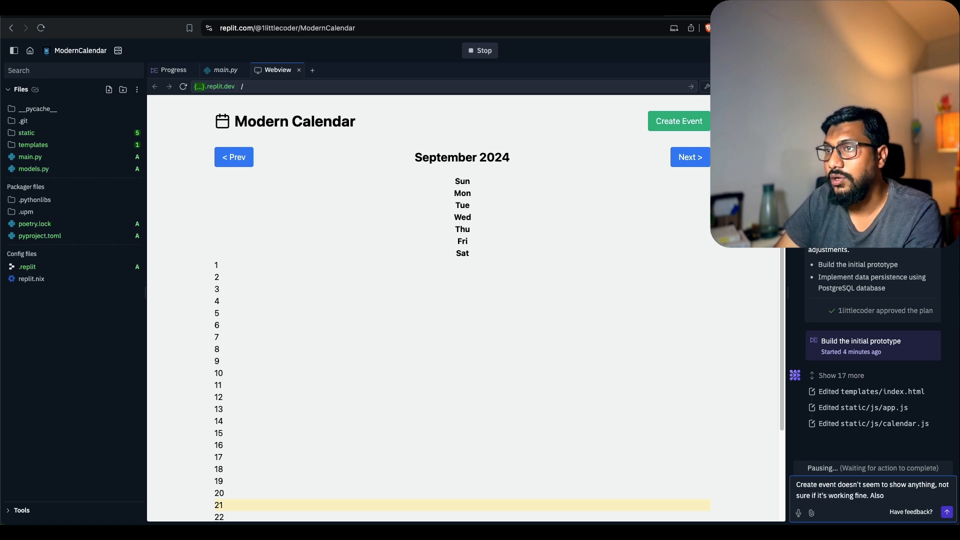
type("a grid wou")
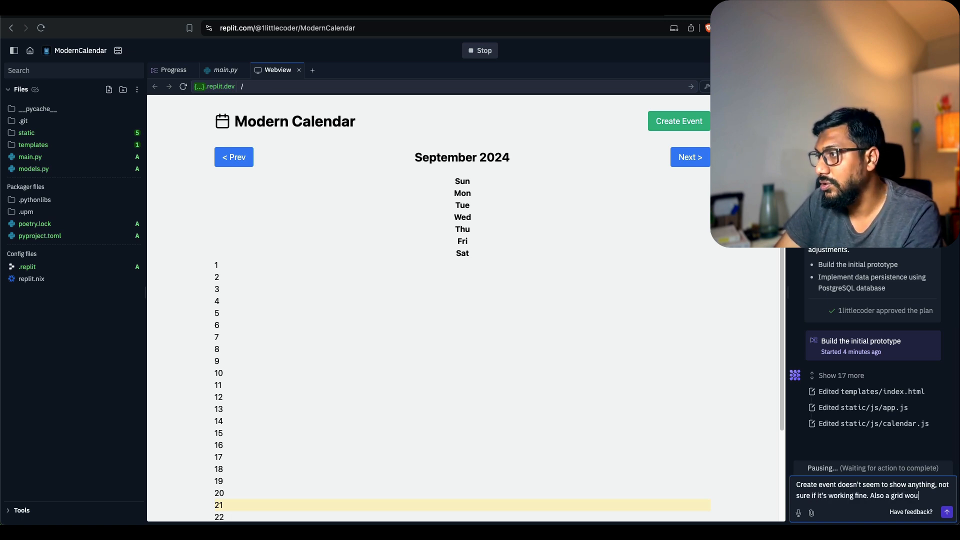
type("look for calendar")
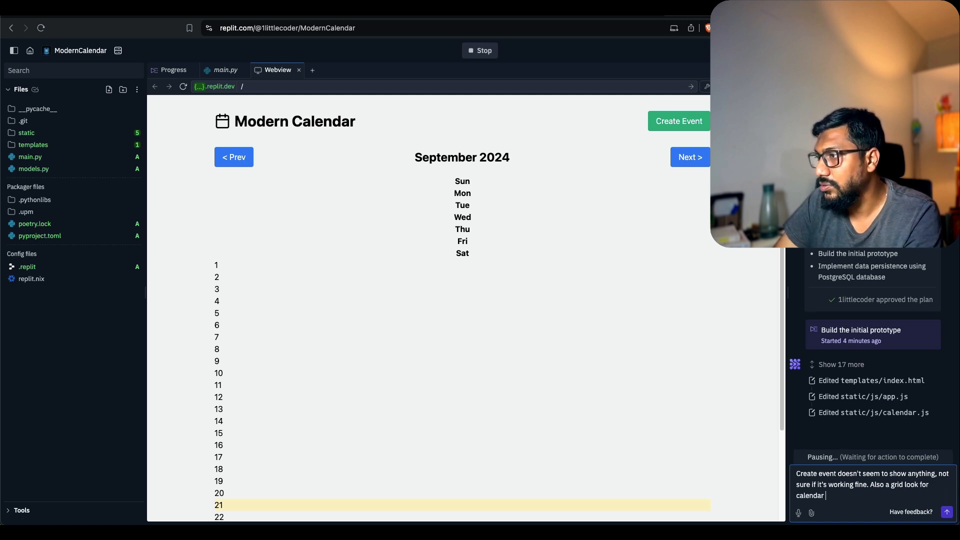
type("would be better.")
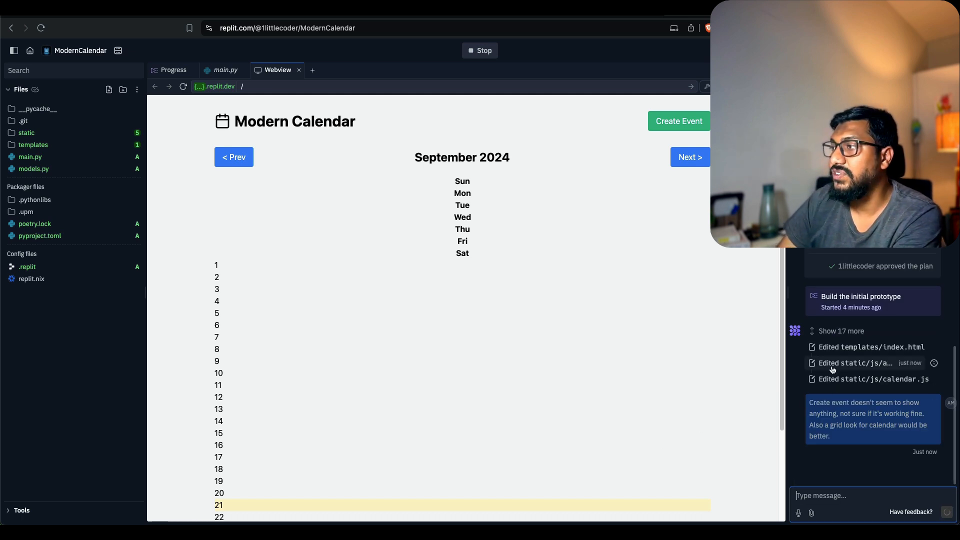
mouse_move(594, 395)
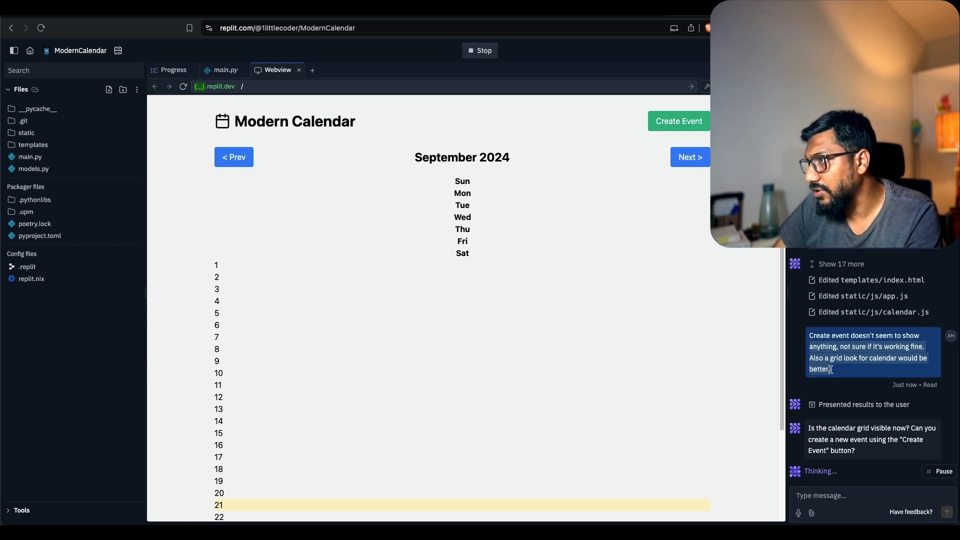
mouse_move(872, 427)
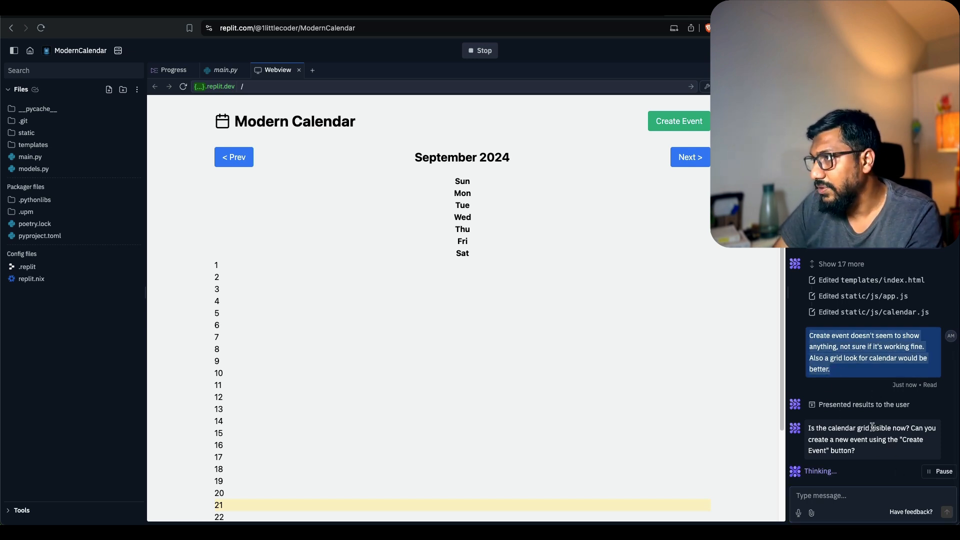
mouse_move(910, 438)
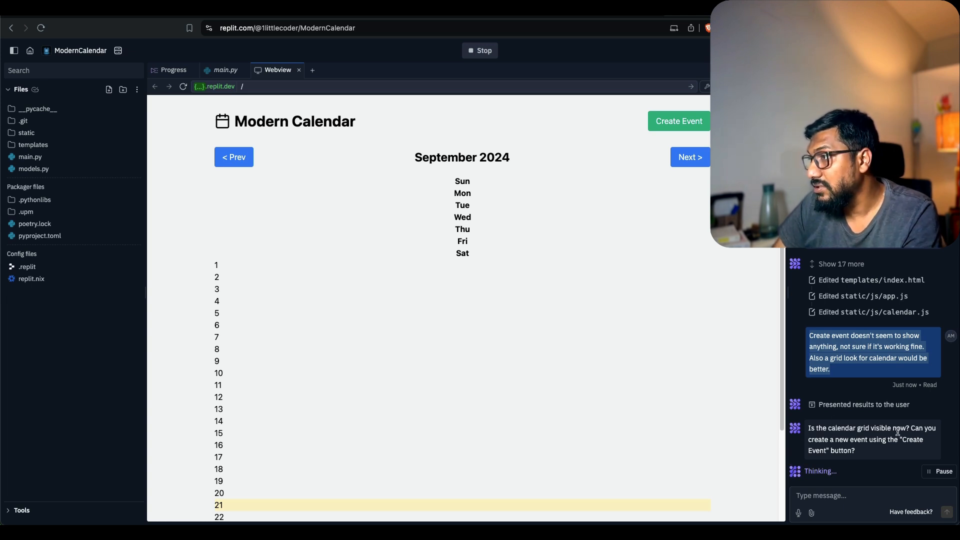
- Scroll the chat to read the agent's reply about fixing event creation and the grid
scroll("down", 3)
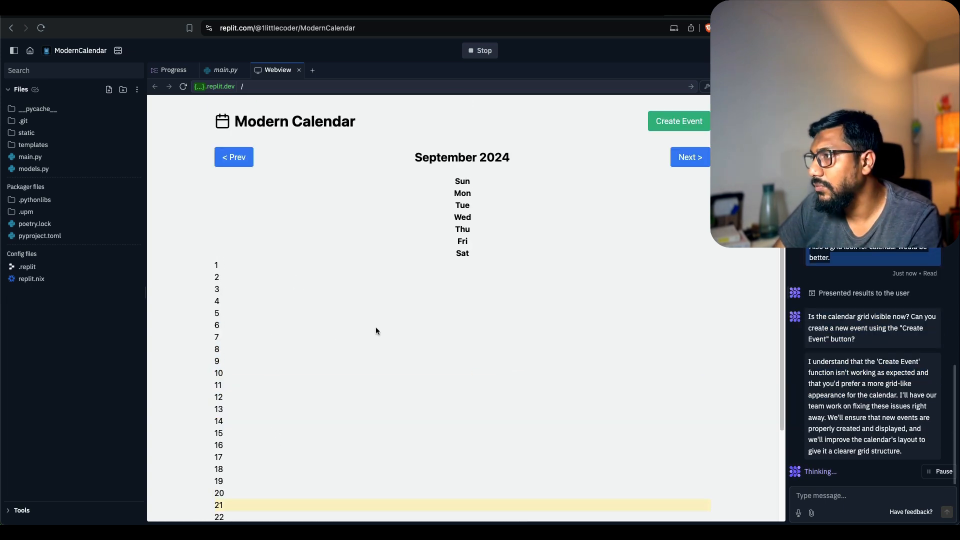
mouse_move(893, 418)
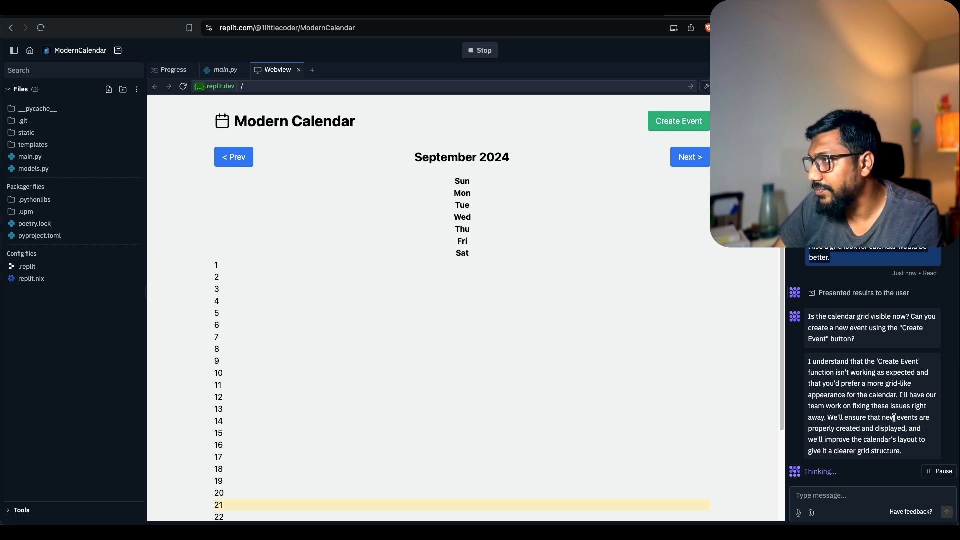
mouse_move(367, 246)
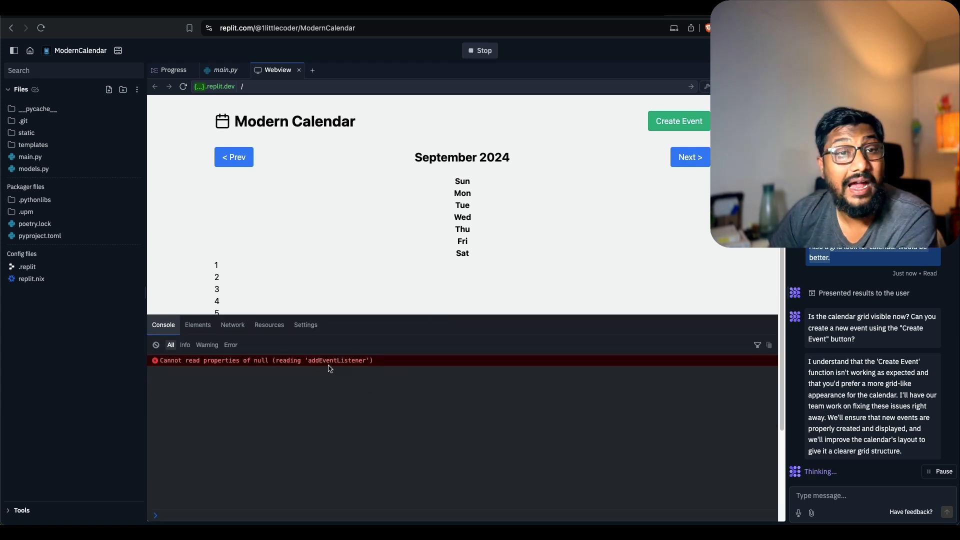
mouse_move(313, 378)
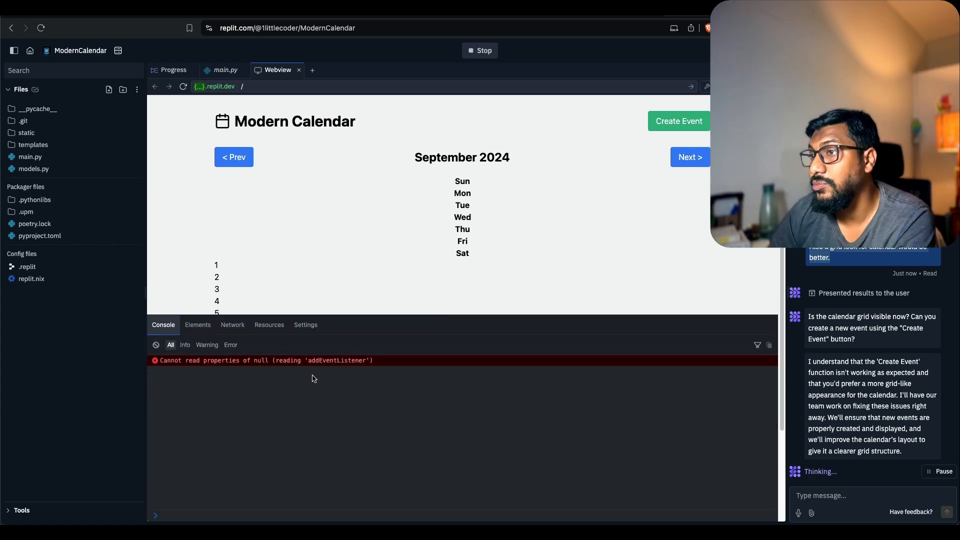
mouse_move(462, 355)
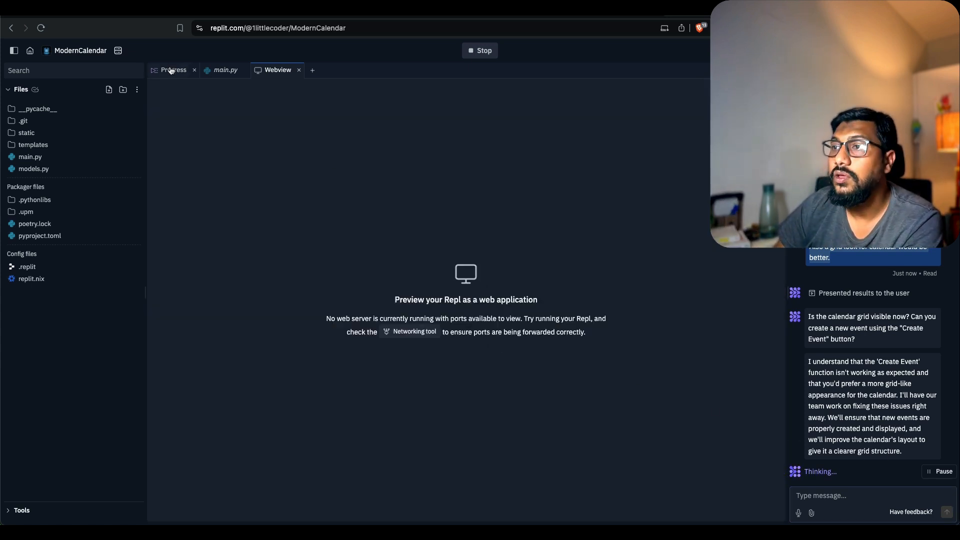
- Review the agent's app.js diff in Progress, then check the Webview console shows no errors
left_click(173, 70)
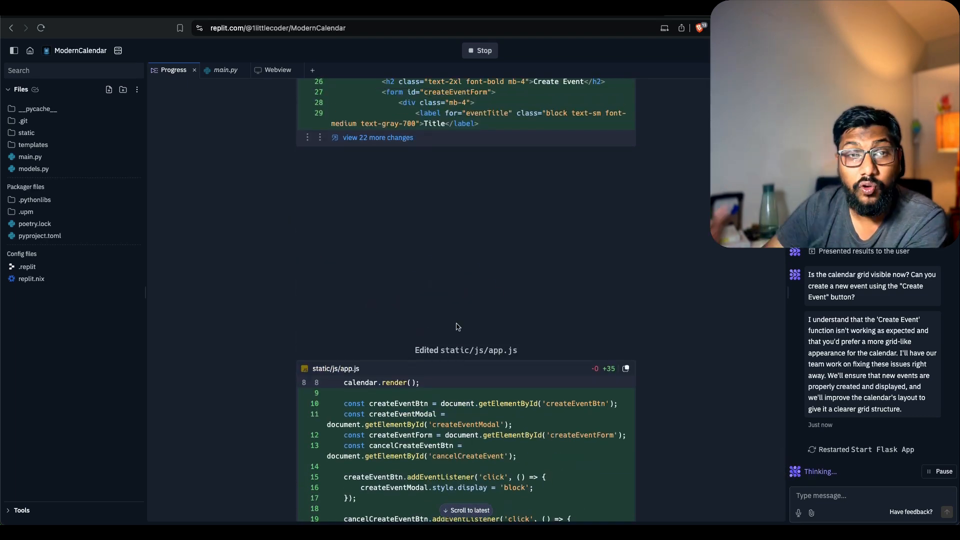
scroll("up", 3)
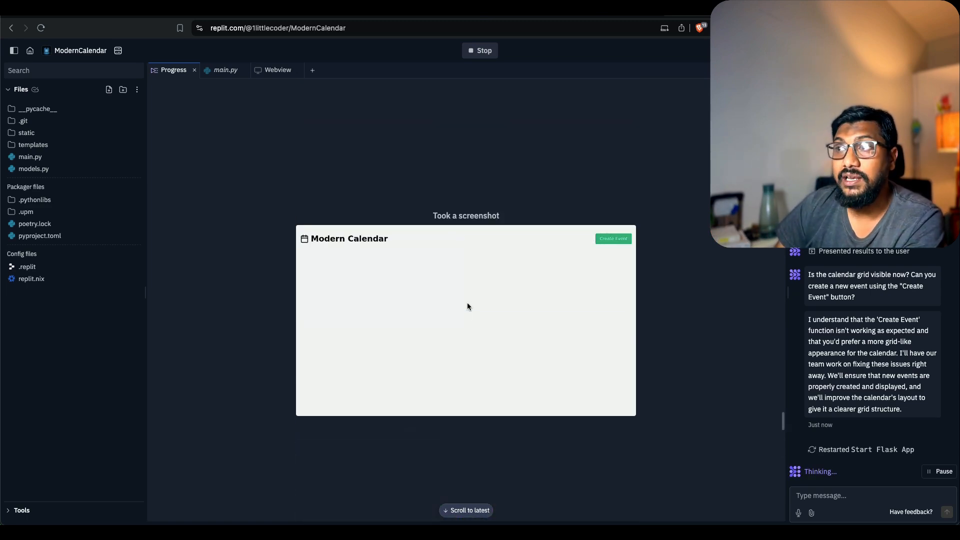
left_click(277, 69)
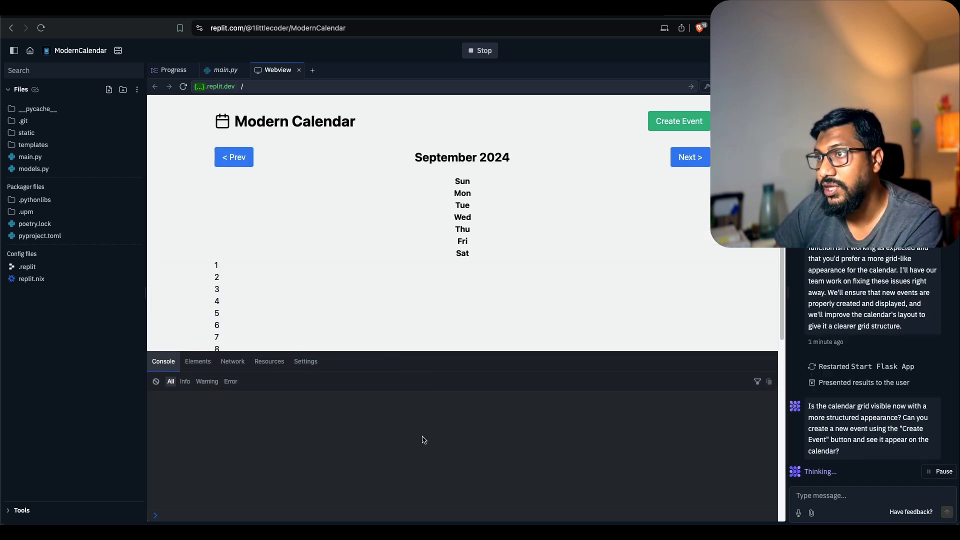
scroll("down", 3)
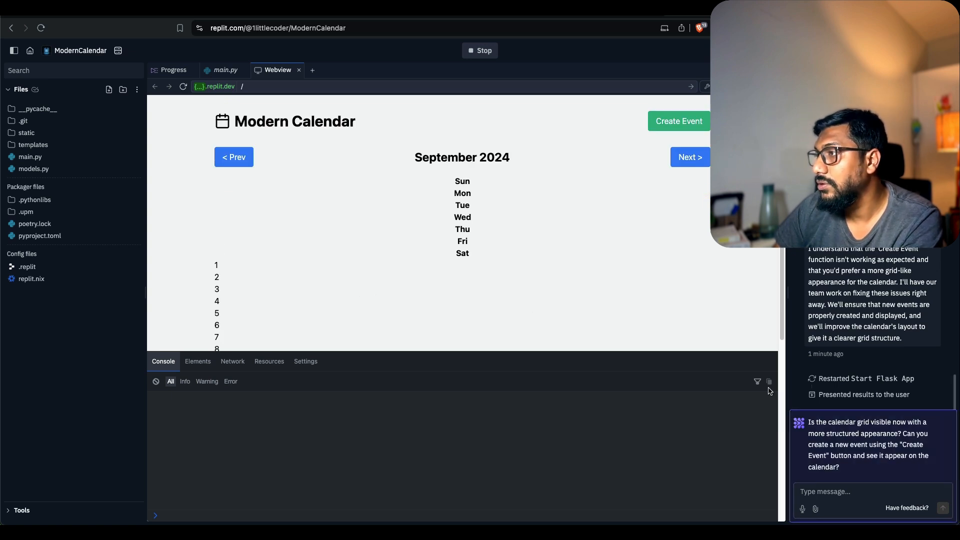
- In the app's own tab, enter the event's start and end dates in the Create Event form
left_click(677, 121)
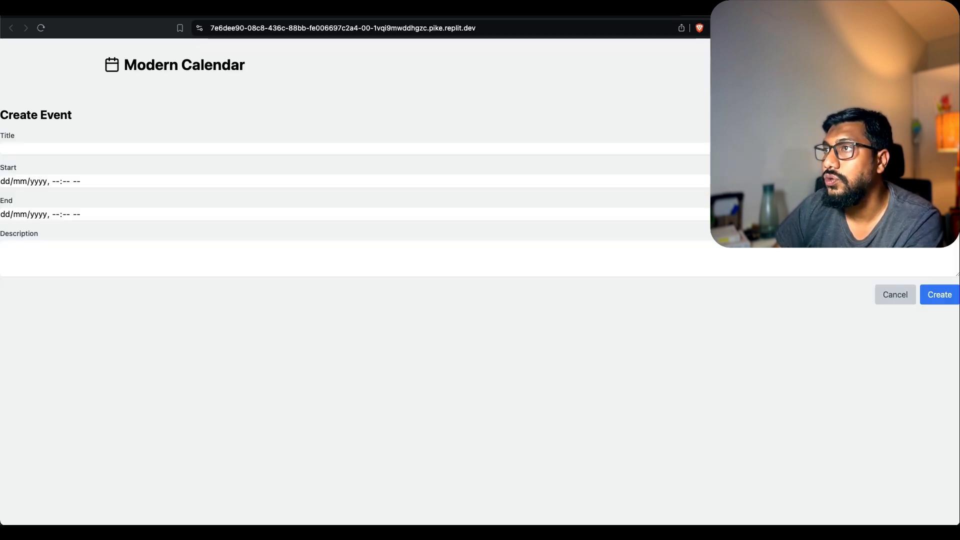
scroll("up", 3)
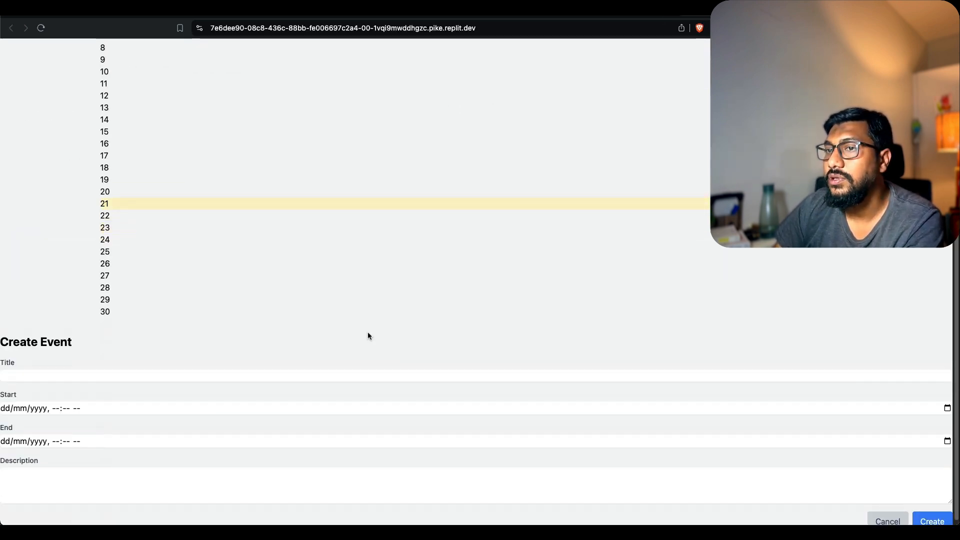
scroll("up", 3)
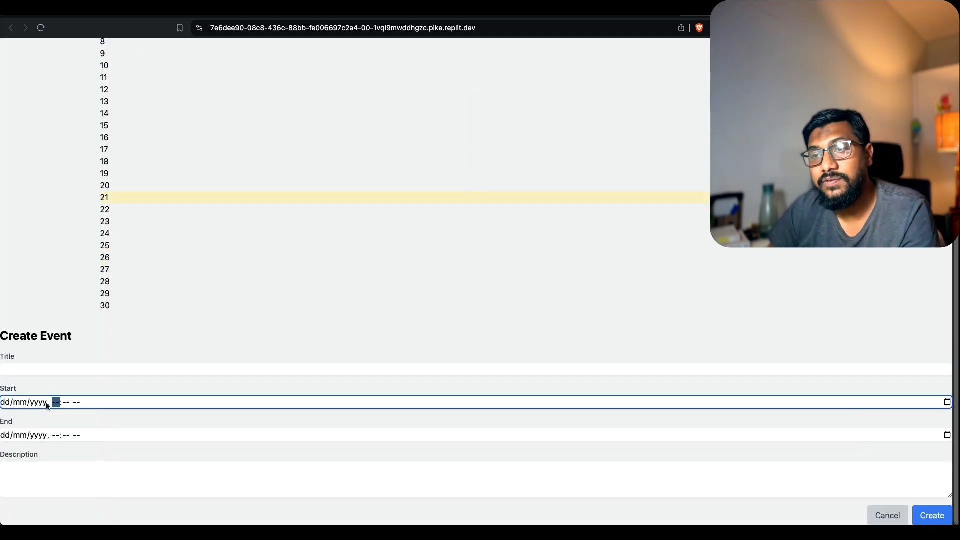
type("01, --:-- --")
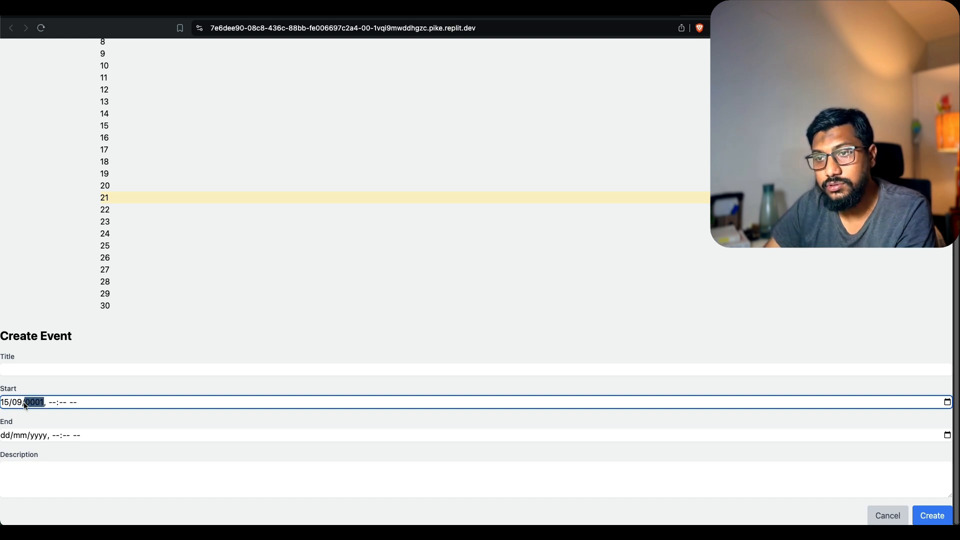
type("2000")
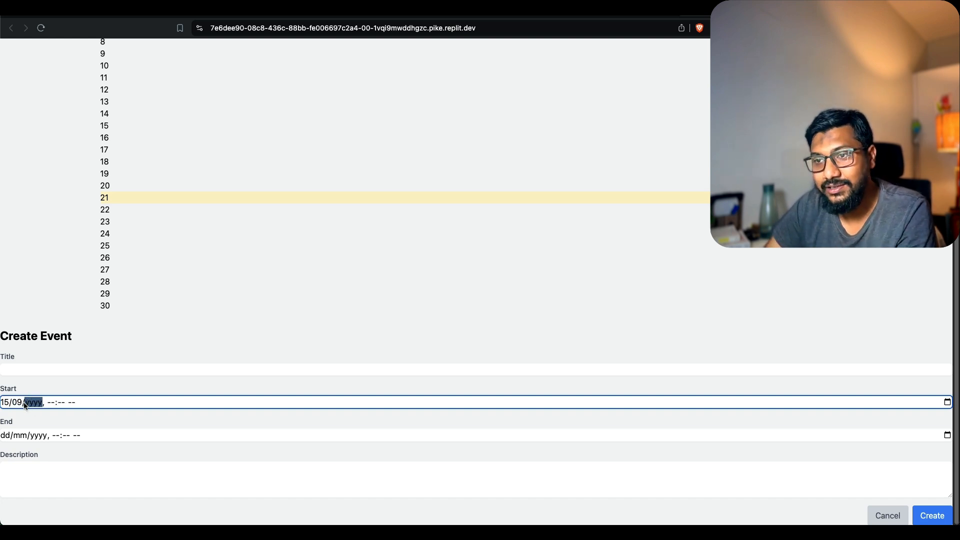
type("2000")
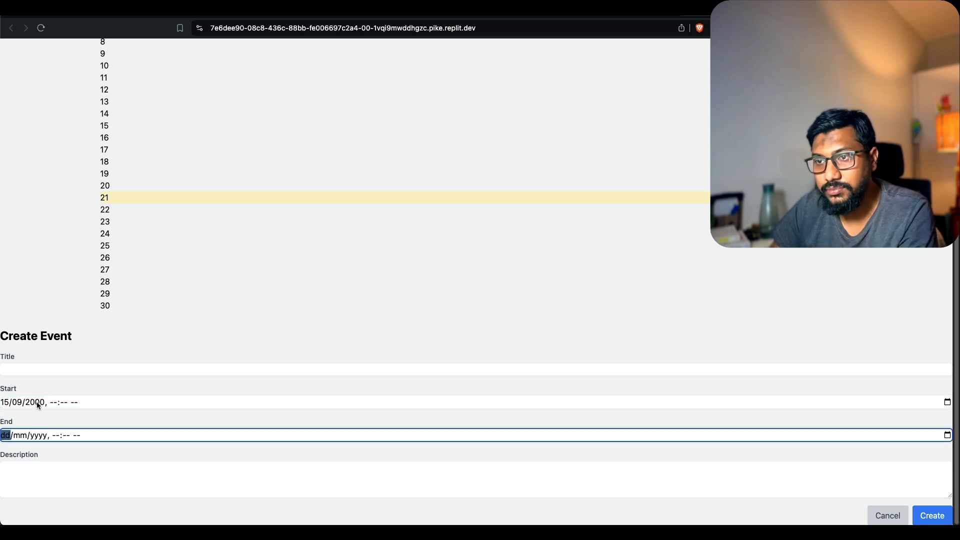
left_click(37, 402)
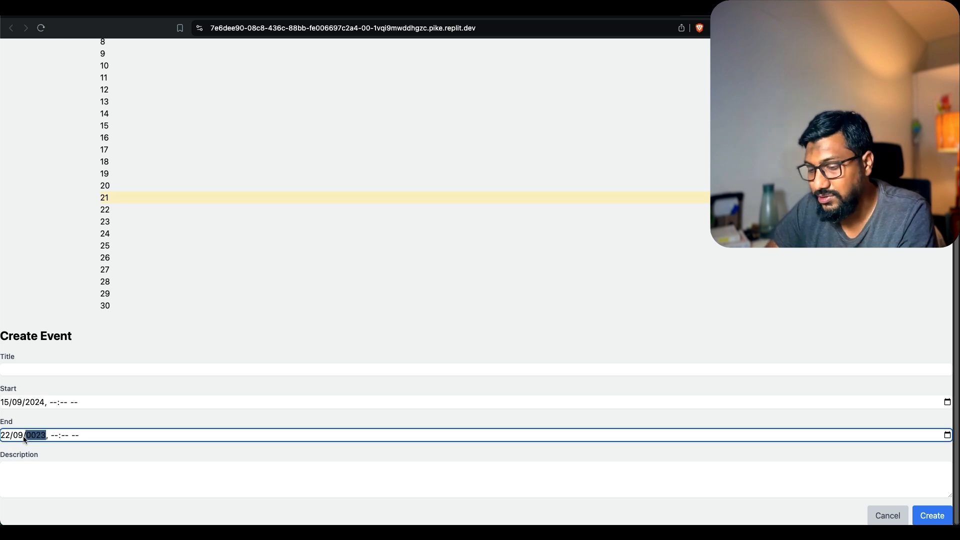
type("0202")
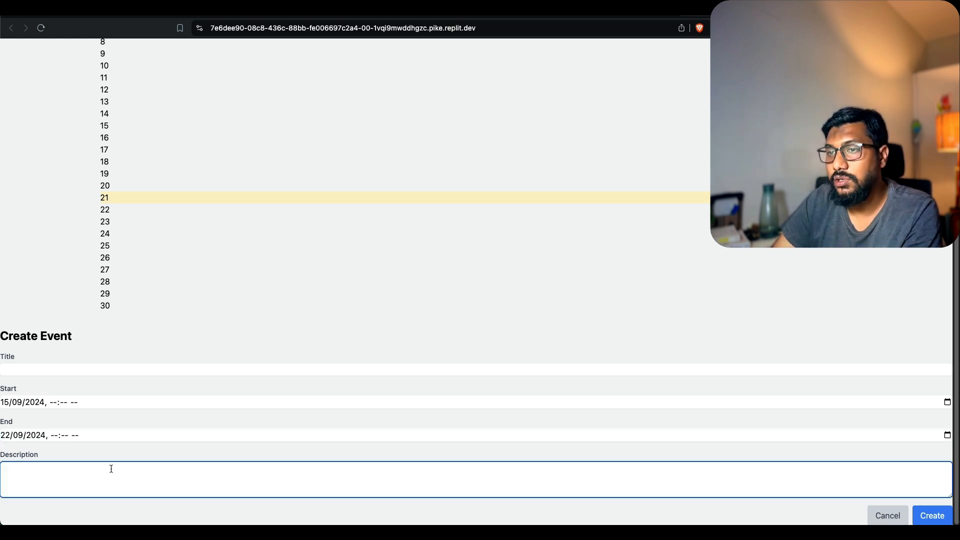
- Enter description 'this is a sample event' and title 'you are on internet'
type("this is a sam")
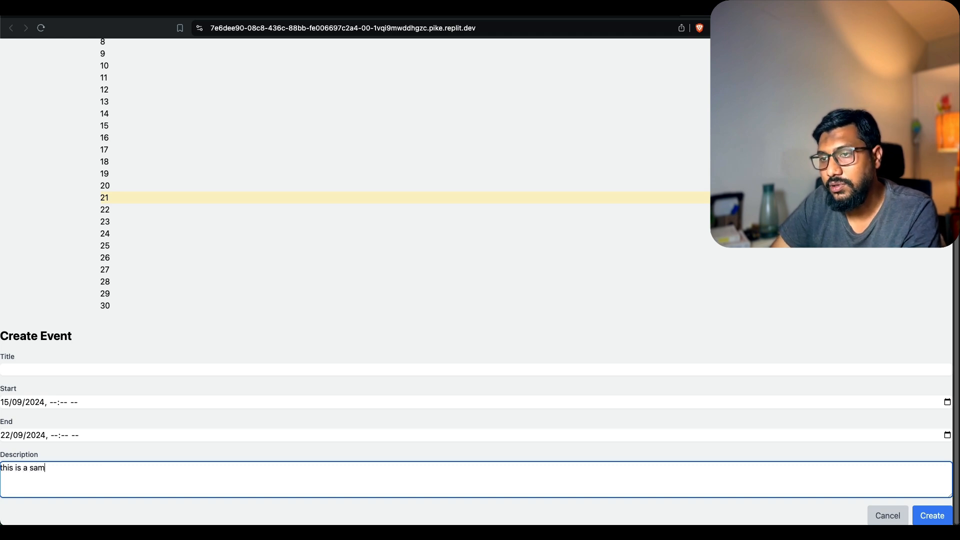
type("ple event")
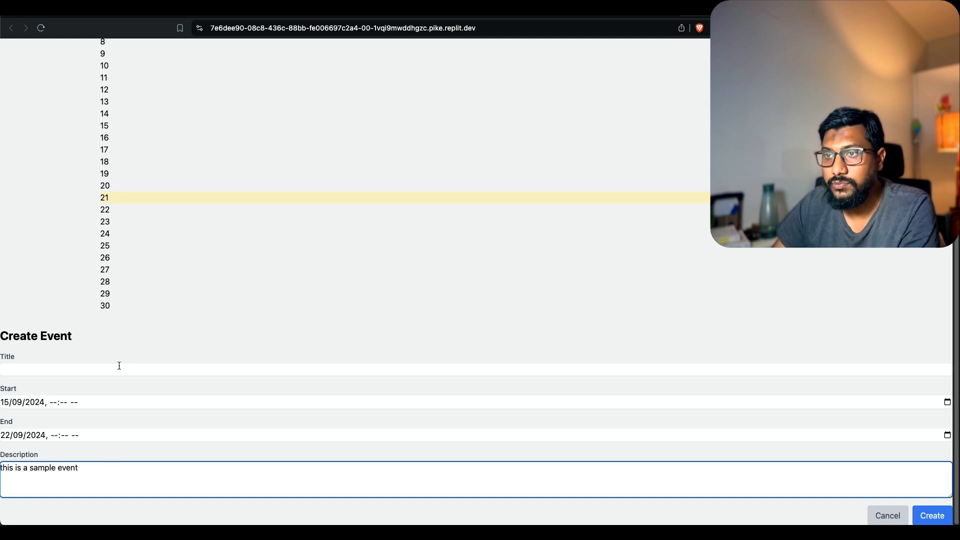
type("you are on")
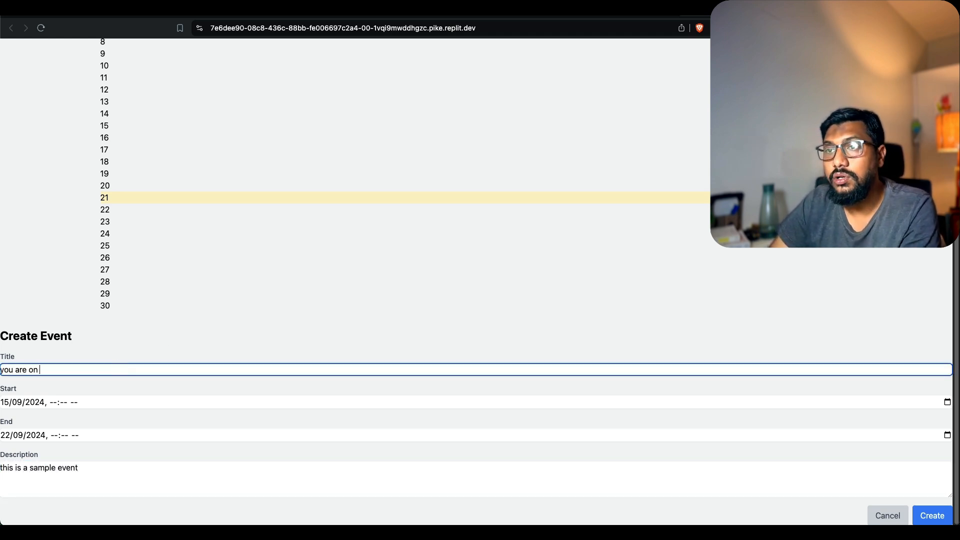
type("internet")
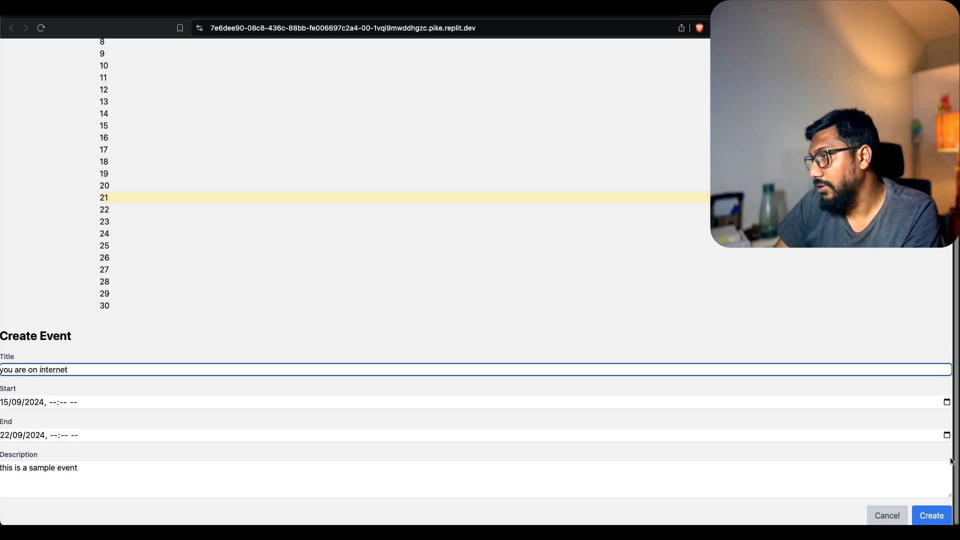
- Set the start time to 10:01 and the end time, then create the event
left_click(930, 515)
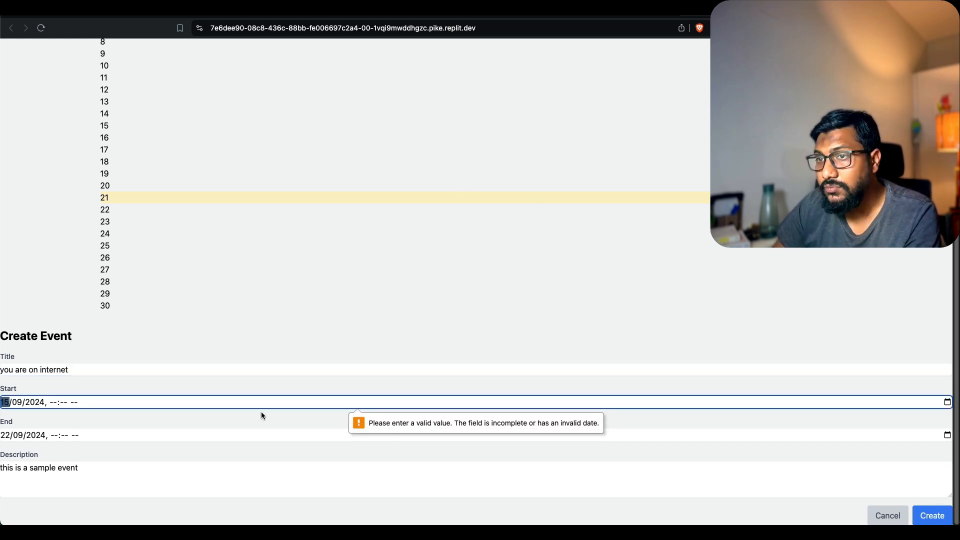
left_click(53, 402)
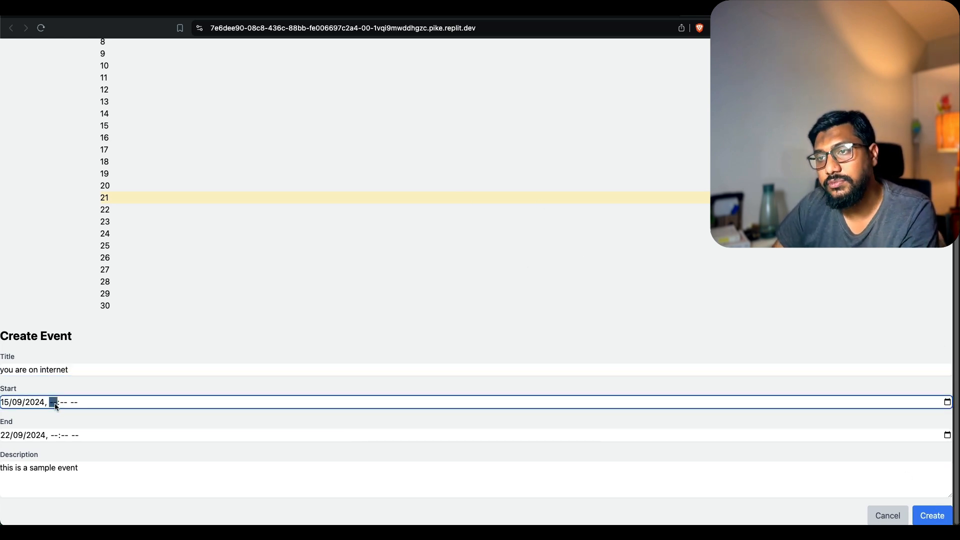
type("1001")
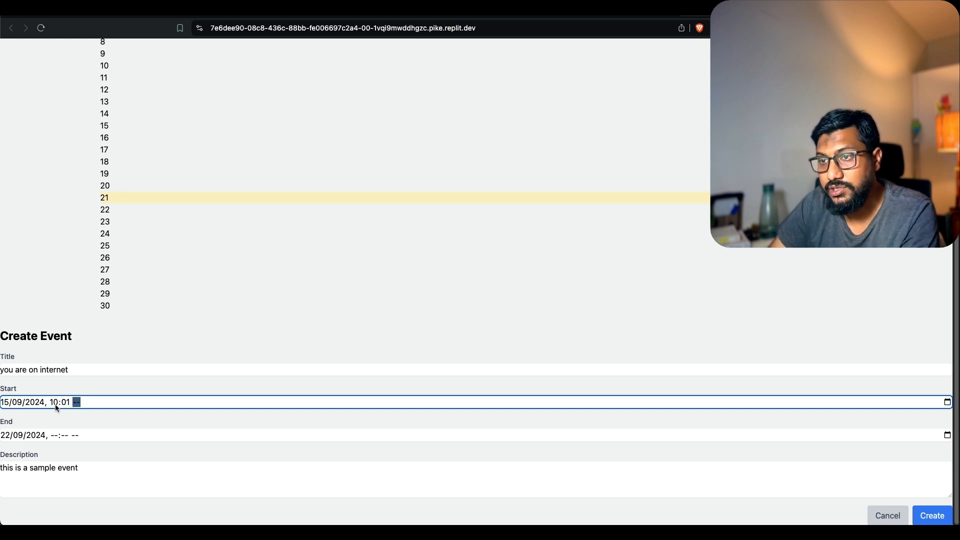
left_click(54, 435)
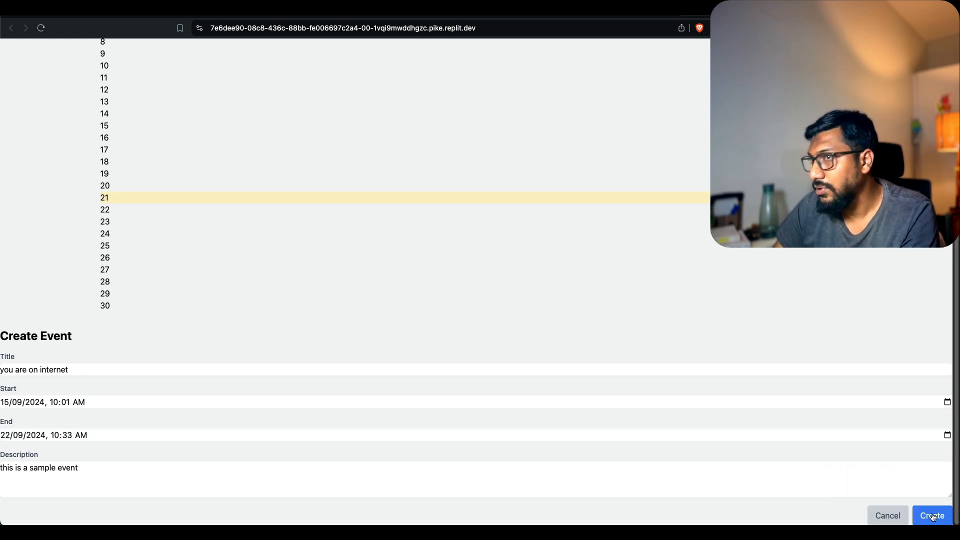
left_click(931, 515)
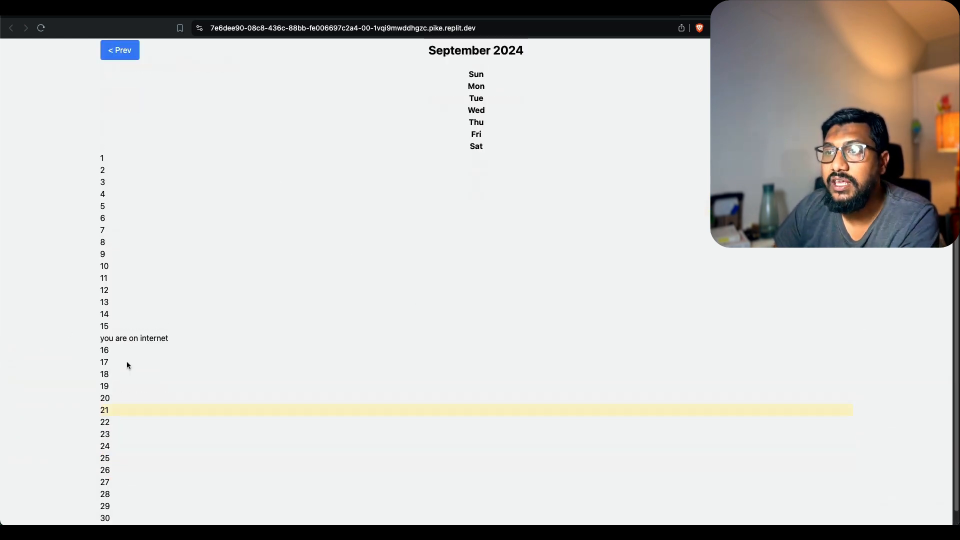
scroll("up", 3)
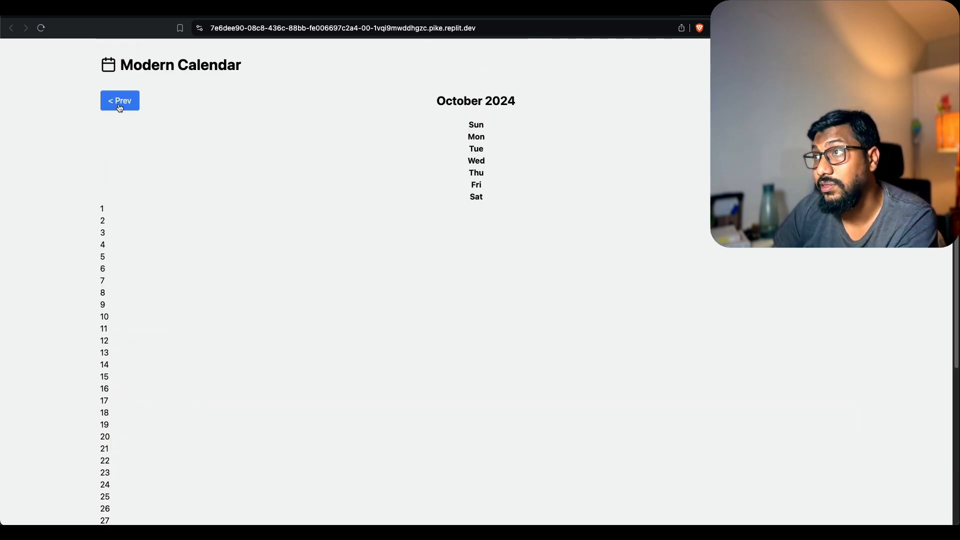
scroll("down", 3)
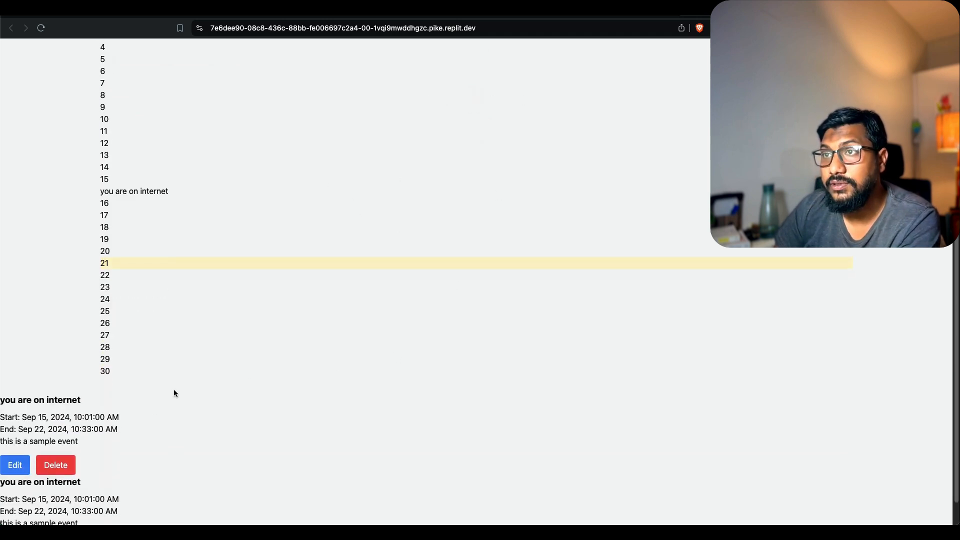
scroll("down", 3)
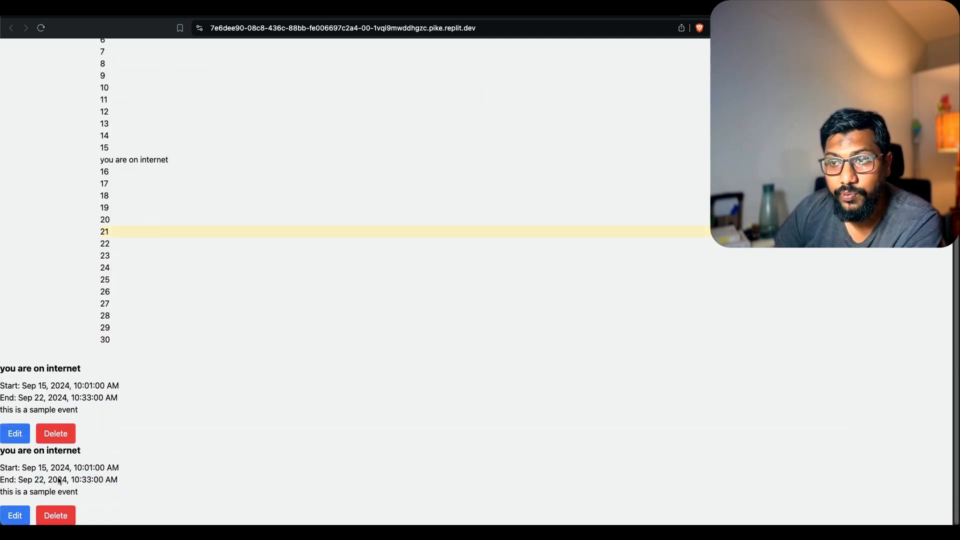
scroll("up", 3)
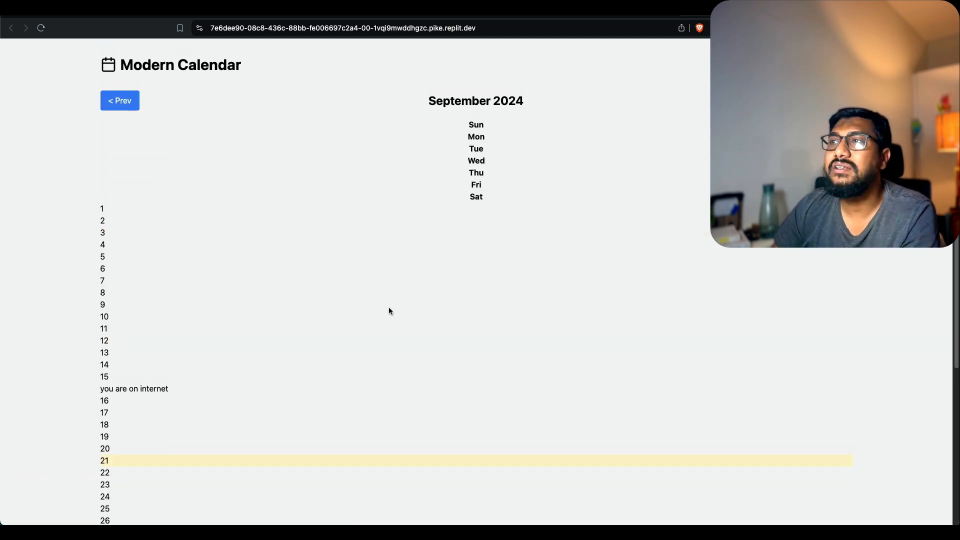
mouse_move(336, 358)
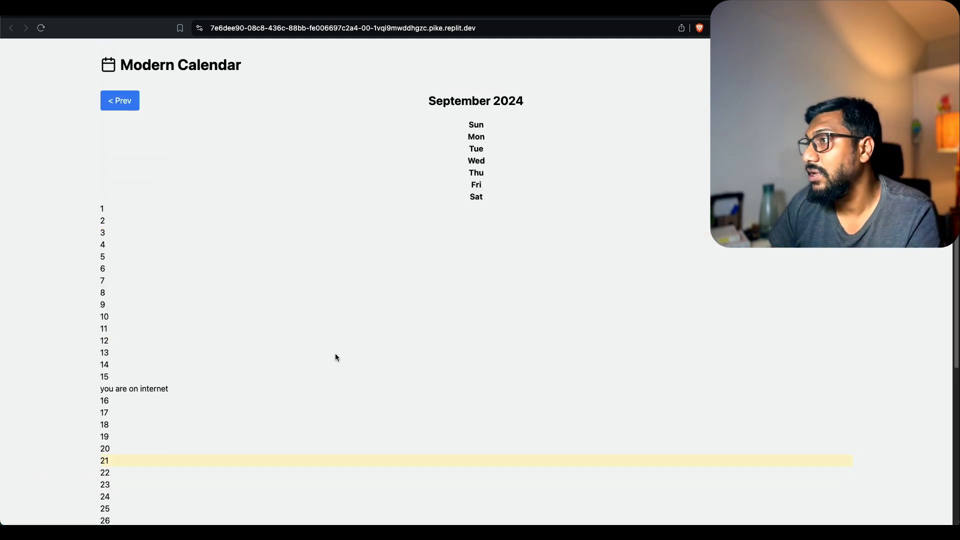
scroll("down", 3)
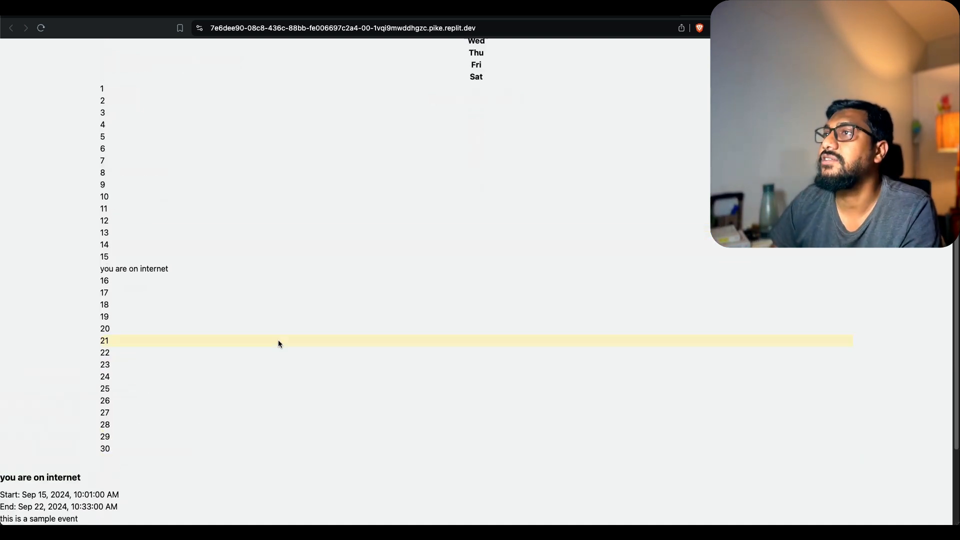
scroll("up", 3)
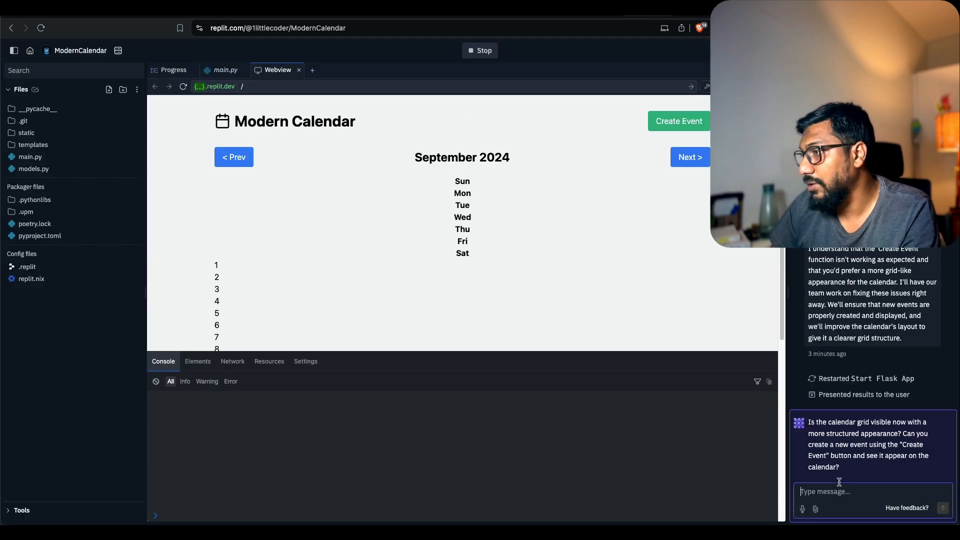
- Write feedback that event creation works but the grid look is missing, suggesting shadcn ui components
type("the")
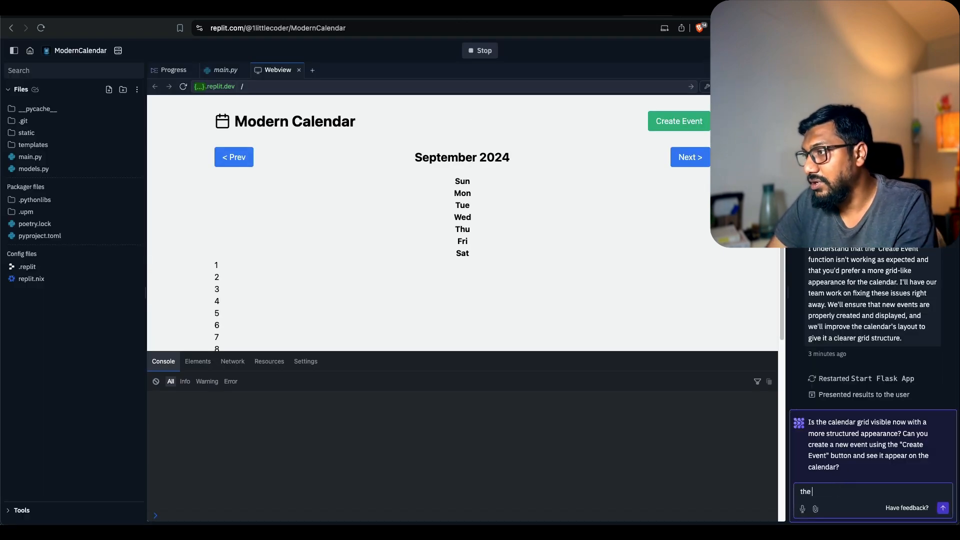
type("create event is fine, good job. Apprecite")
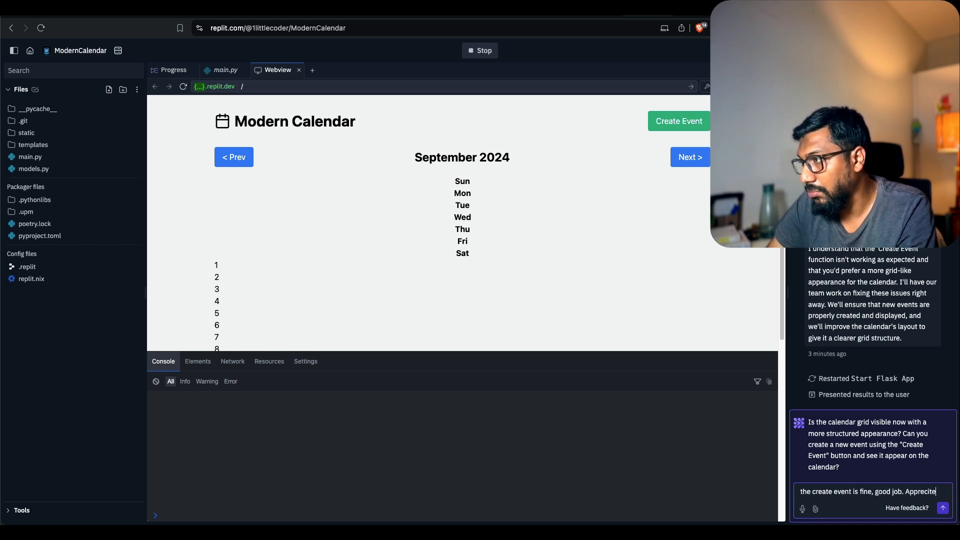
type("it. But")
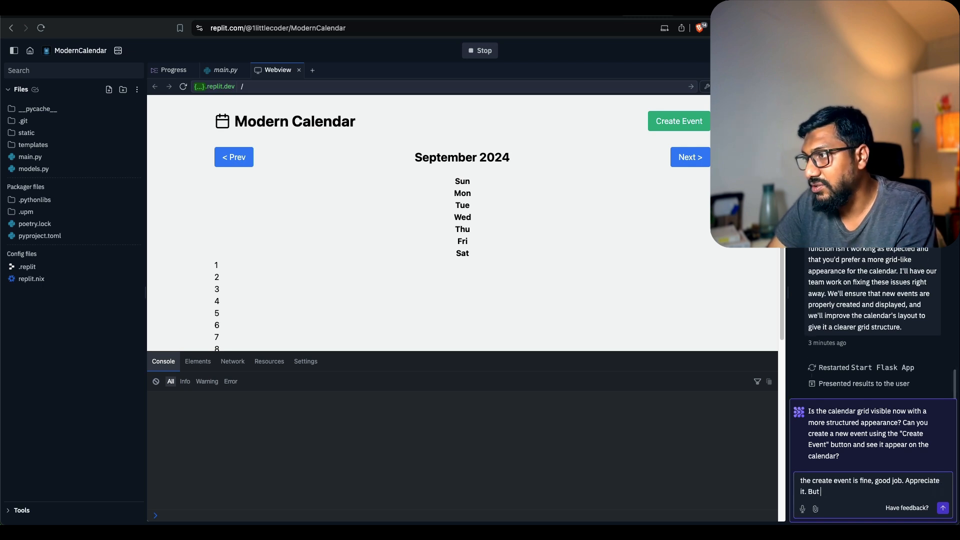
type("the grid look isn't there, not sure if it's css issue. you can")
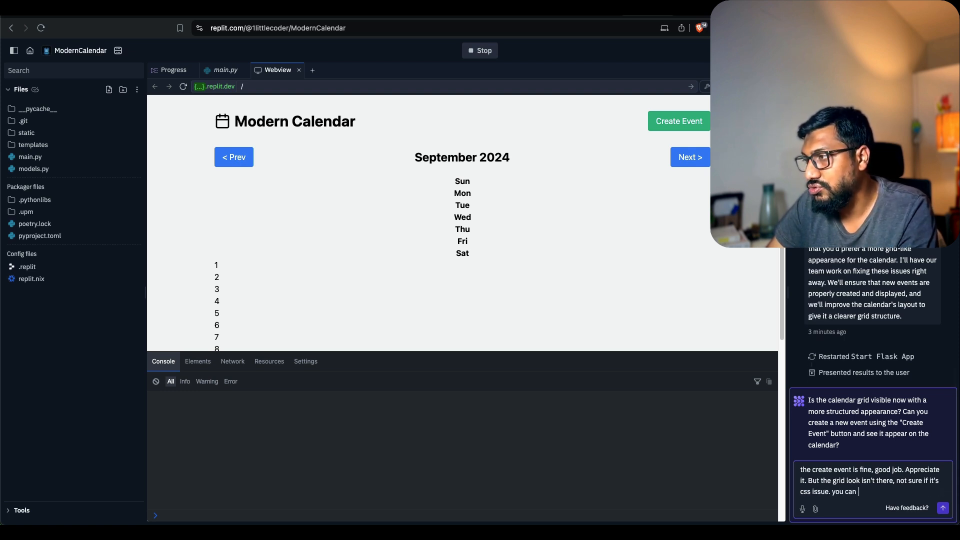
type("try using shad cn")
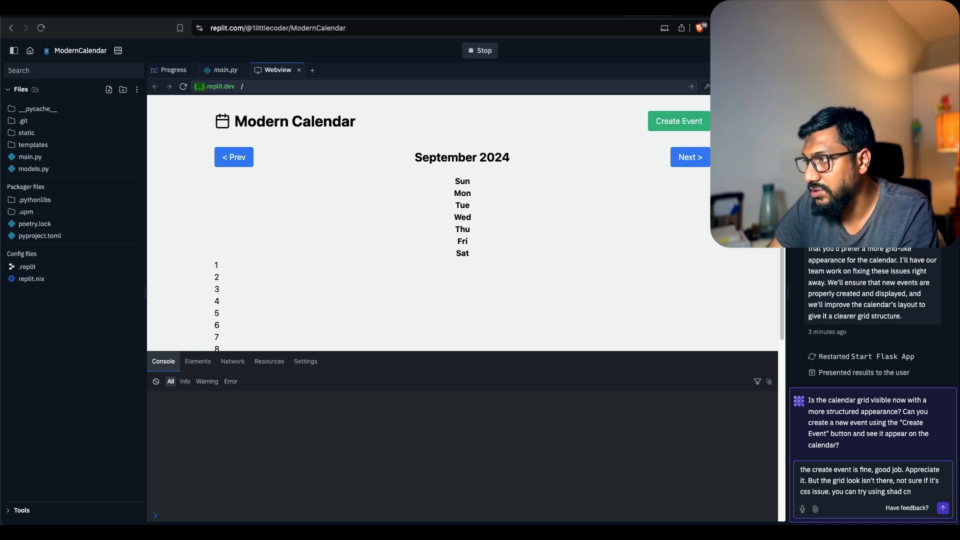
key("Backspace")
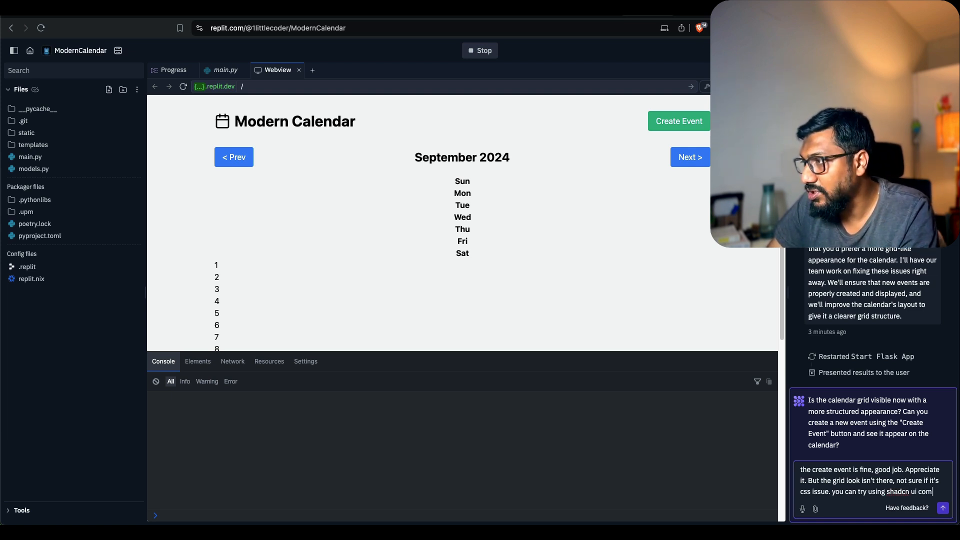
type("ponents of")
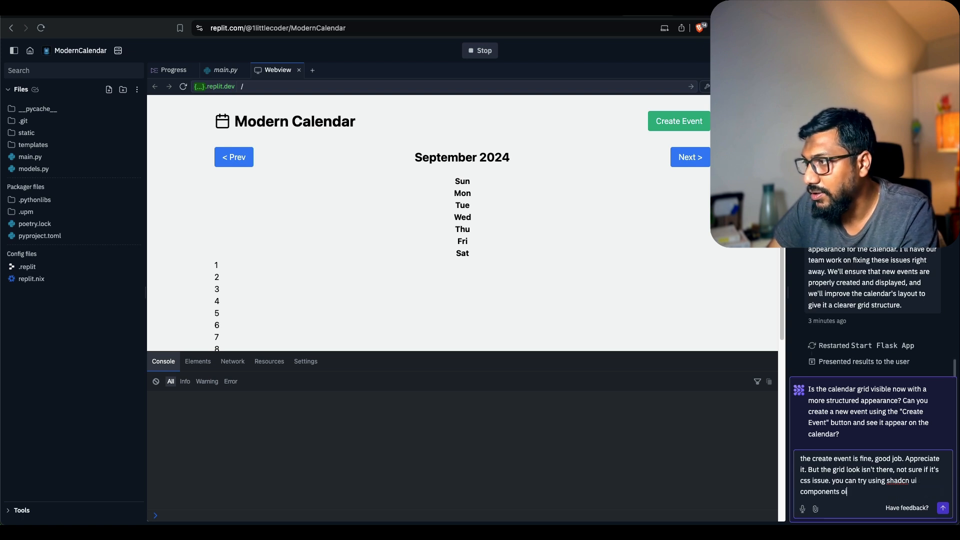
type("r likewise if re")
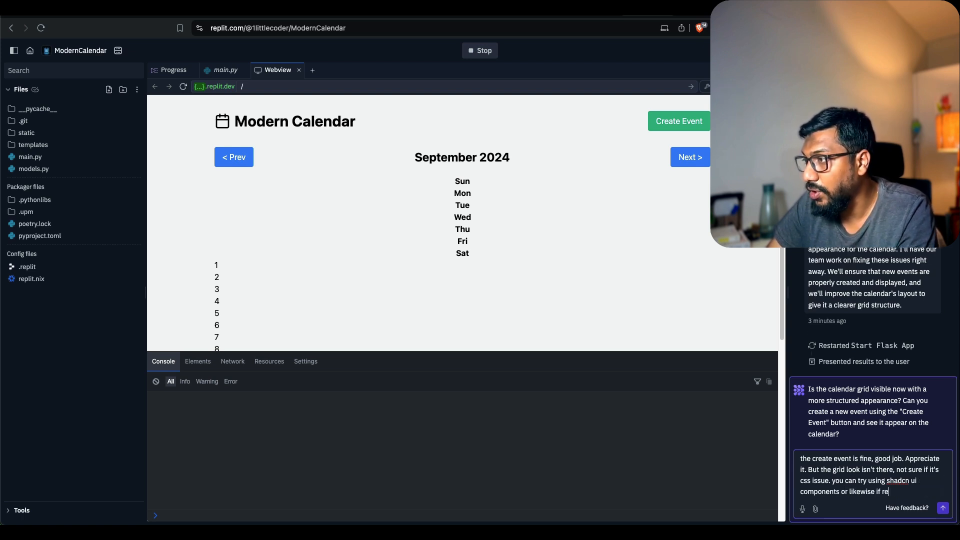
- Send the feedback message to the agent
left_click(943, 508)
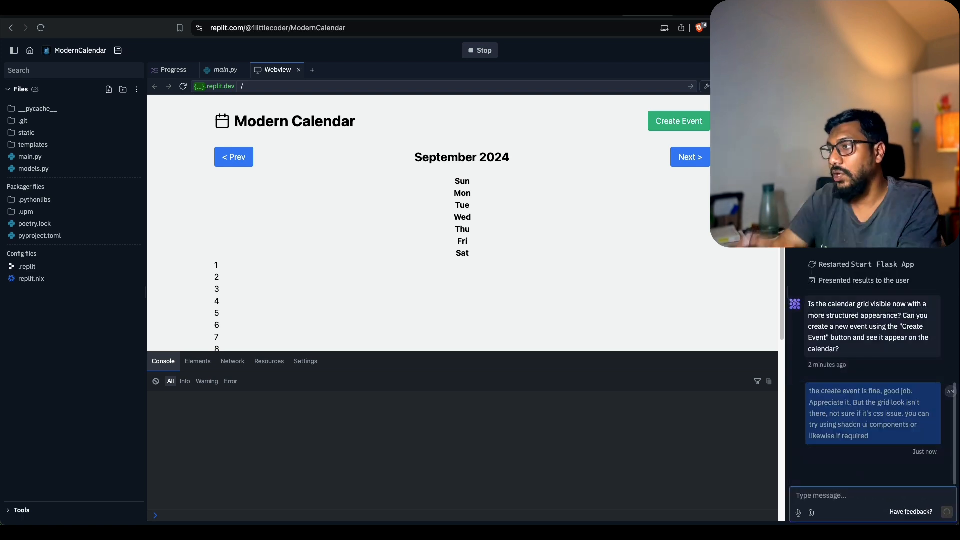
left_click(946, 512)
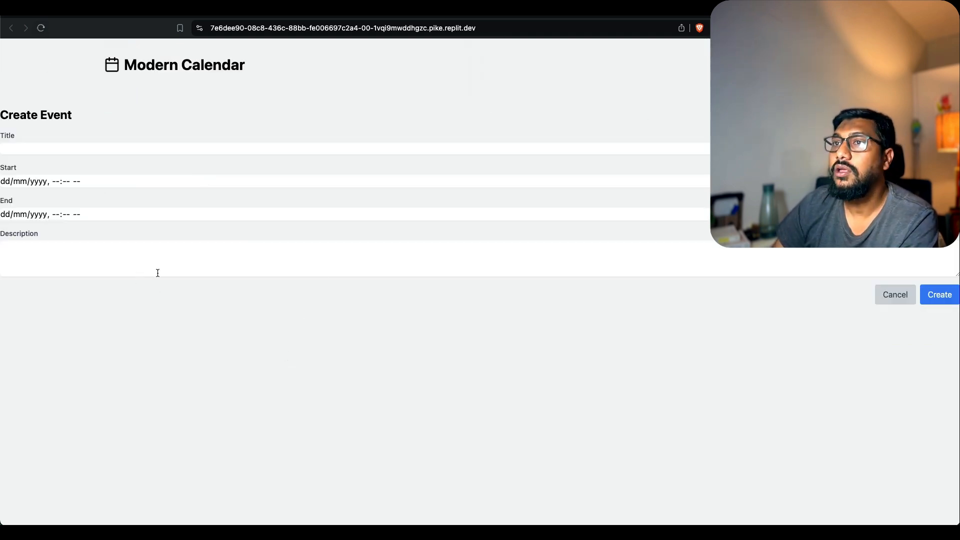
scroll("up", 3)
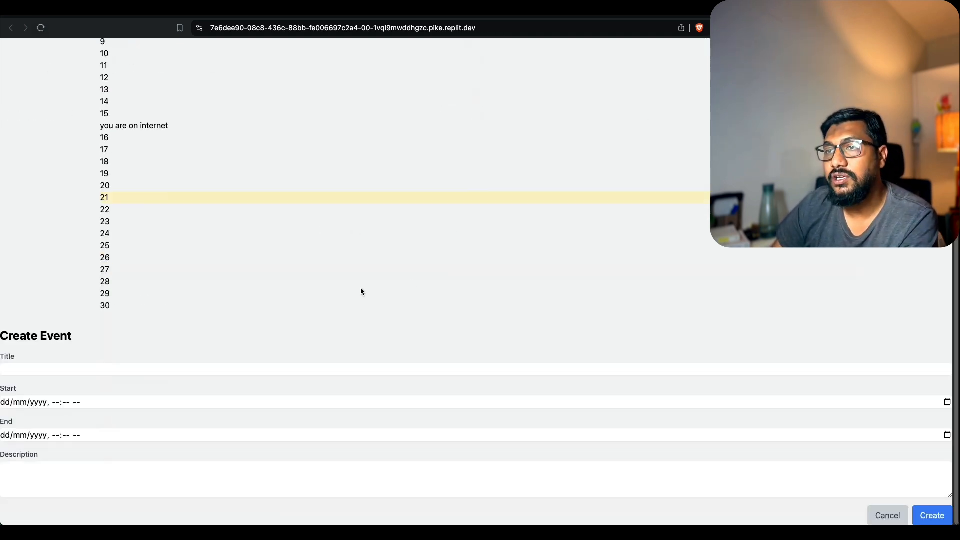
scroll("up", 3)
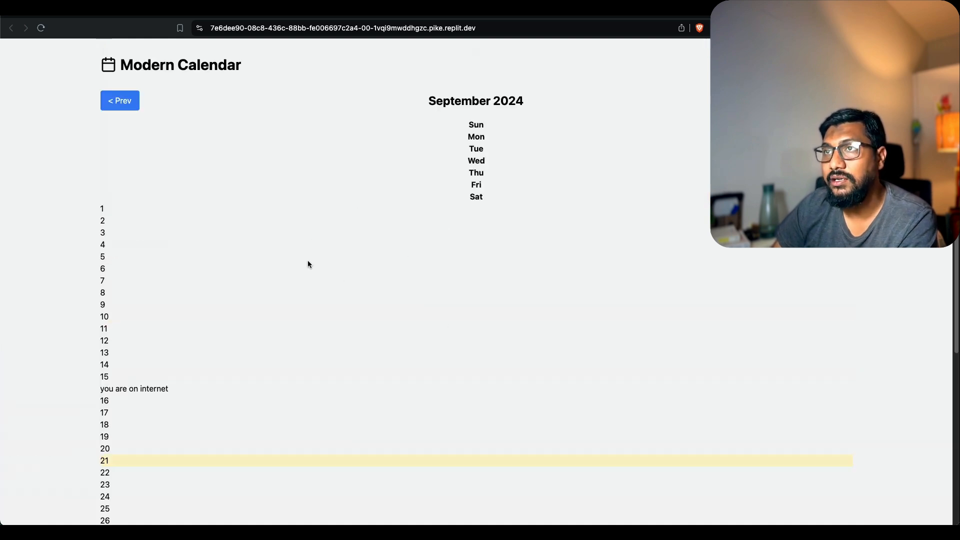
mouse_move(223, 239)
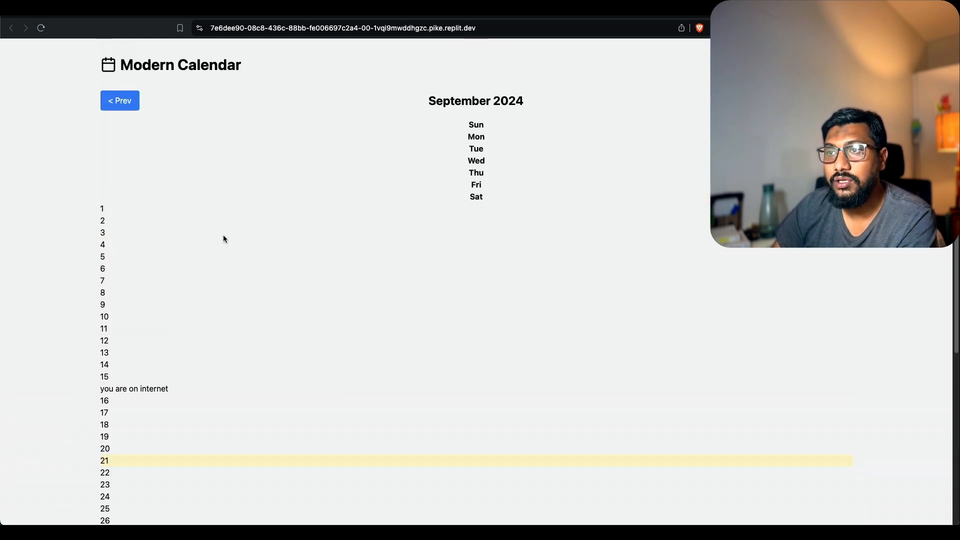
scroll("down", 3)
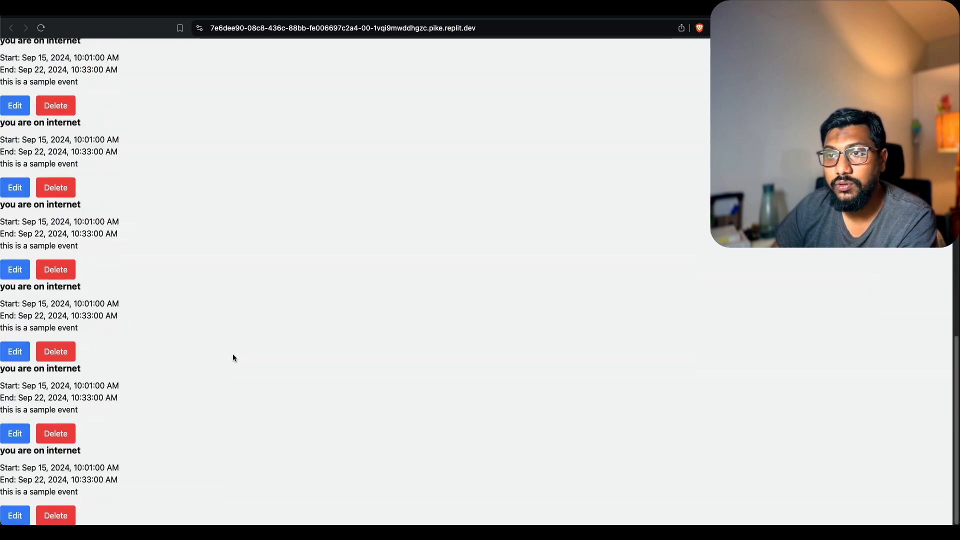
mouse_move(227, 329)
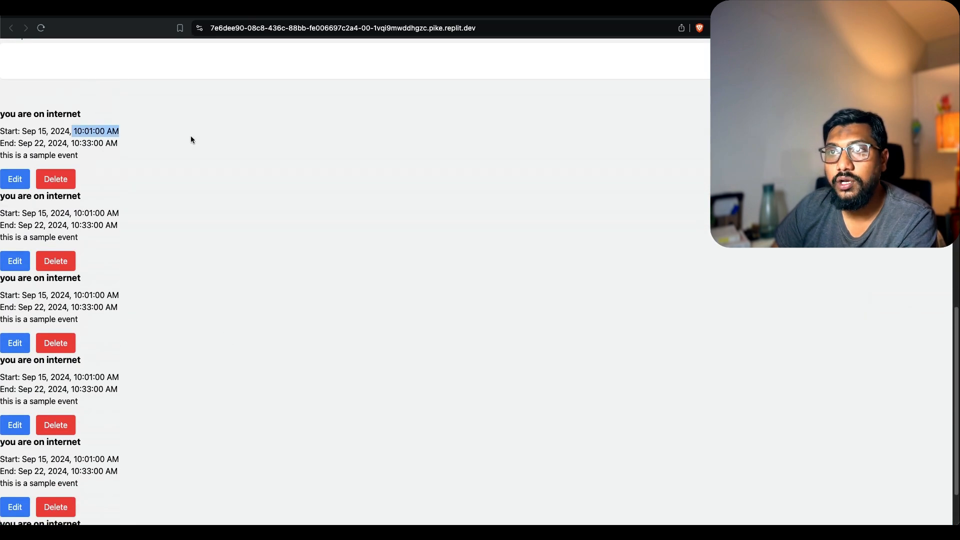
scroll("up", 3)
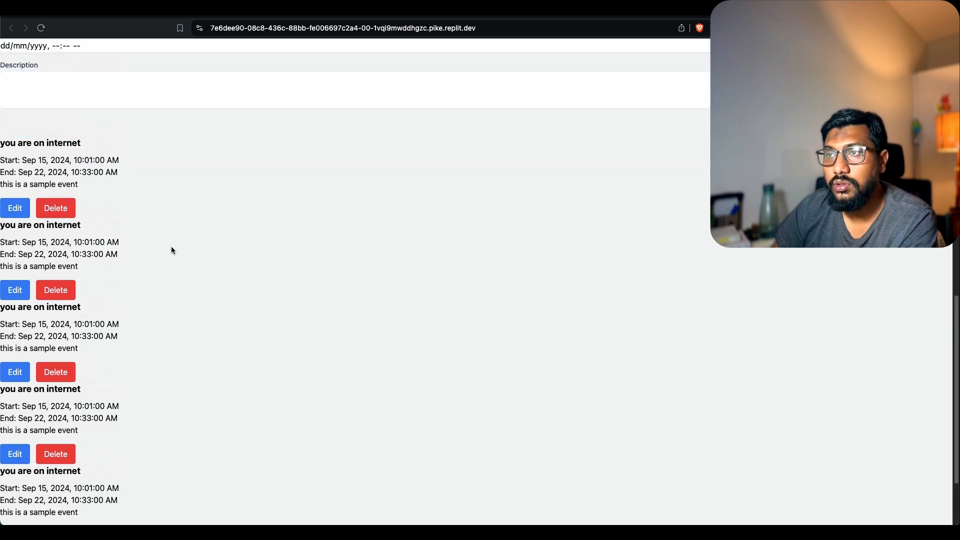
scroll("down", 3)
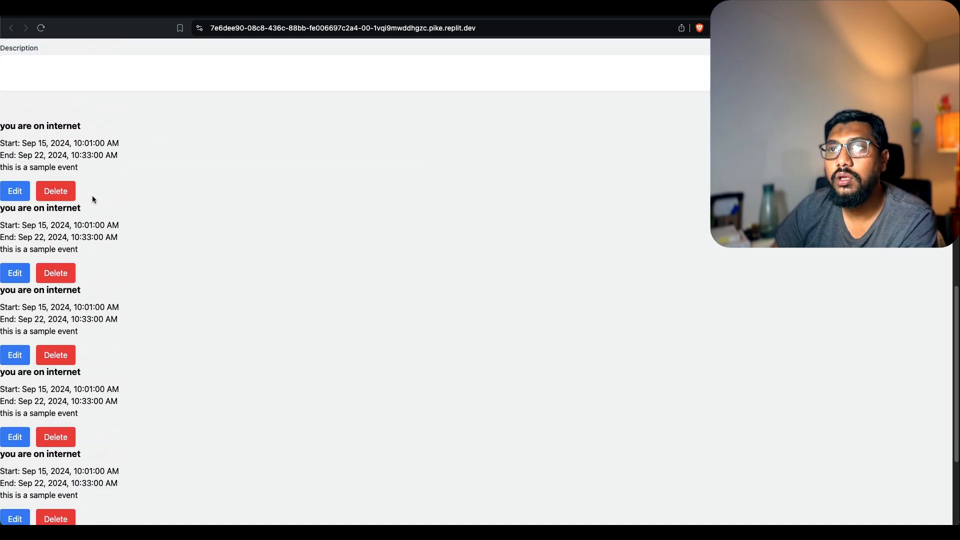
left_click(55, 190)
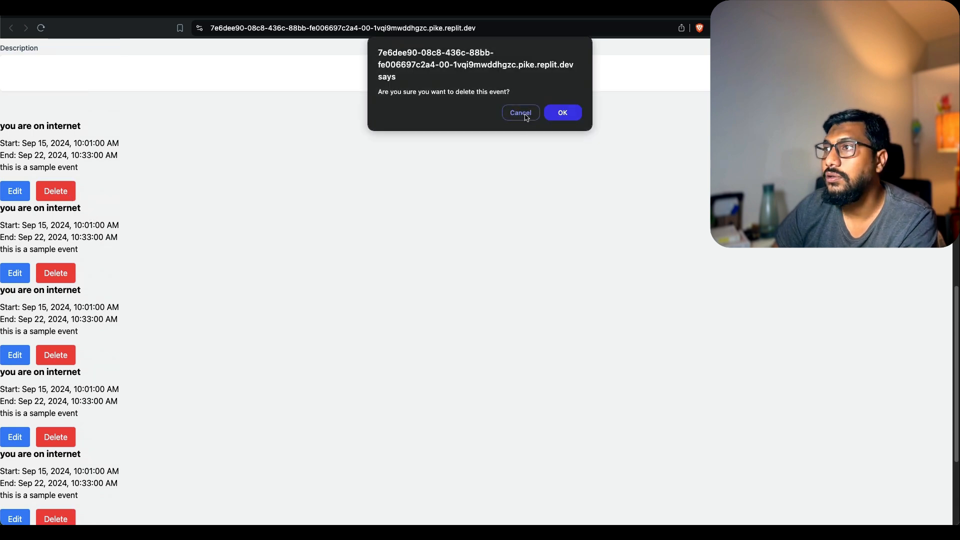
left_click(561, 113)
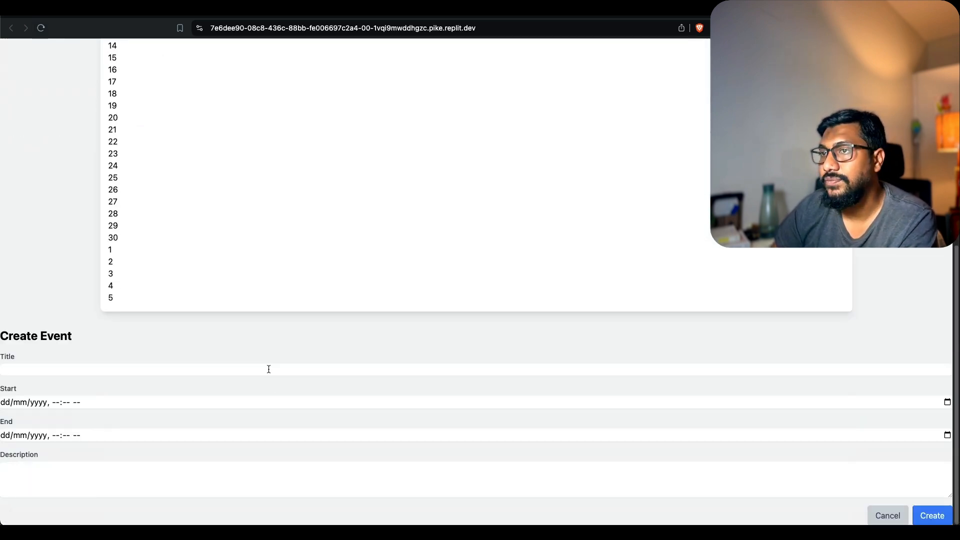
scroll("up", 3)
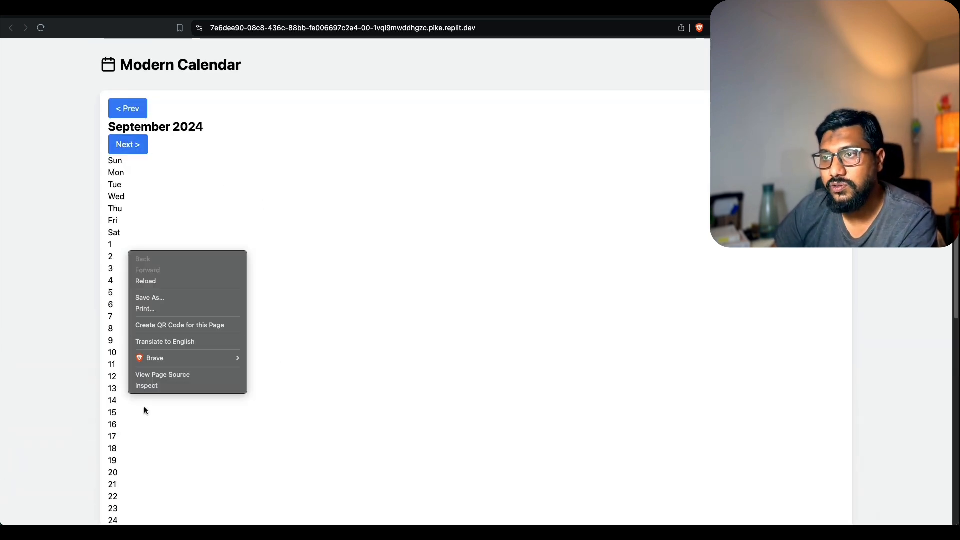
- Inspect the calendar page and scroll its iPad Pro device preview
left_click(146, 386)
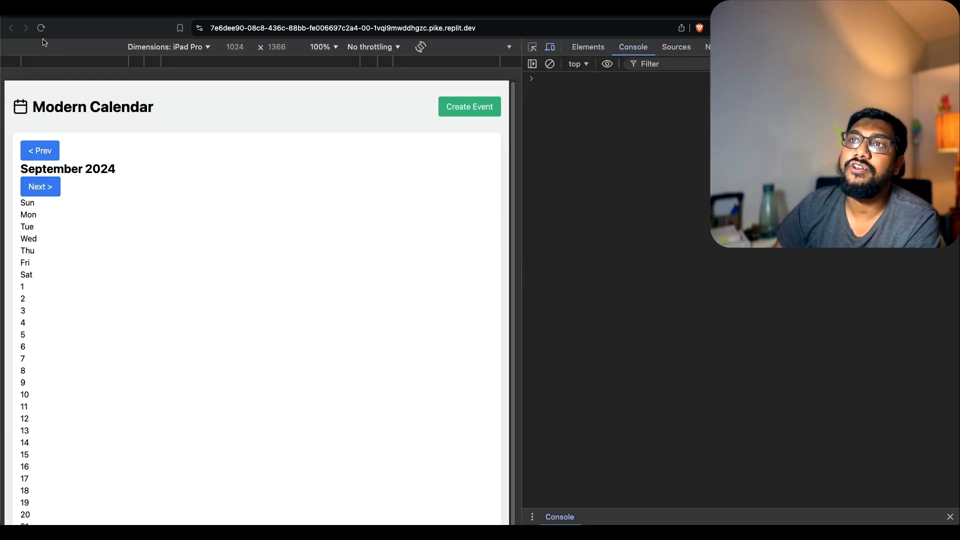
scroll("down", 3)
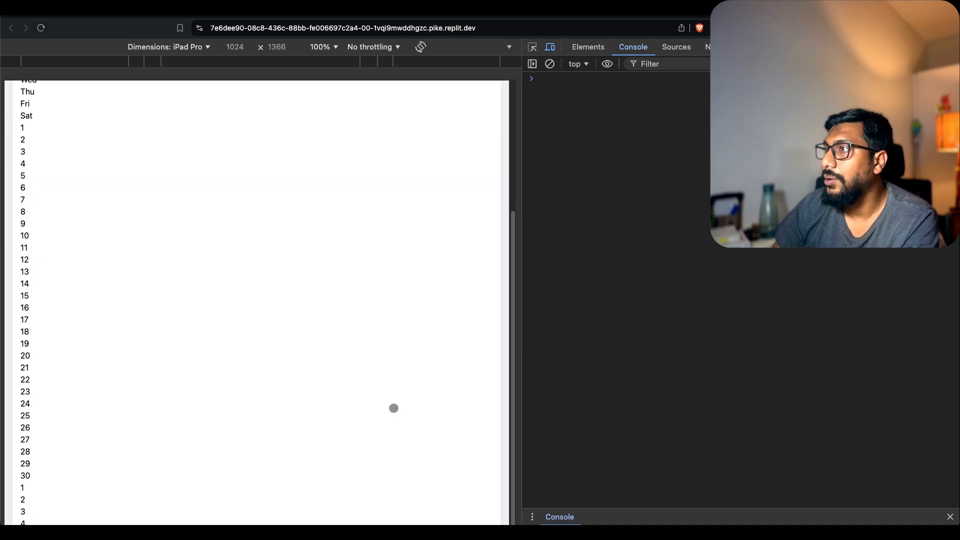
mouse_move(466, 370)
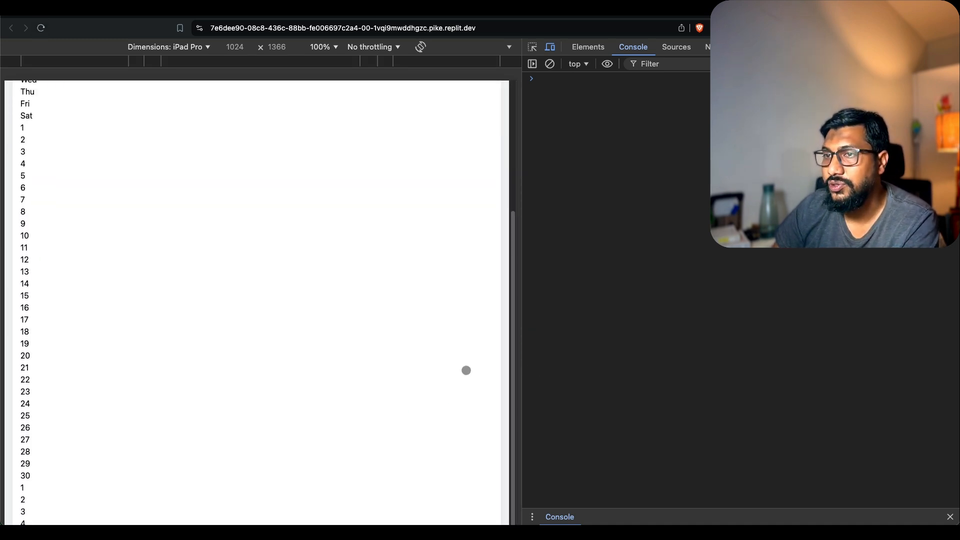
scroll("up", 3)
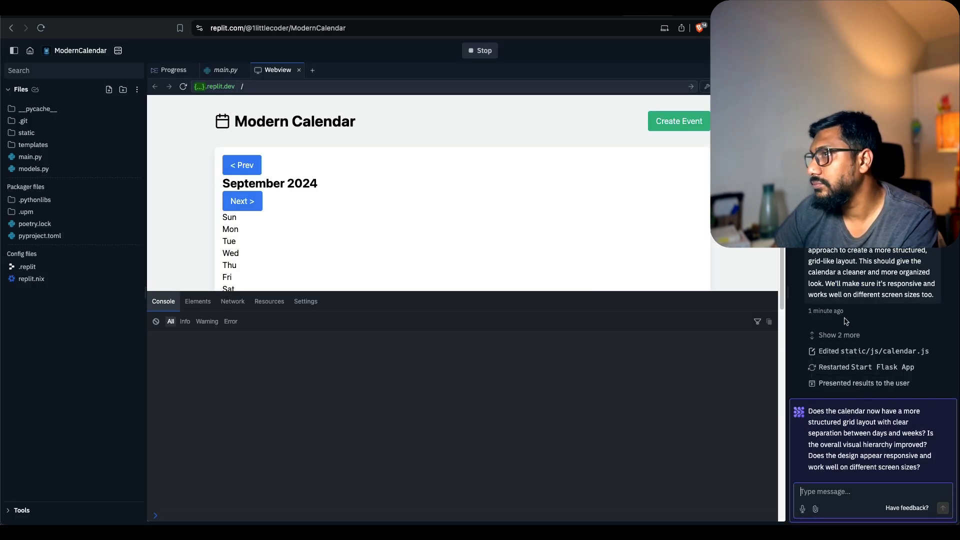
- Check the calendar in its own tab and start a reply saying no grid look is visible
scroll("down", 3)
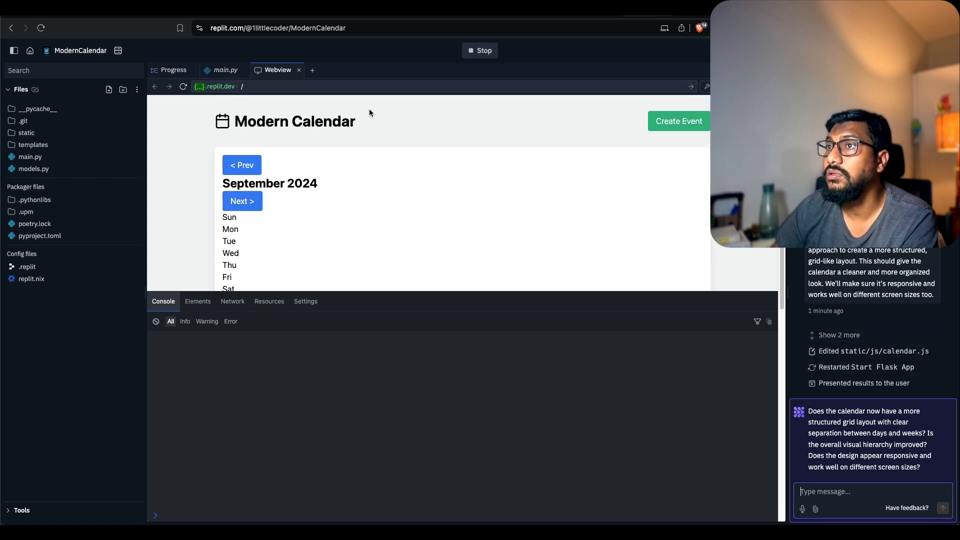
left_click(678, 121)
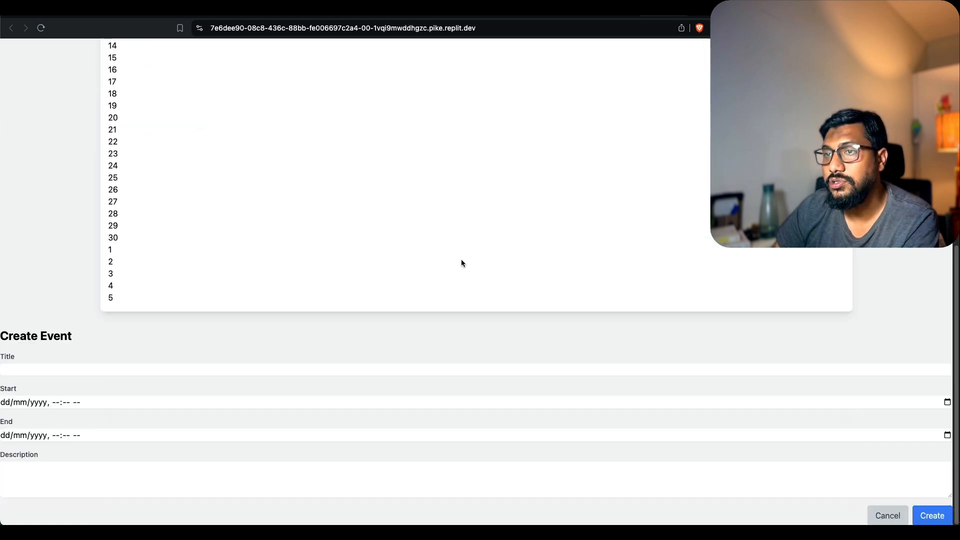
scroll("up", 3)
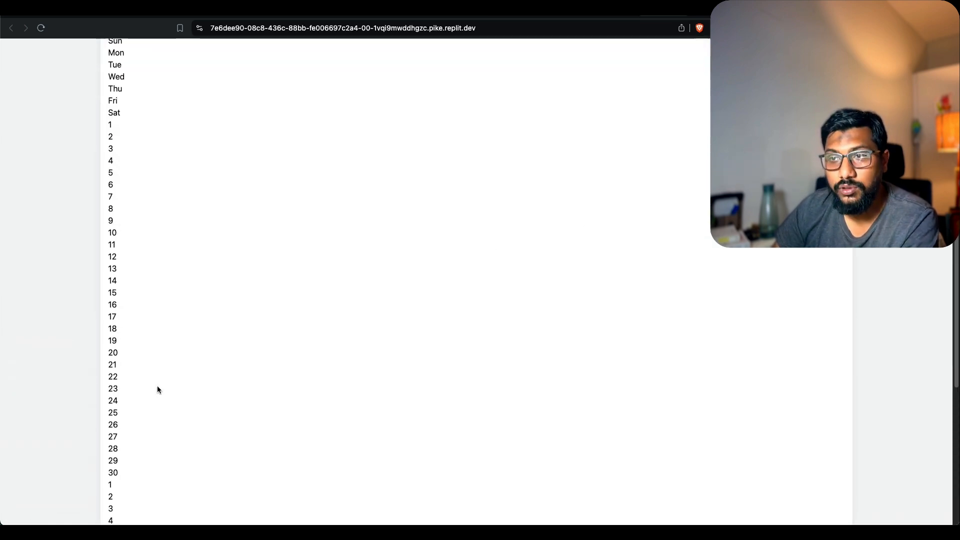
scroll("up", 3)
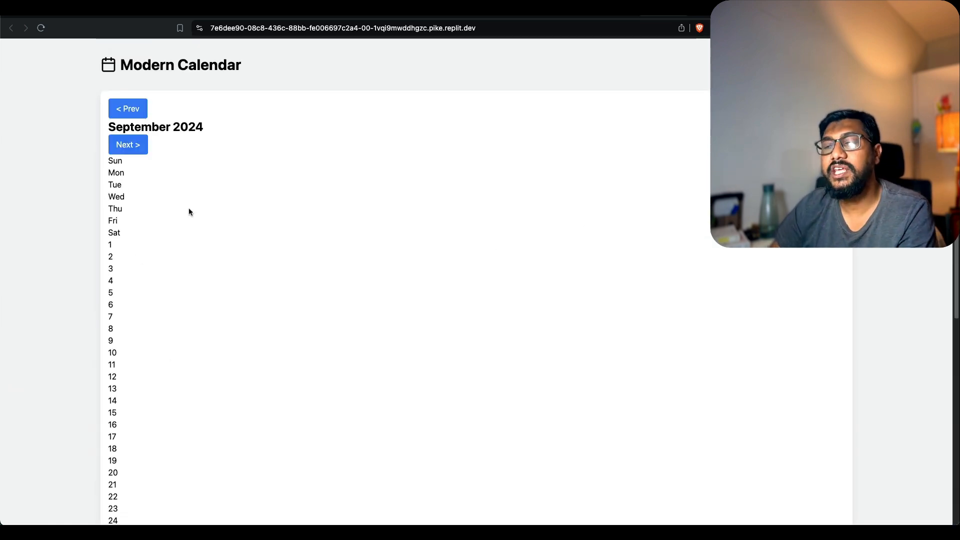
scroll("down", 3)
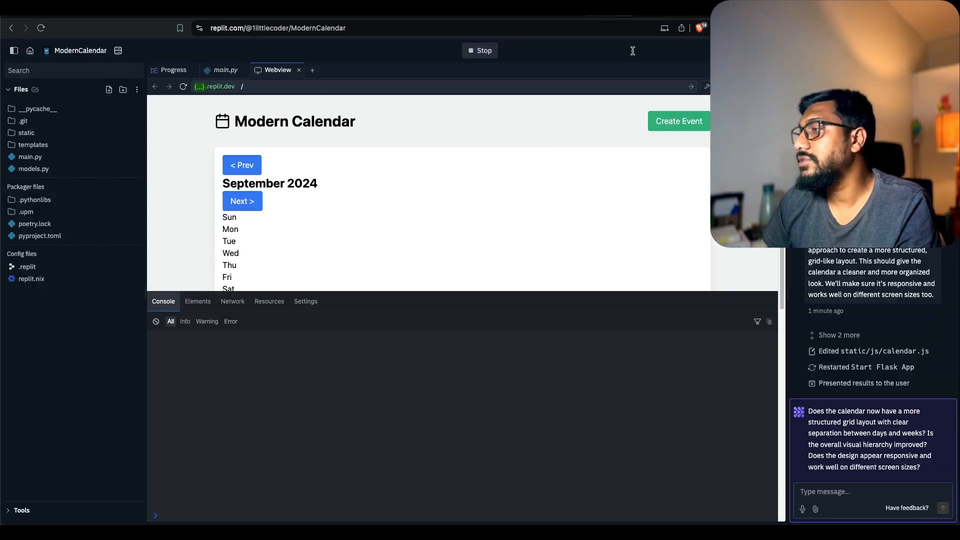
type("no i don't see a grid")
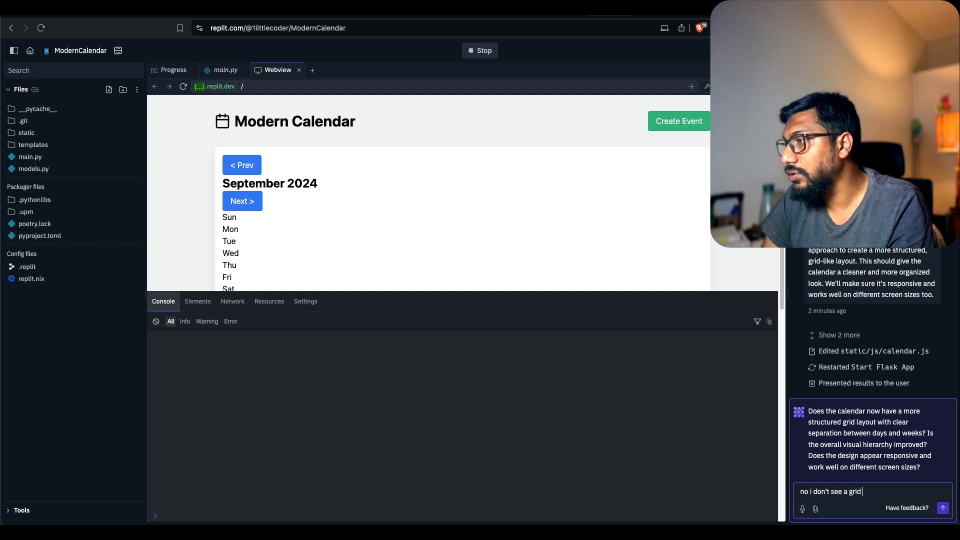
type("look")
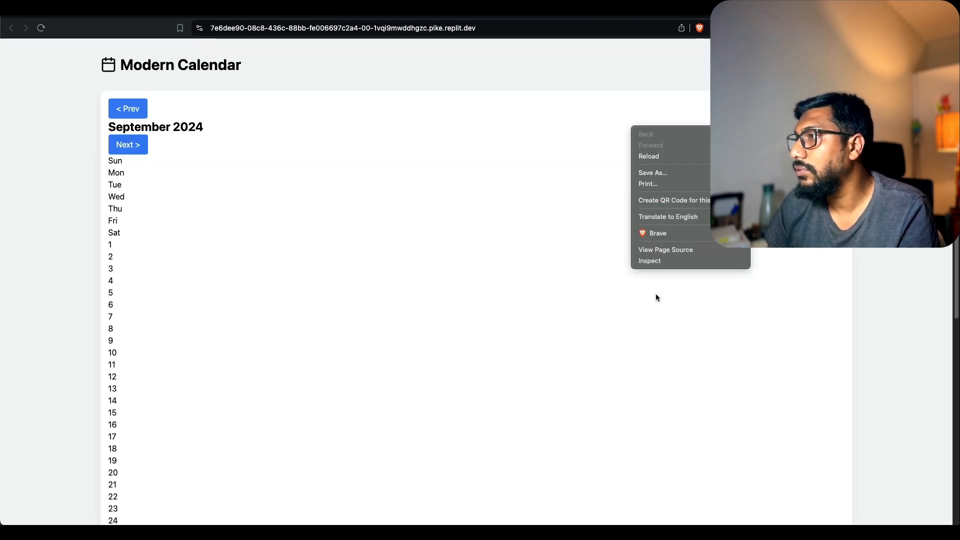
- Inspect the page and toggle the device toolbar to preview a different device size
left_click(650, 260)
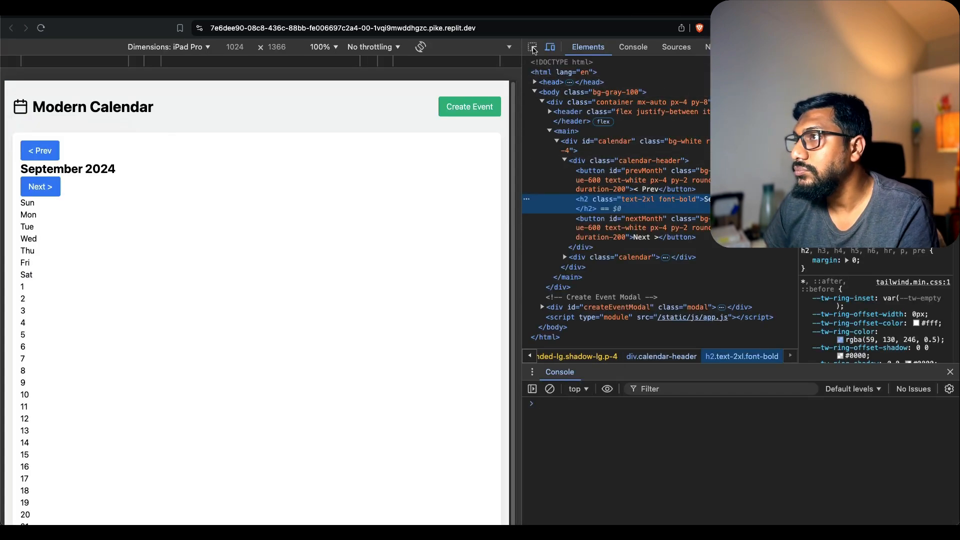
left_click(550, 47)
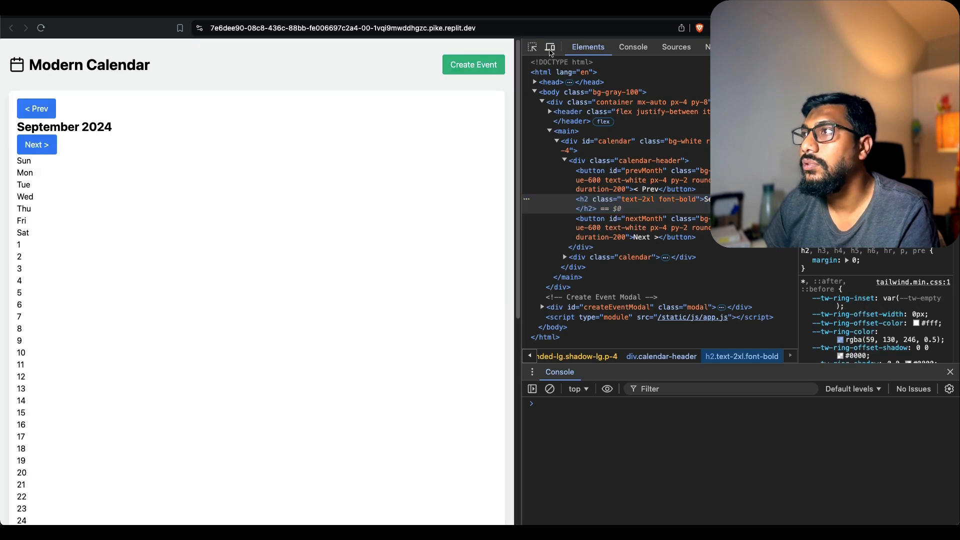
left_click(549, 47)
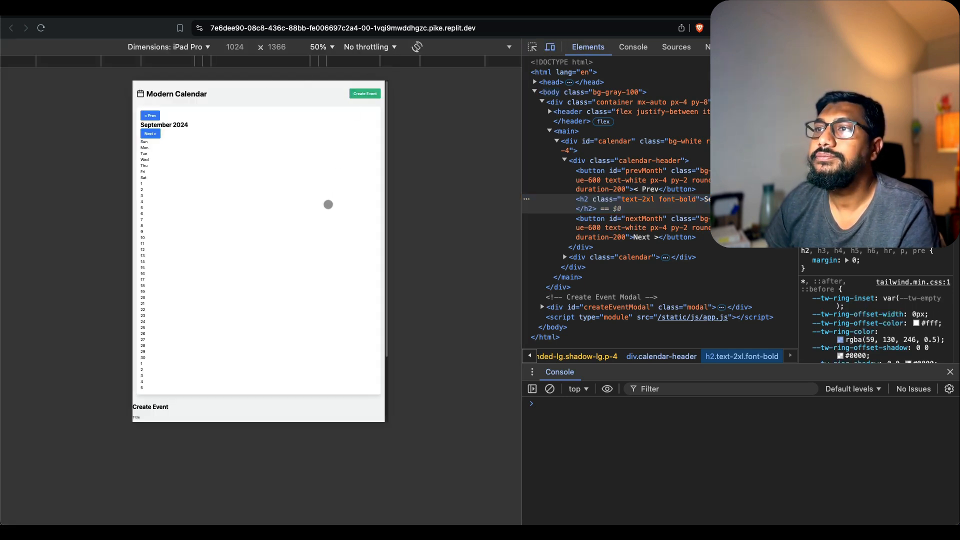
left_click(169, 47)
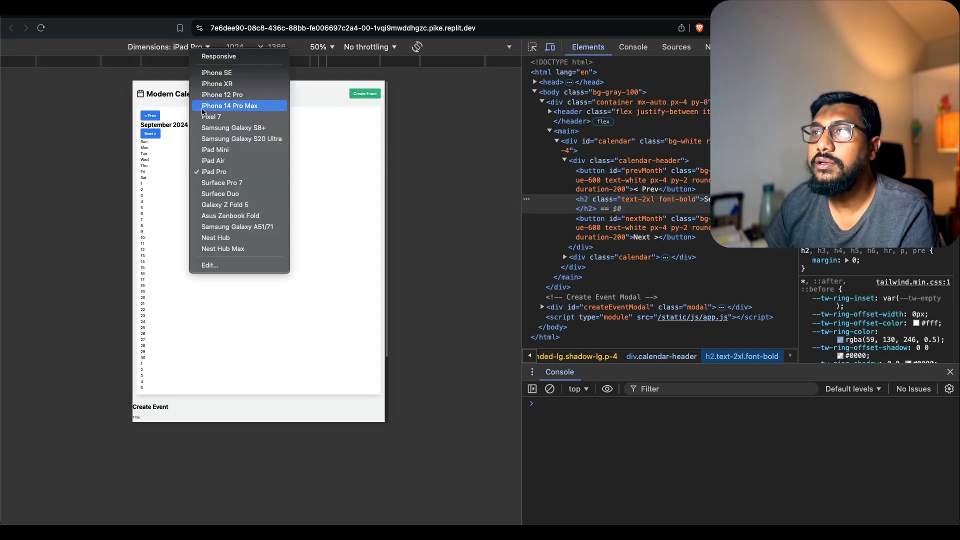
left_click(216, 72)
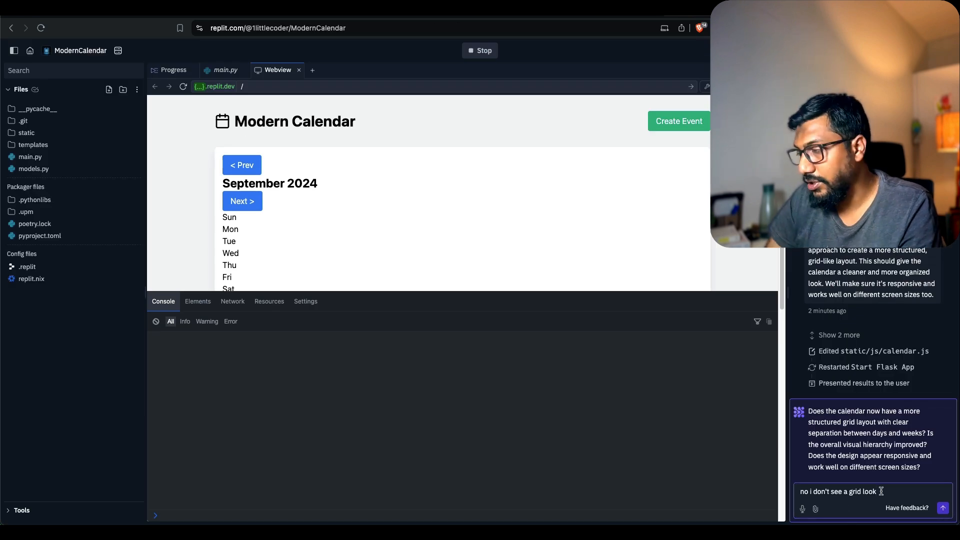
- Send the message that the calendar lacks a Google Calendar-style grid and view the calendar.js diff
type("like google calendar")
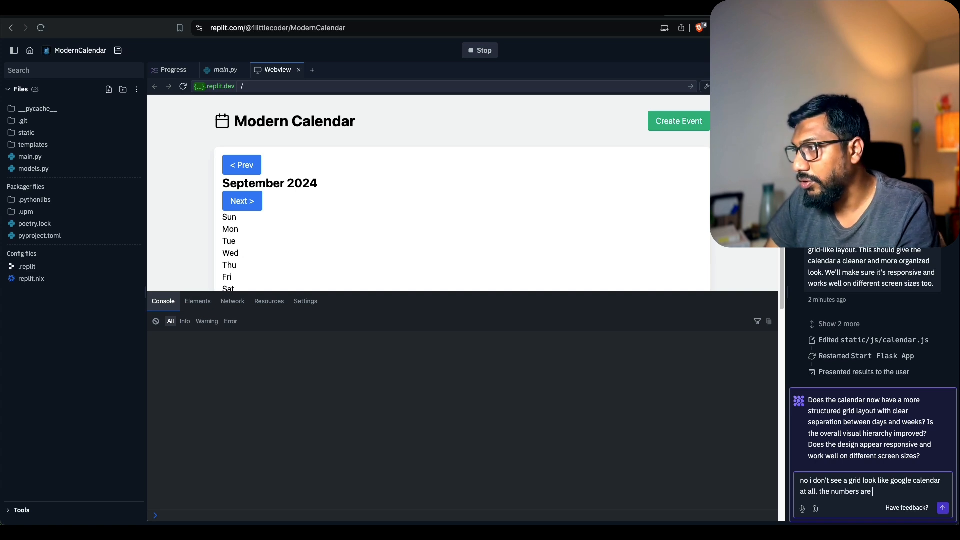
type(" listed")
key("Return")
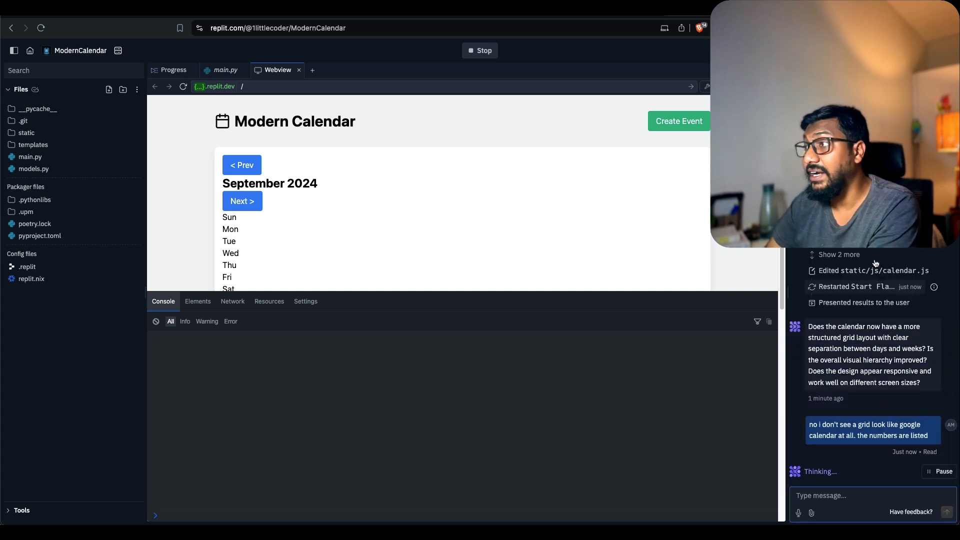
left_click(173, 70)
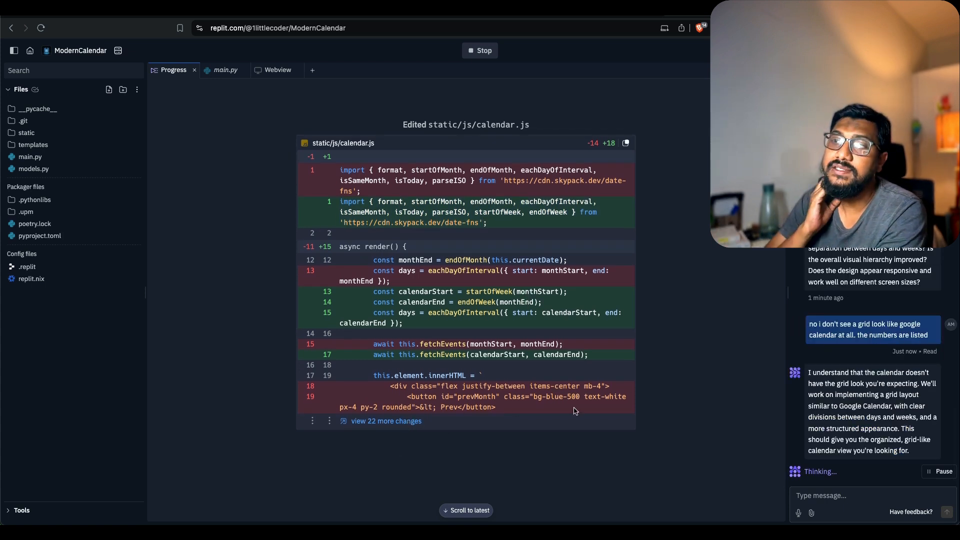
mouse_move(804, 353)
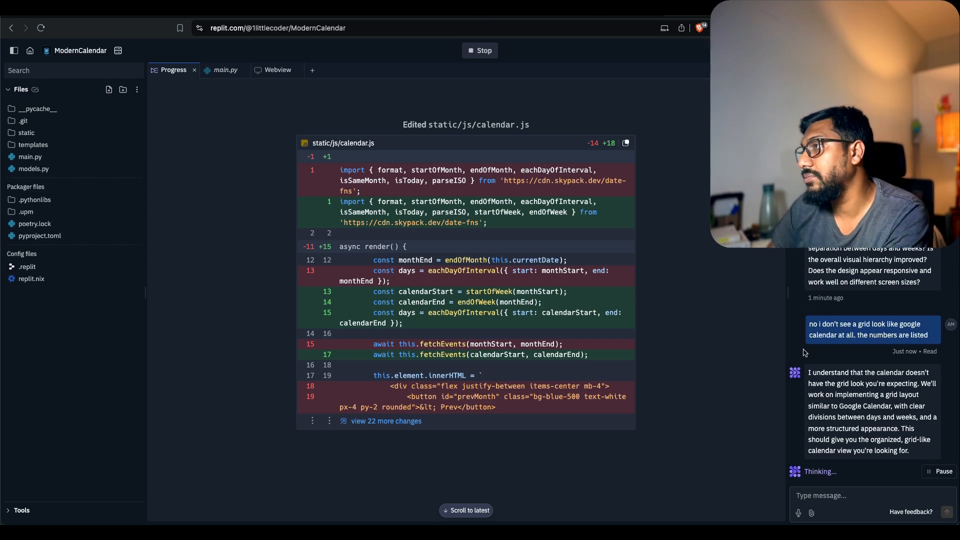
scroll("down", 3)
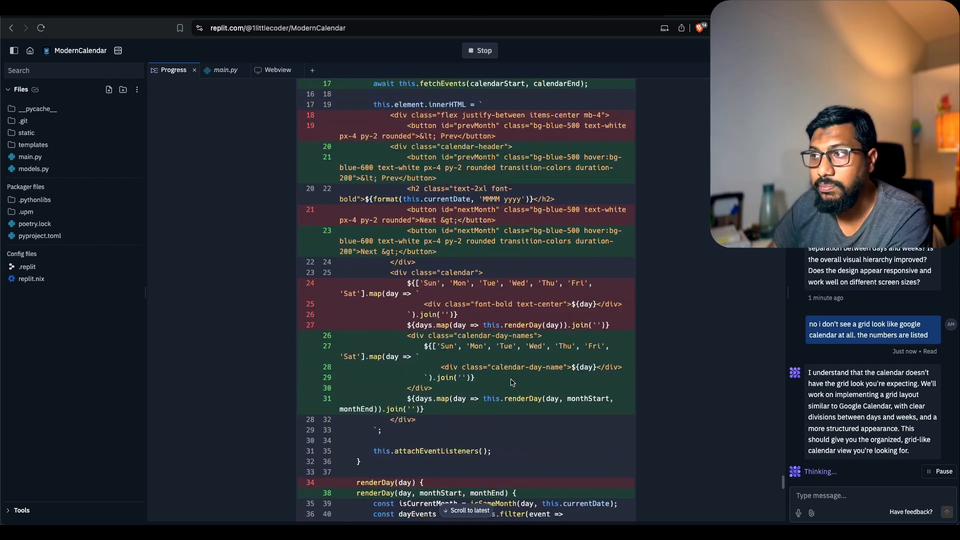
scroll("down", 3)
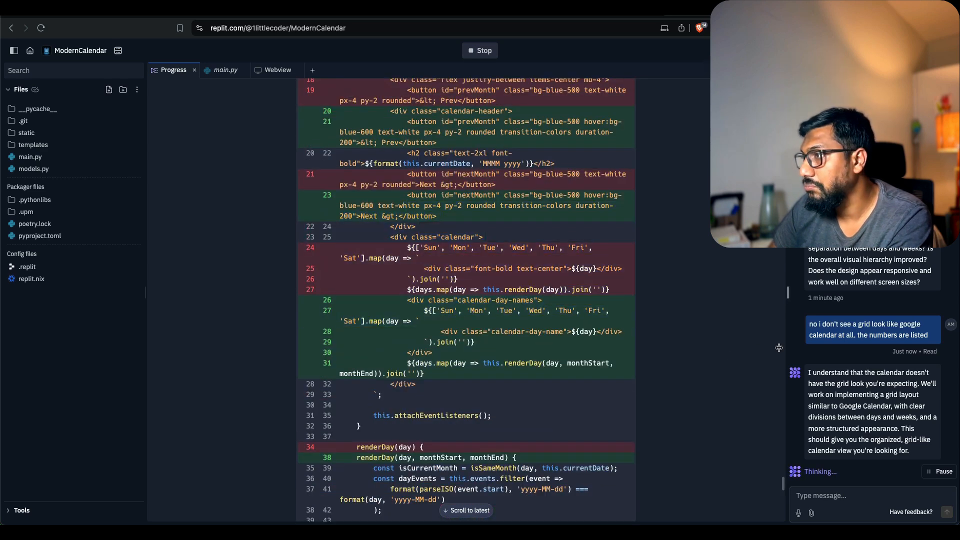
scroll("down", 3)
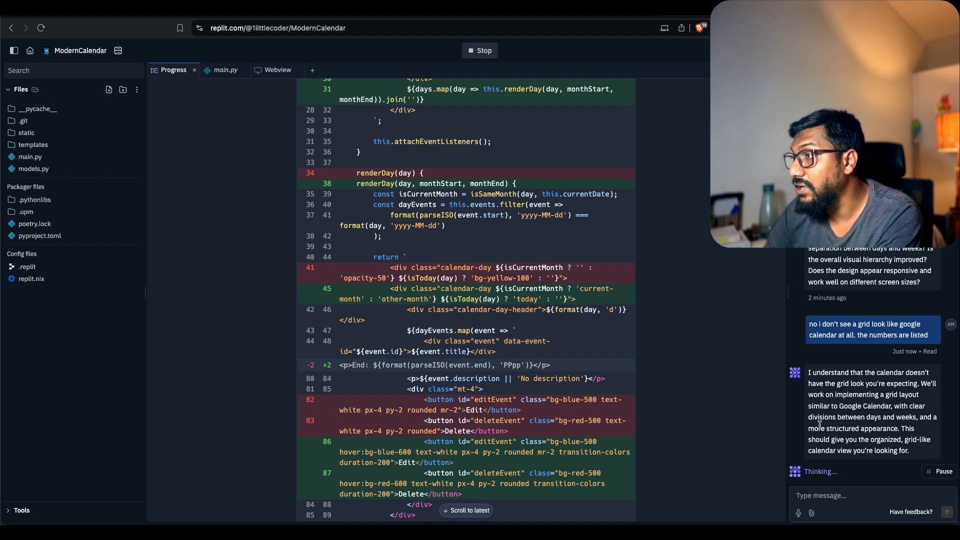
mouse_move(927, 415)
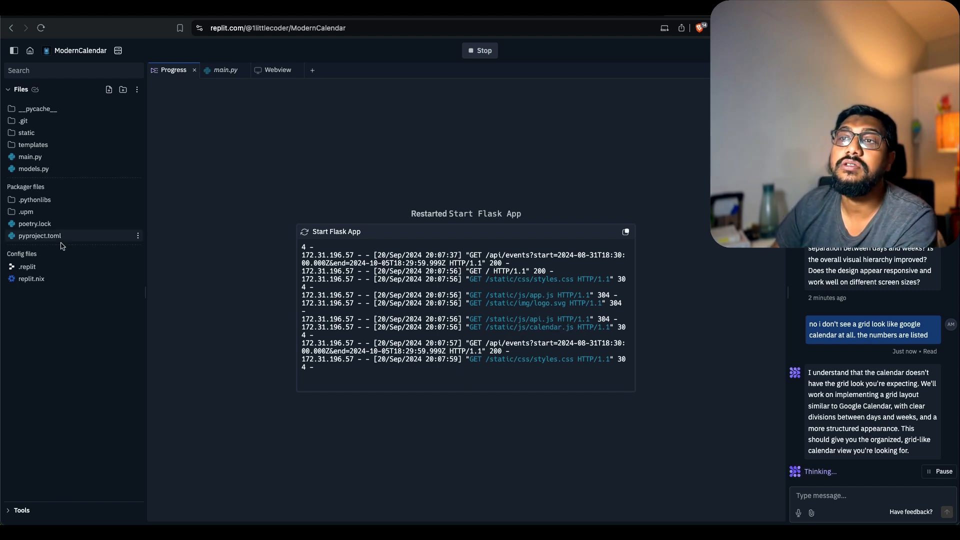
mouse_move(30, 156)
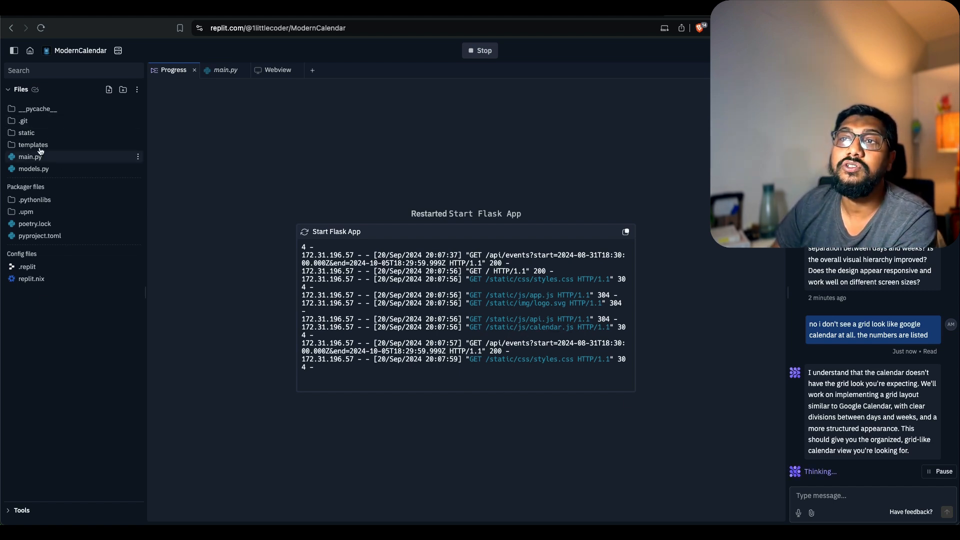
- Open static/css/styles.css and js/calendar.js from the Files tree, then return to Progress
left_click(26, 132)
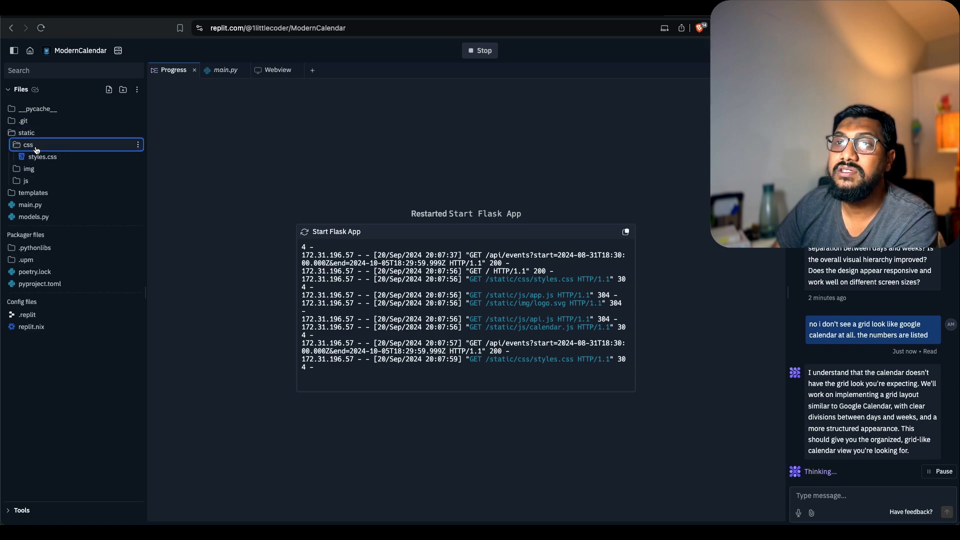
left_click(42, 156)
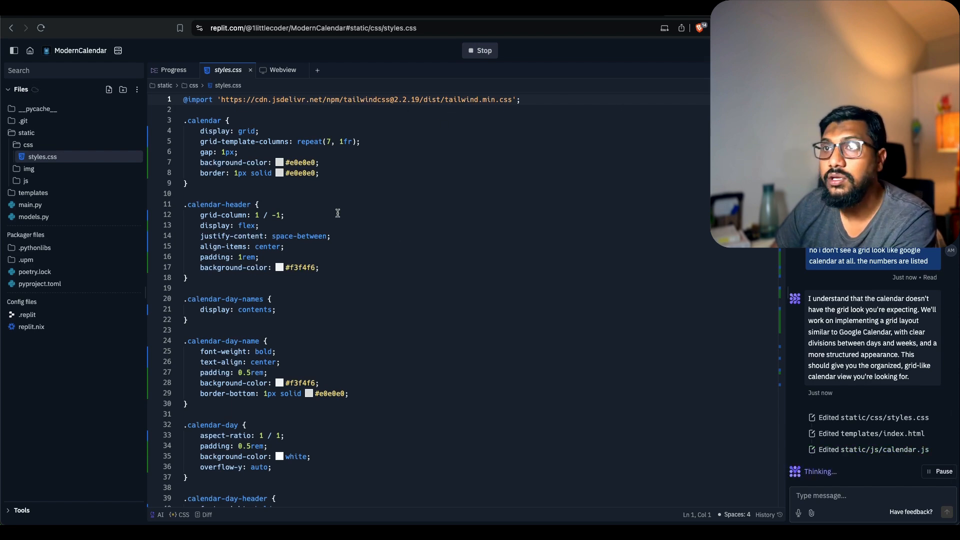
left_click(35, 192)
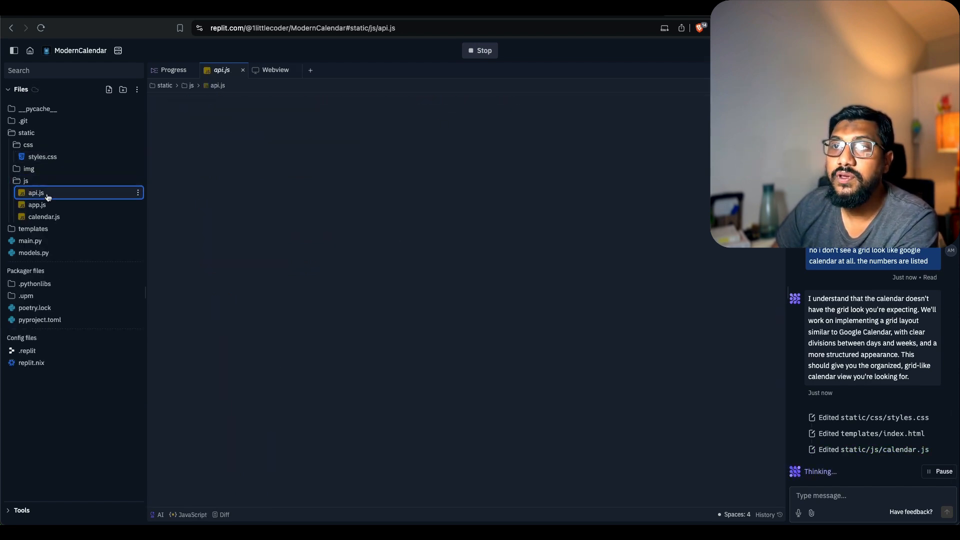
left_click(43, 216)
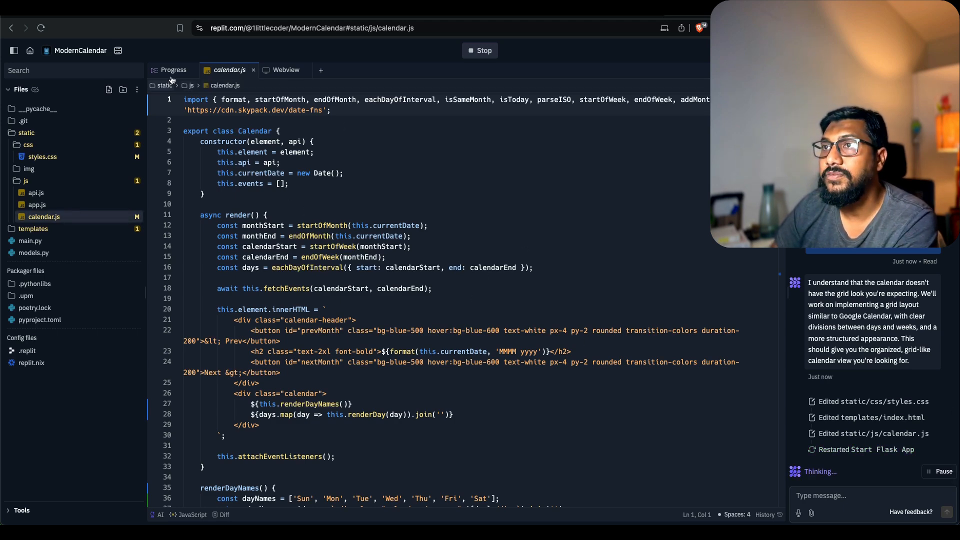
left_click(285, 70)
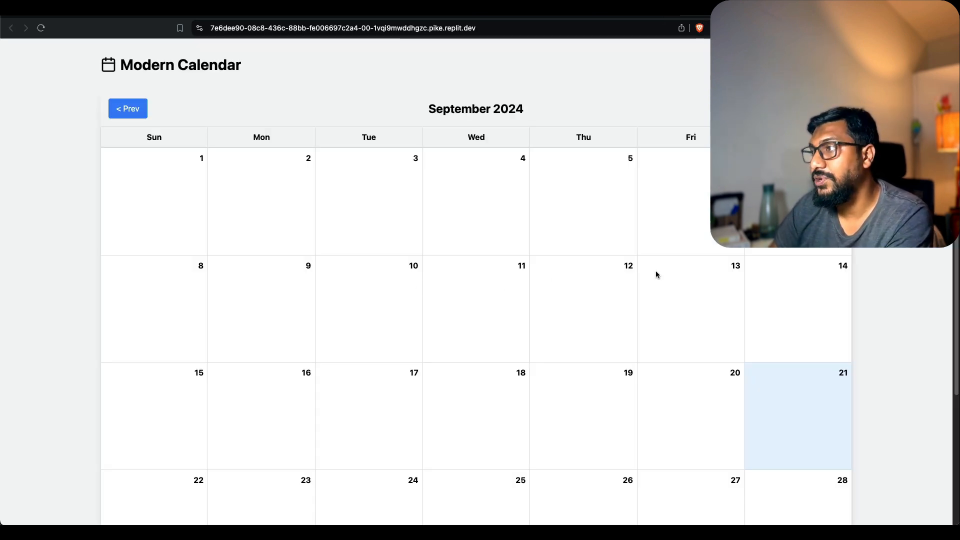
mouse_move(437, 258)
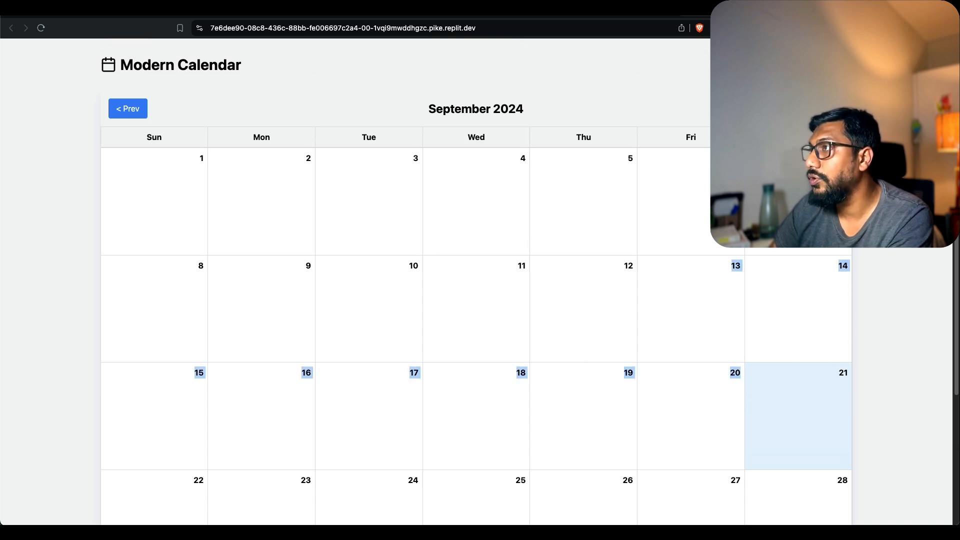
- Start a new event titled 'Llama Llama (Multimodal)' starting 15/09/2024 from a day cell
left_click(798, 416)
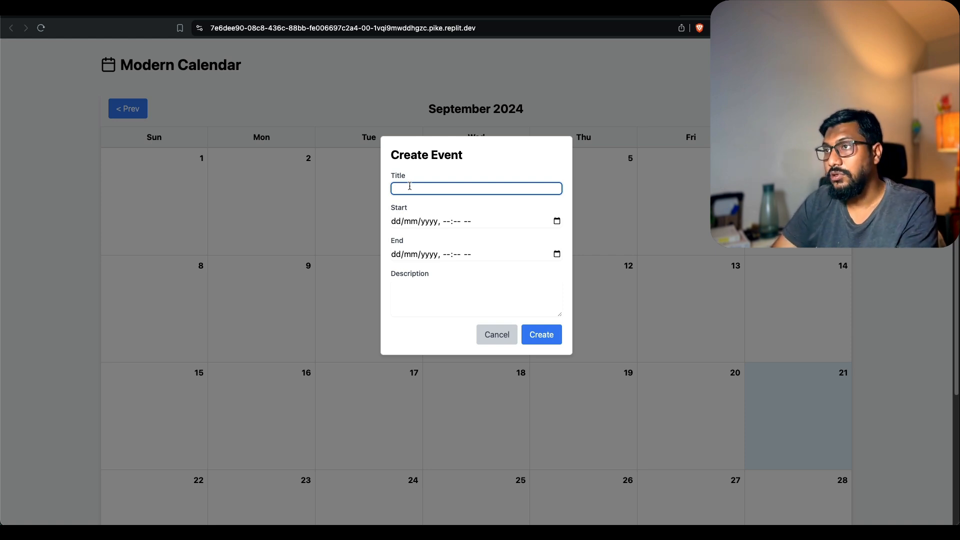
type("Llama Llama (")
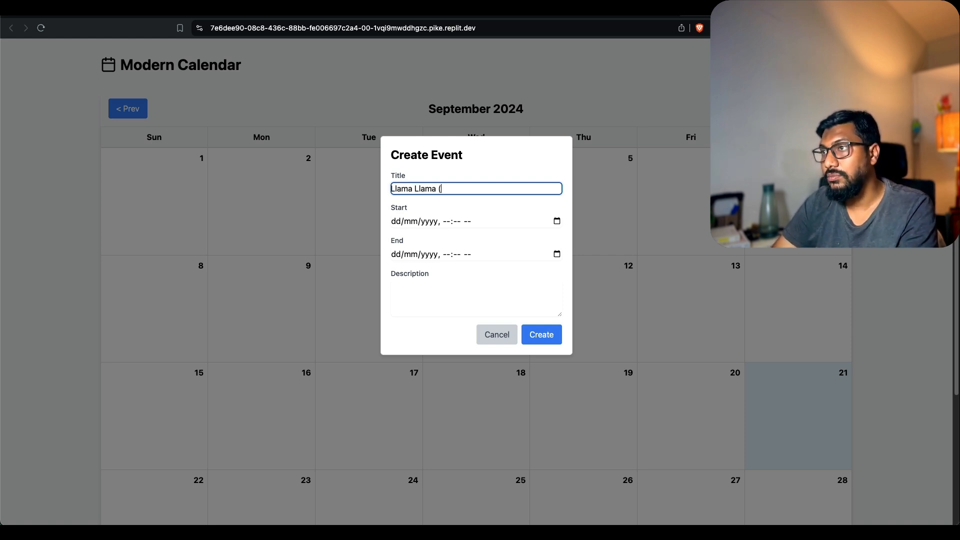
type("Multimodal)")
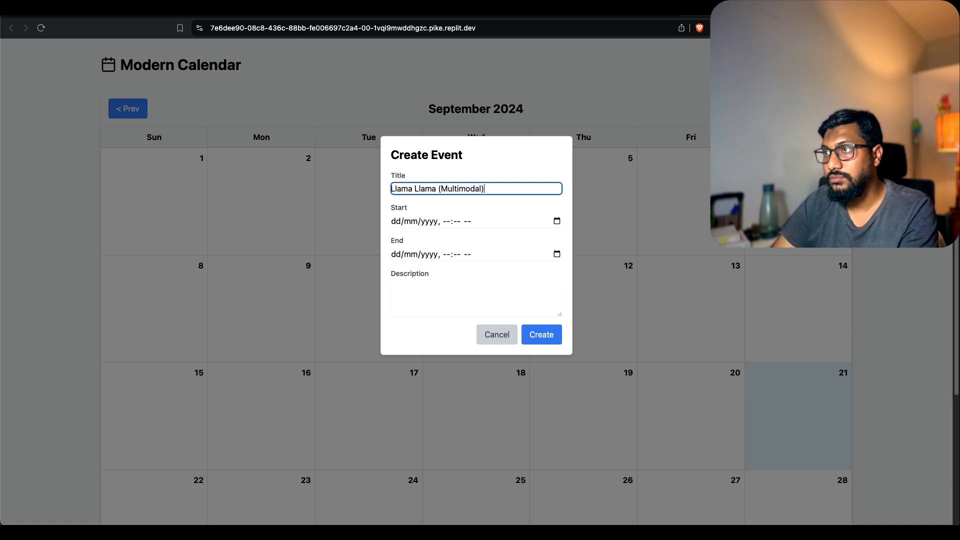
left_click(476, 221)
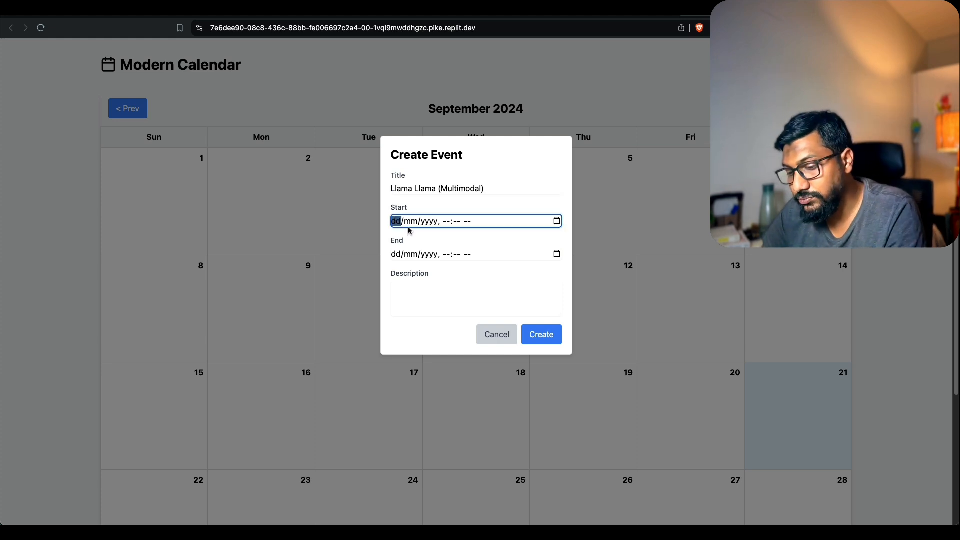
type("15/09/2024, --:-- --")
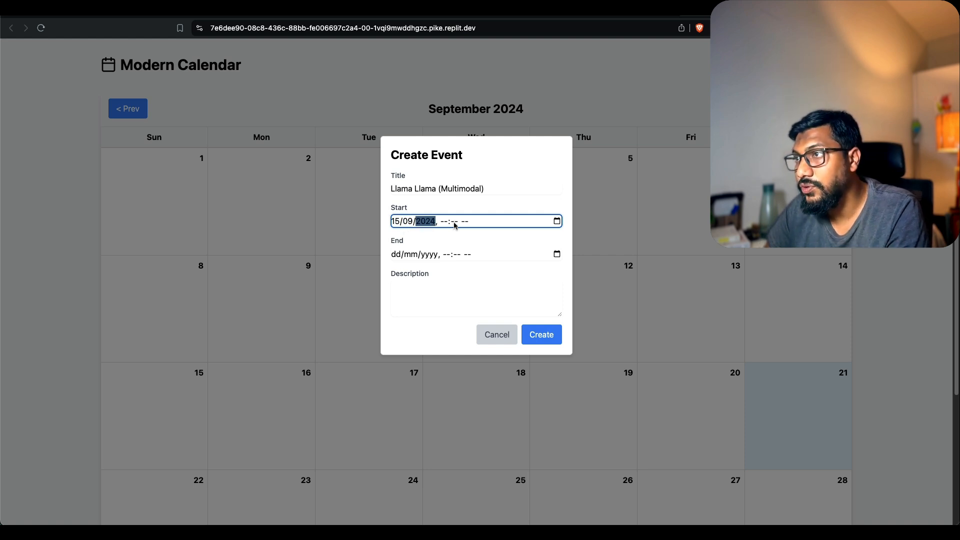
- Set the time to 11:11, end date 02/10/2024, and add a short 'bro has promised' description
type("11")
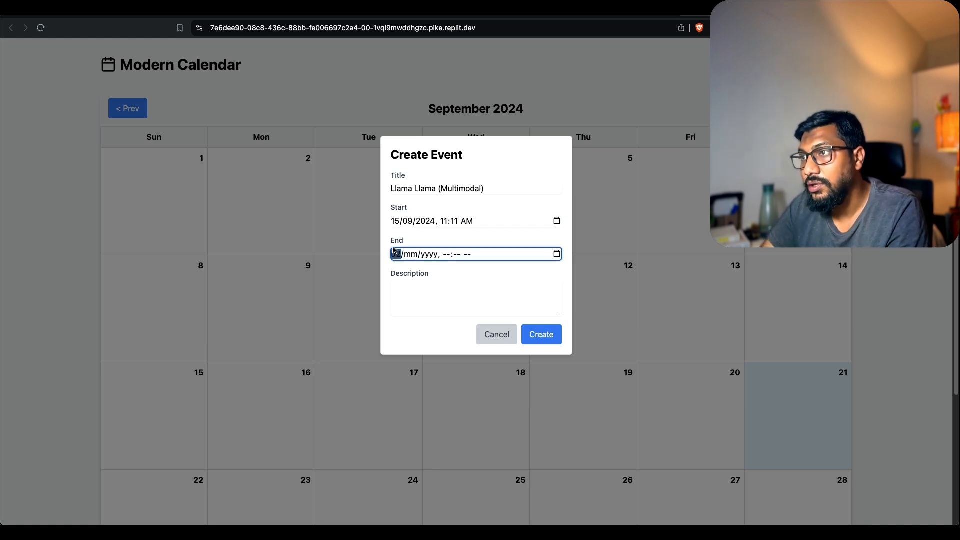
type("02/10/2024, 11:11 AM")
left_click(476, 298)
type("Ma")
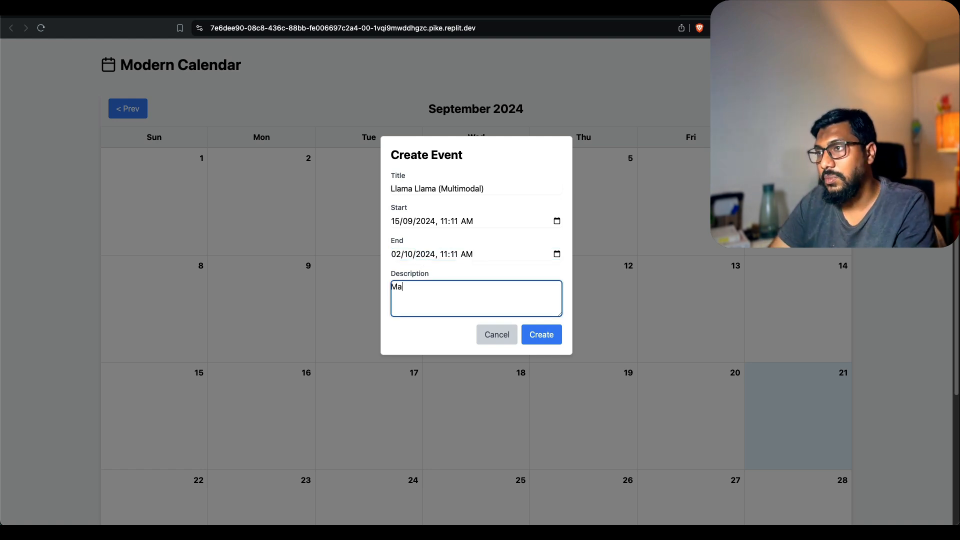
type("rk")
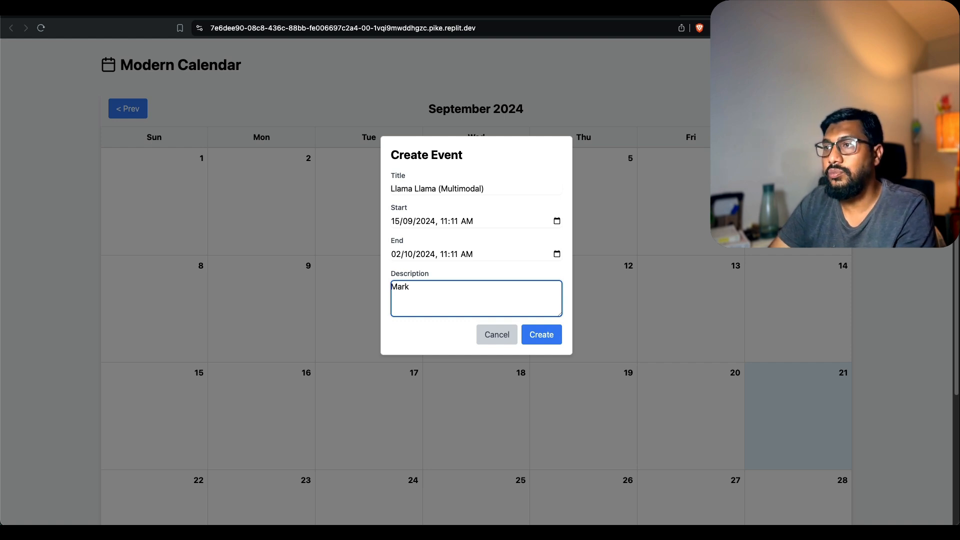
type("bro has promised")
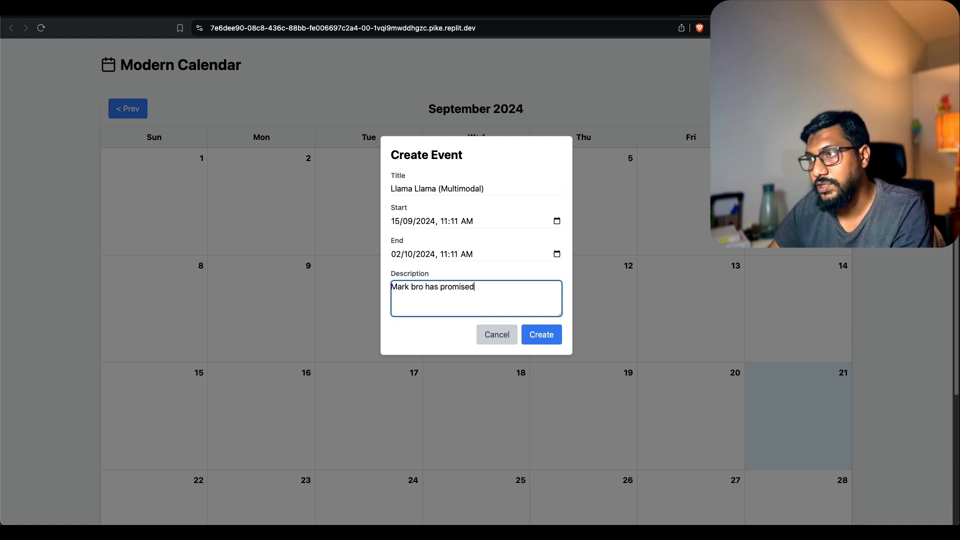
- Create the Llama Llama (Multimodal) event so it shows under 15 September
type("!")
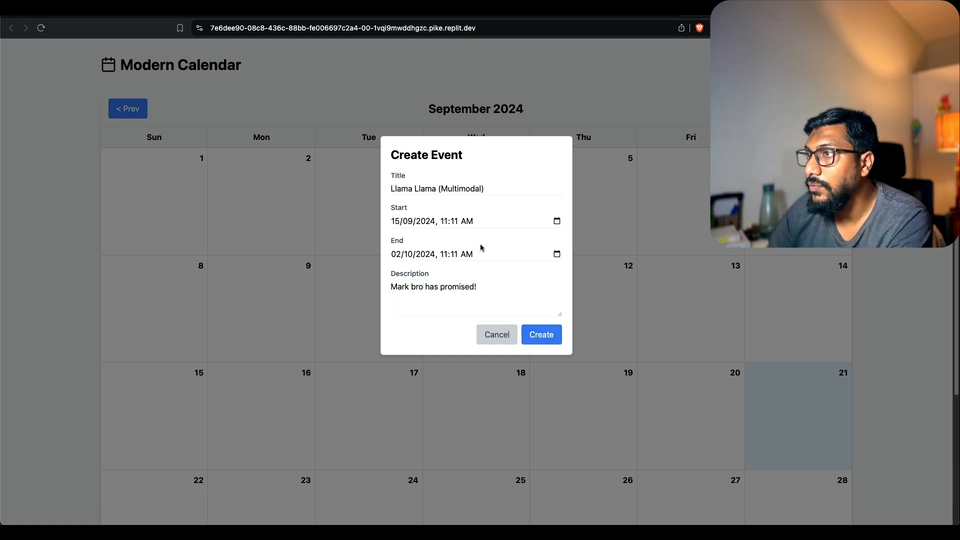
left_click(541, 334)
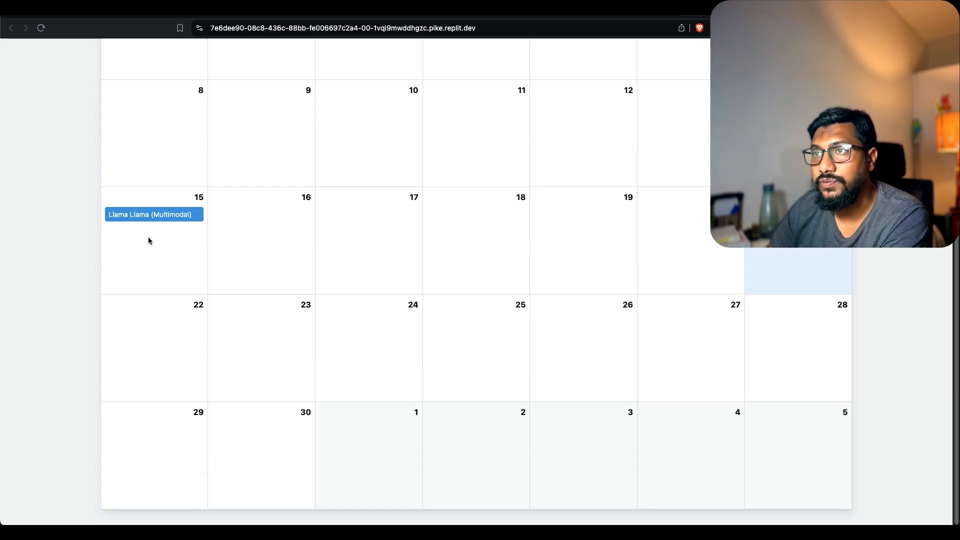
scroll("up", 3)
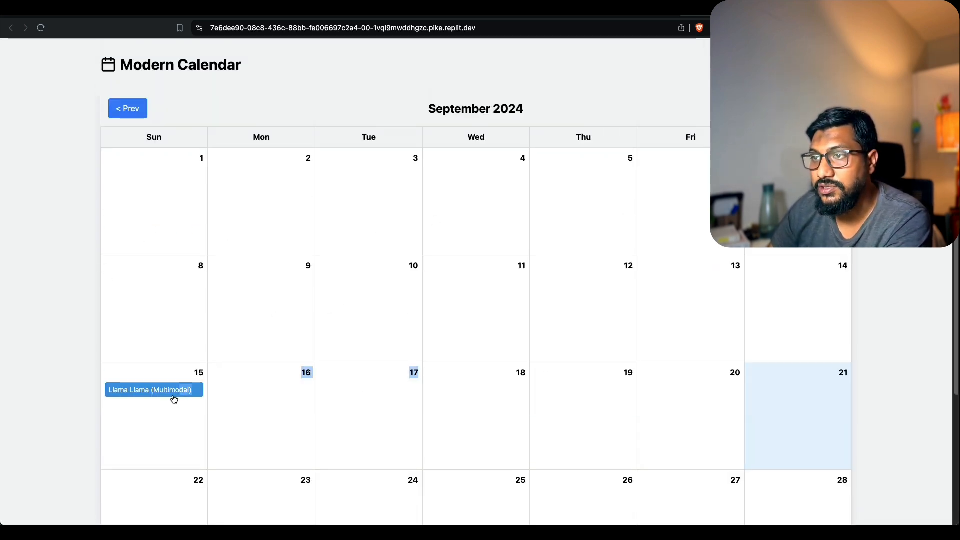
scroll("down", 3)
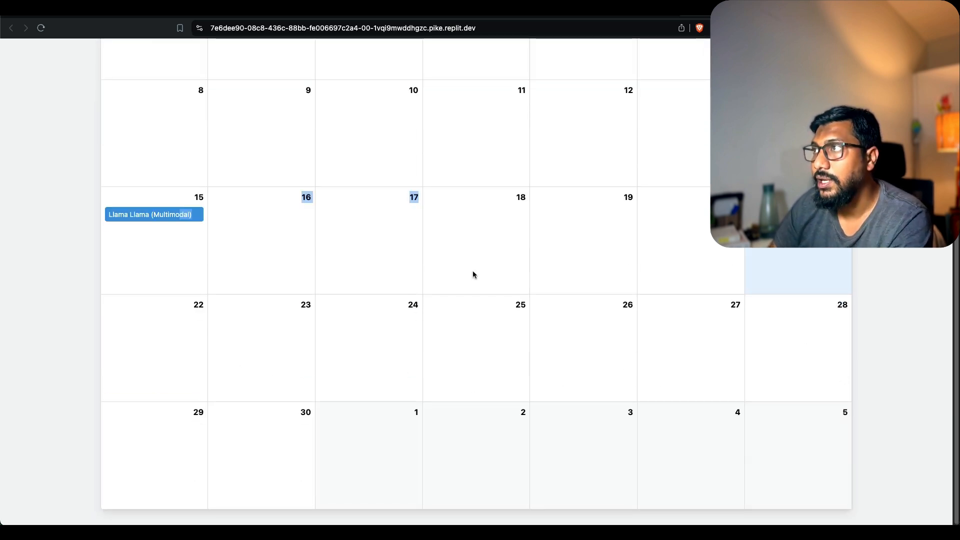
scroll("up", 3)
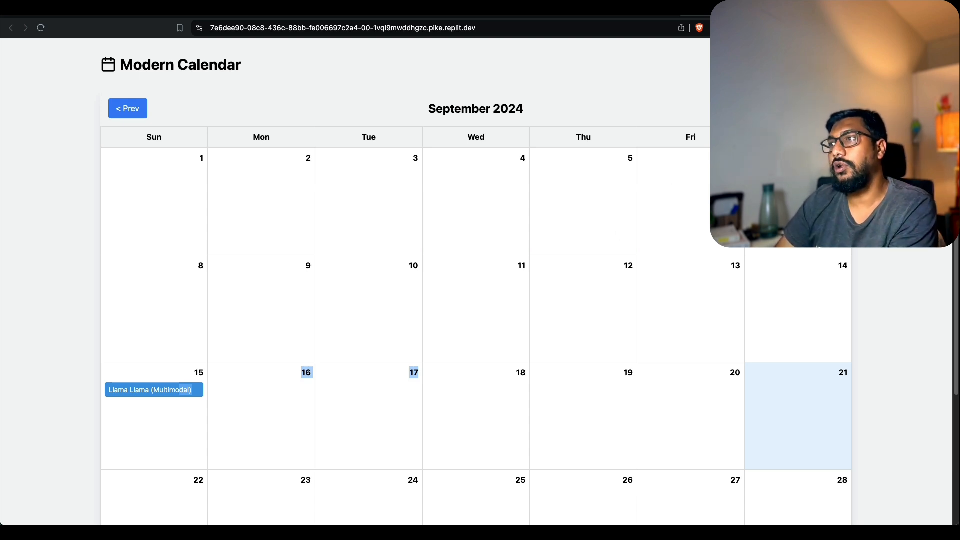
- Navigate the calendar to October 2024 and back to September to check month navigation
left_click(127, 108)
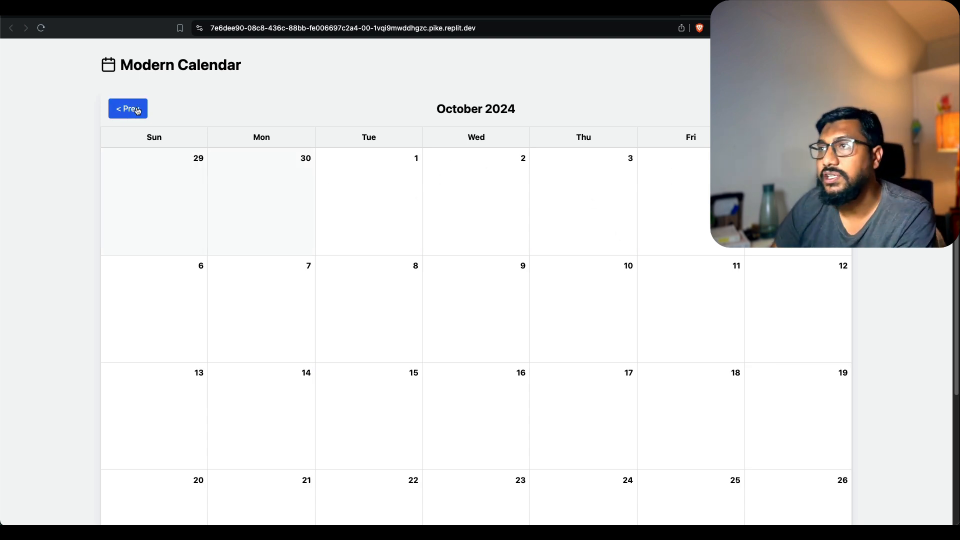
left_click(127, 108)
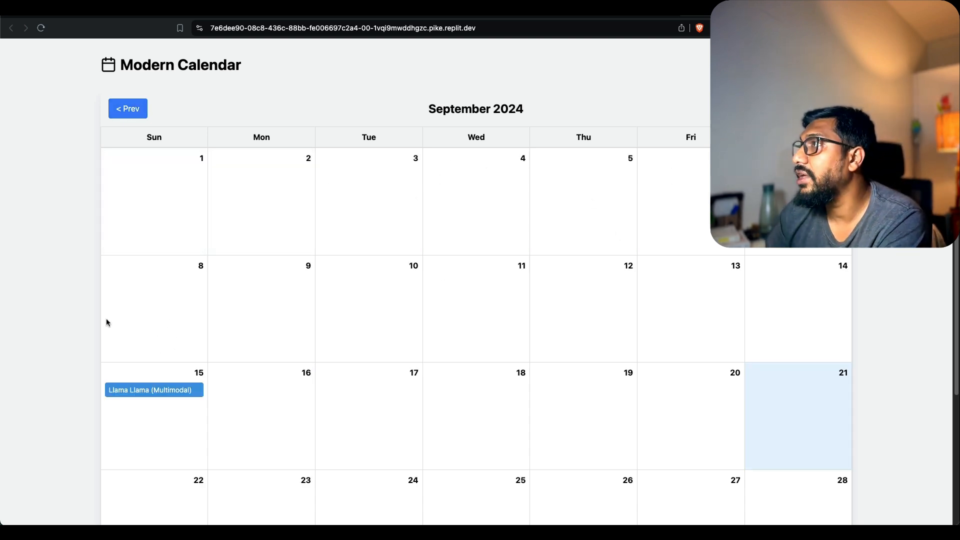
mouse_move(669, 391)
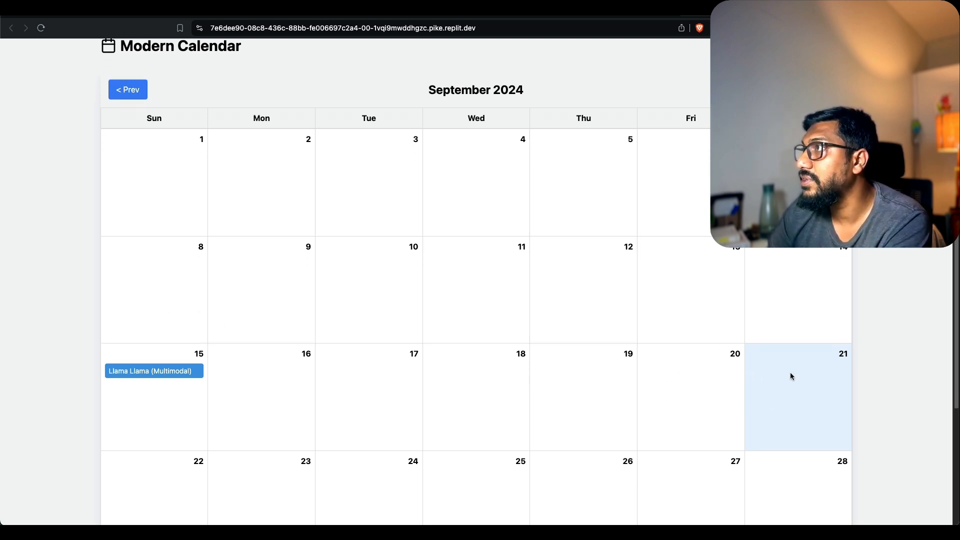
mouse_move(789, 378)
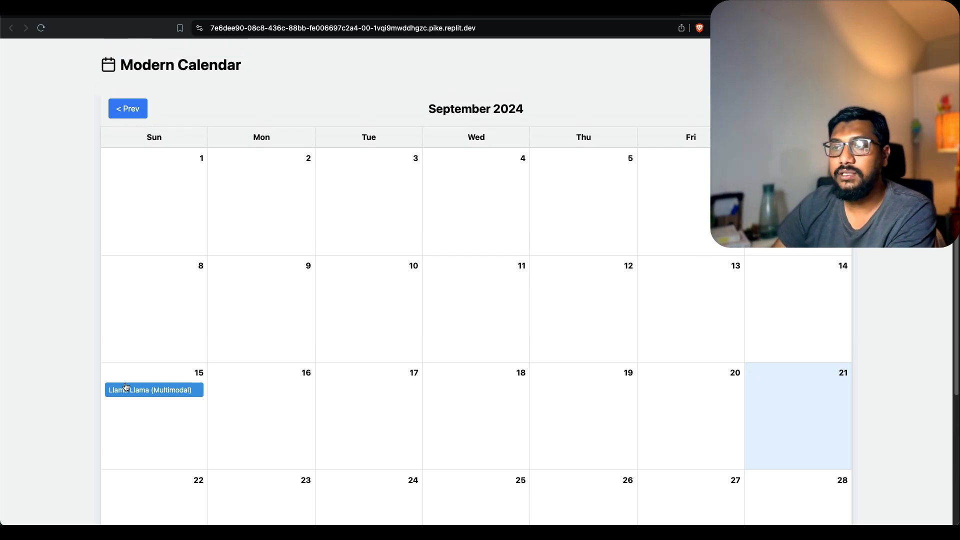
scroll("down", 3)
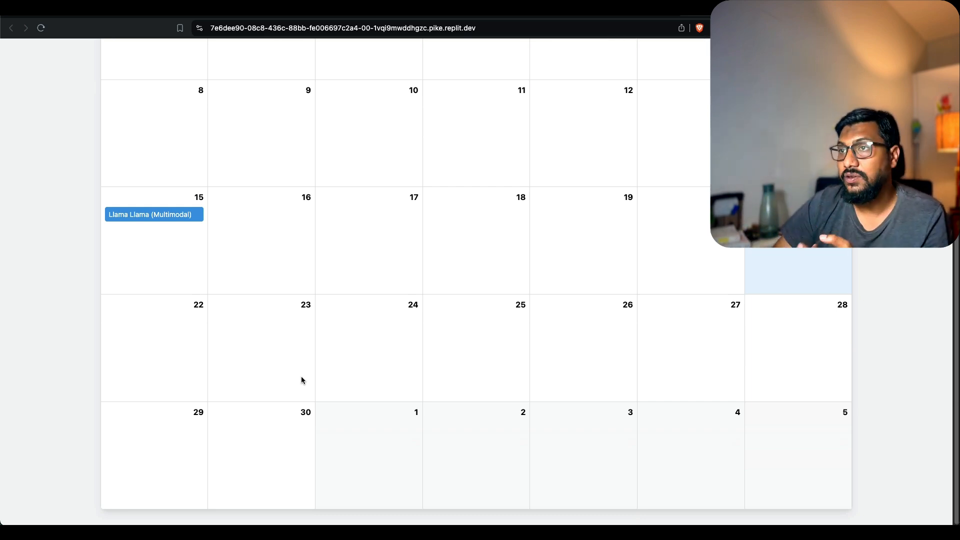
- Delete the Llama Llama (Multimodal) event and reload to an empty September 2024 grid
scroll("up", 3)
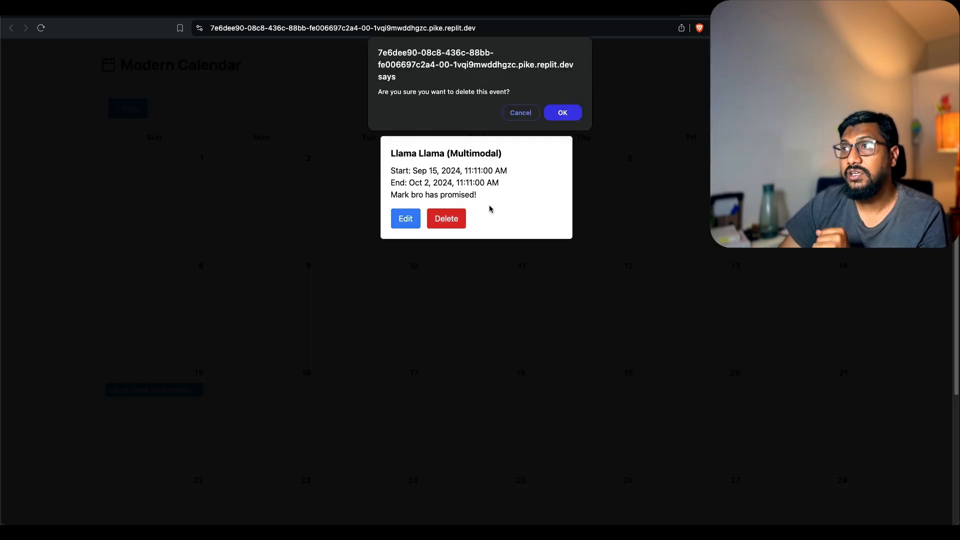
left_click(520, 113)
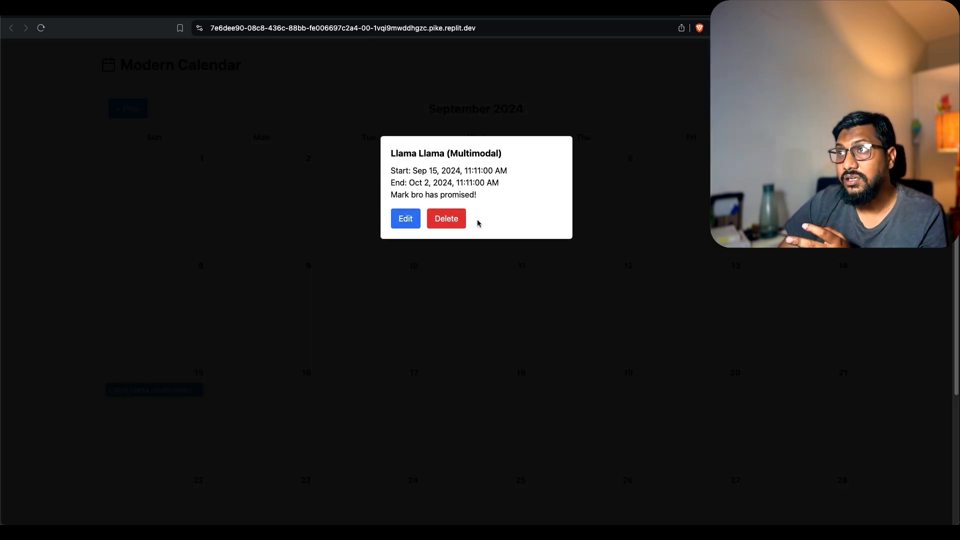
mouse_move(568, 110)
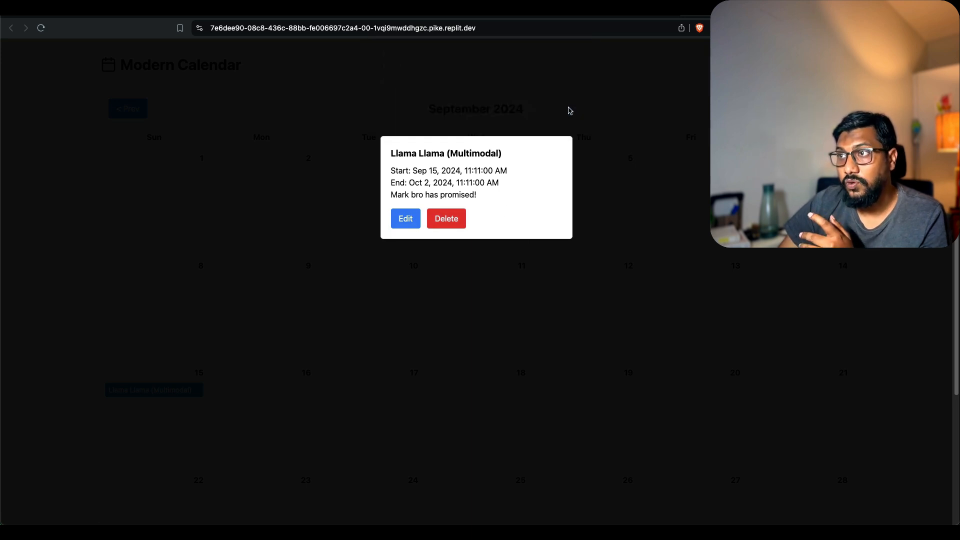
left_click(445, 218)
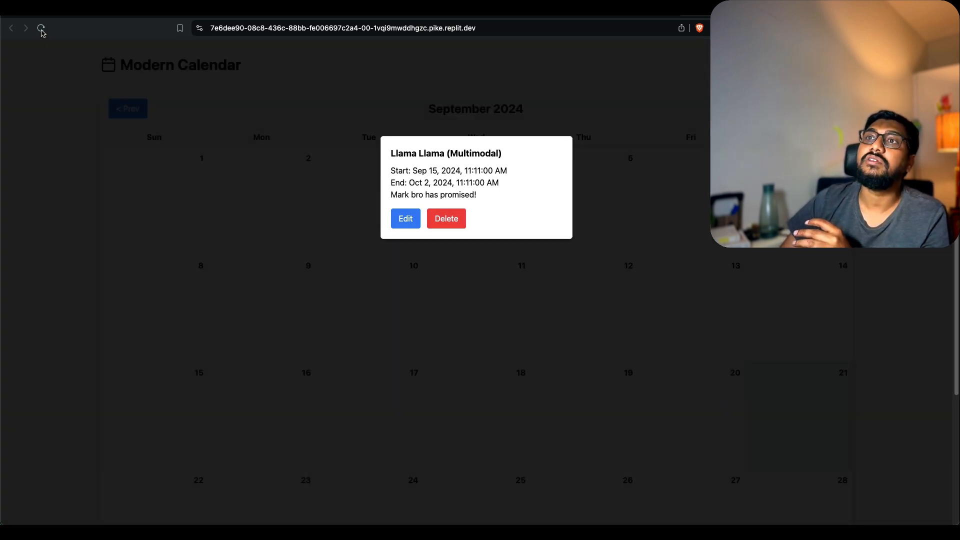
left_click(39, 28)
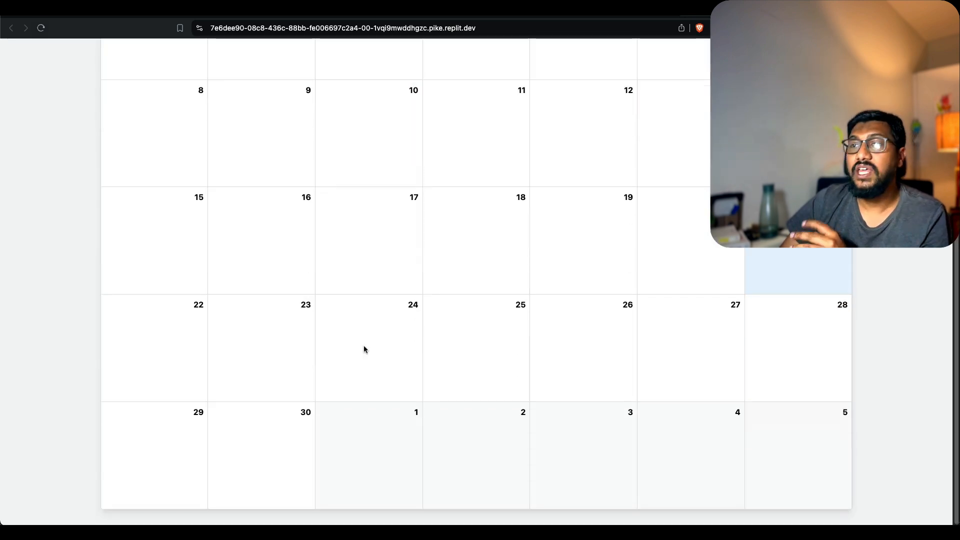
scroll("up", 3)
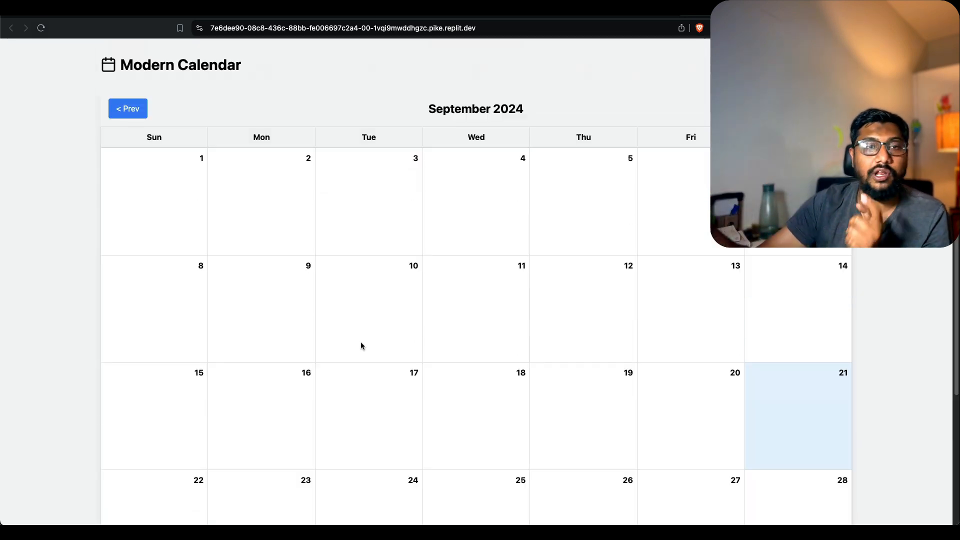